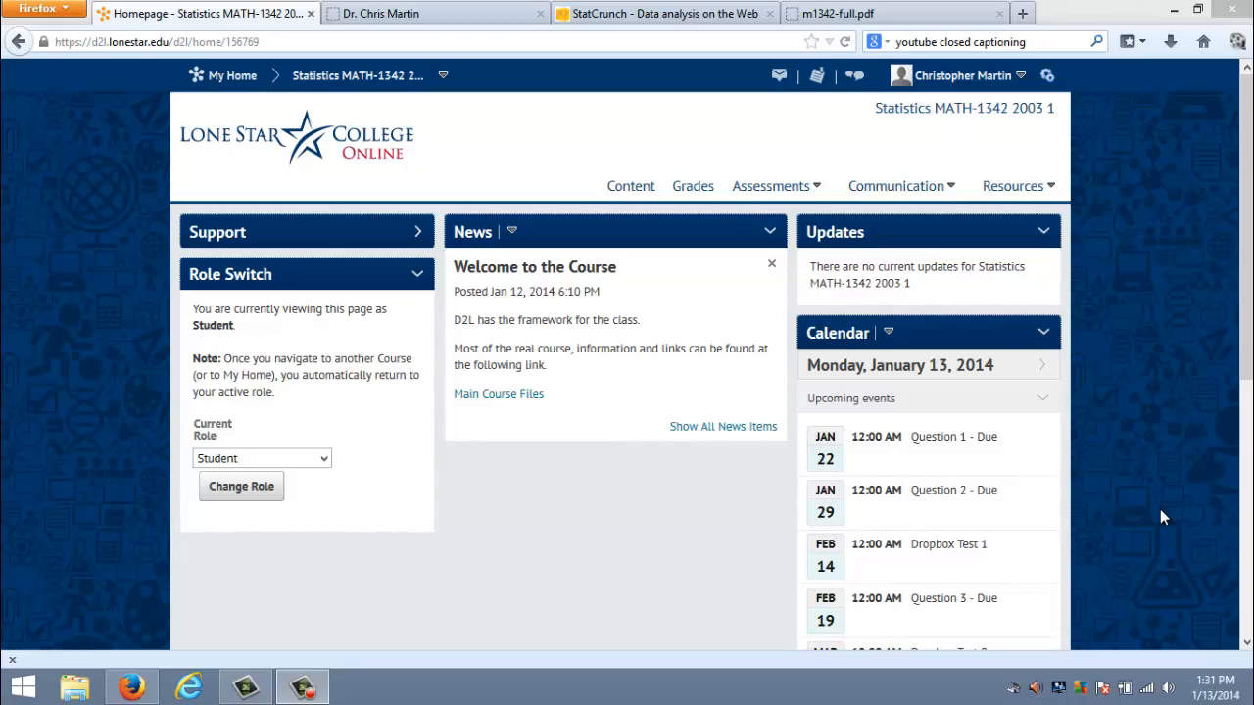
{"action": "mouse_move", "coordinate": [689, 619]}
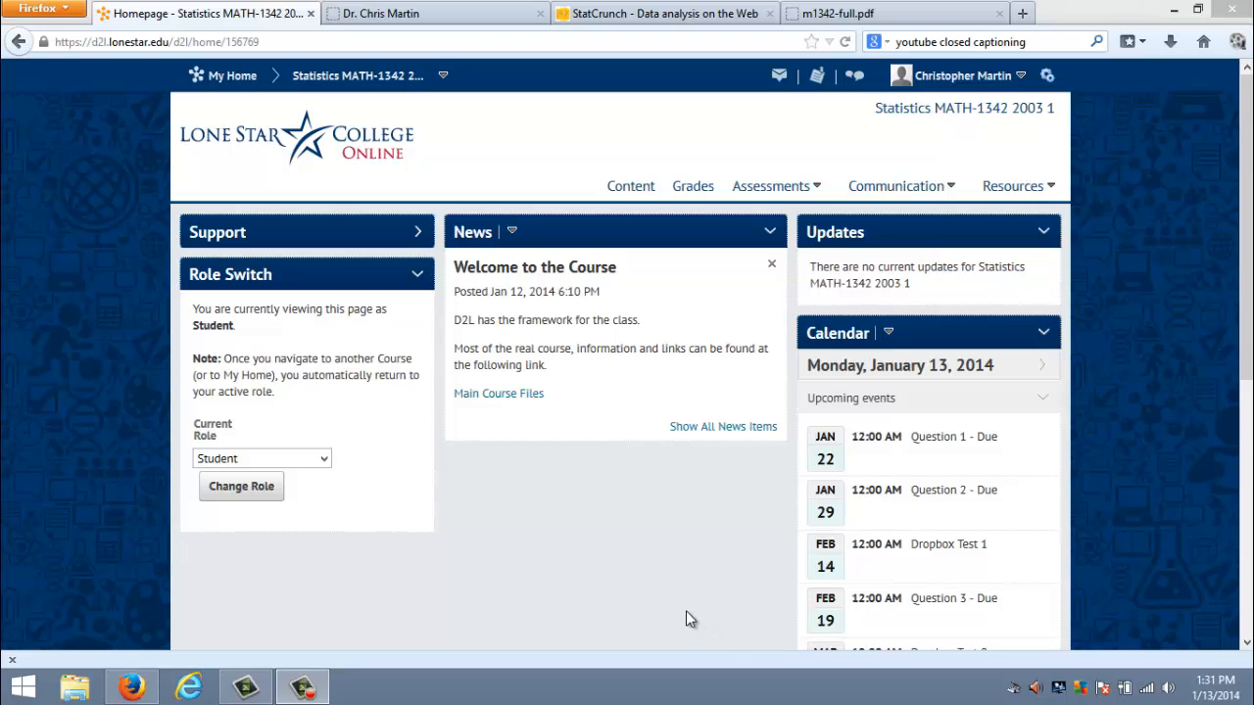
{"action": "mouse_move", "coordinate": [647, 617]}
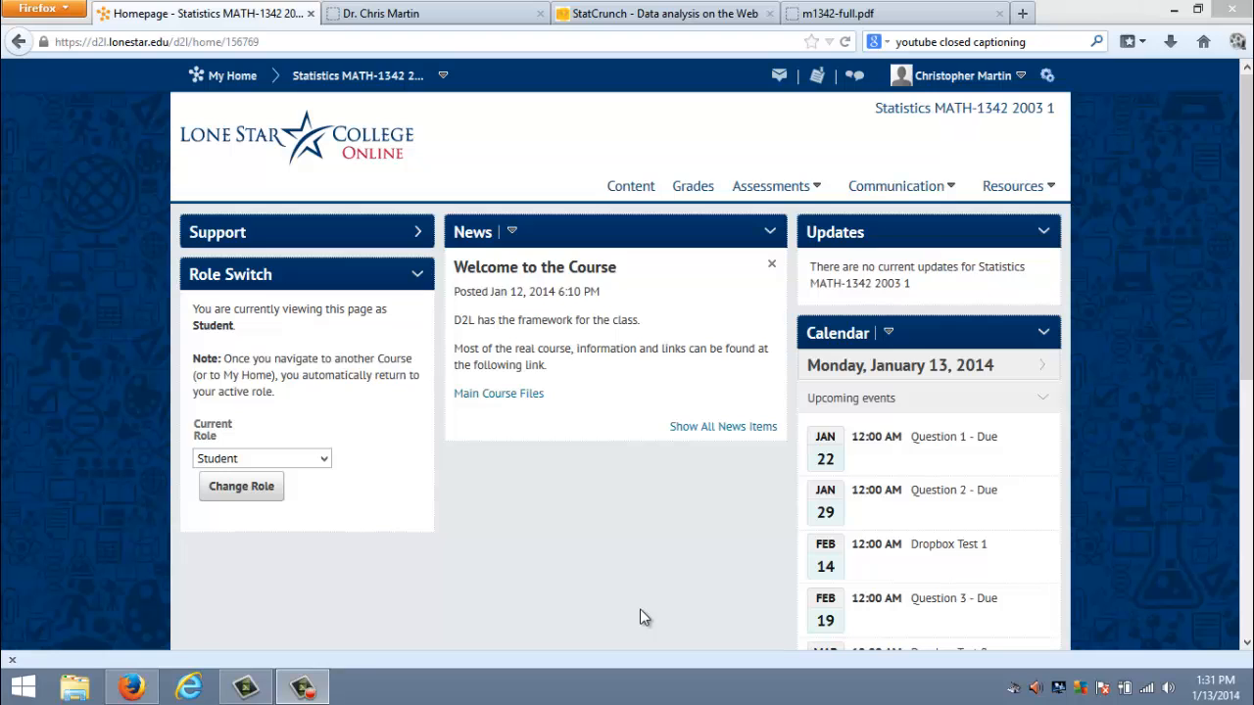
{"action": "mouse_move", "coordinate": [617, 634]}
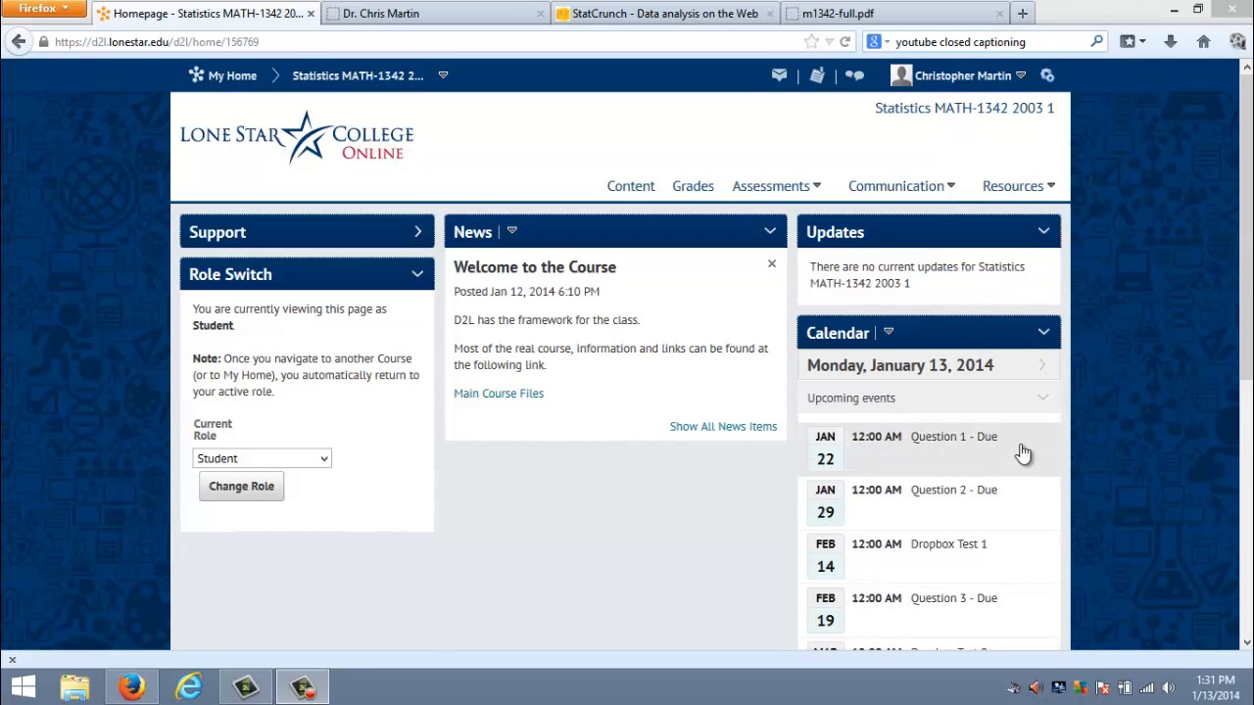
{"action": "mouse_move", "coordinate": [1034, 518]}
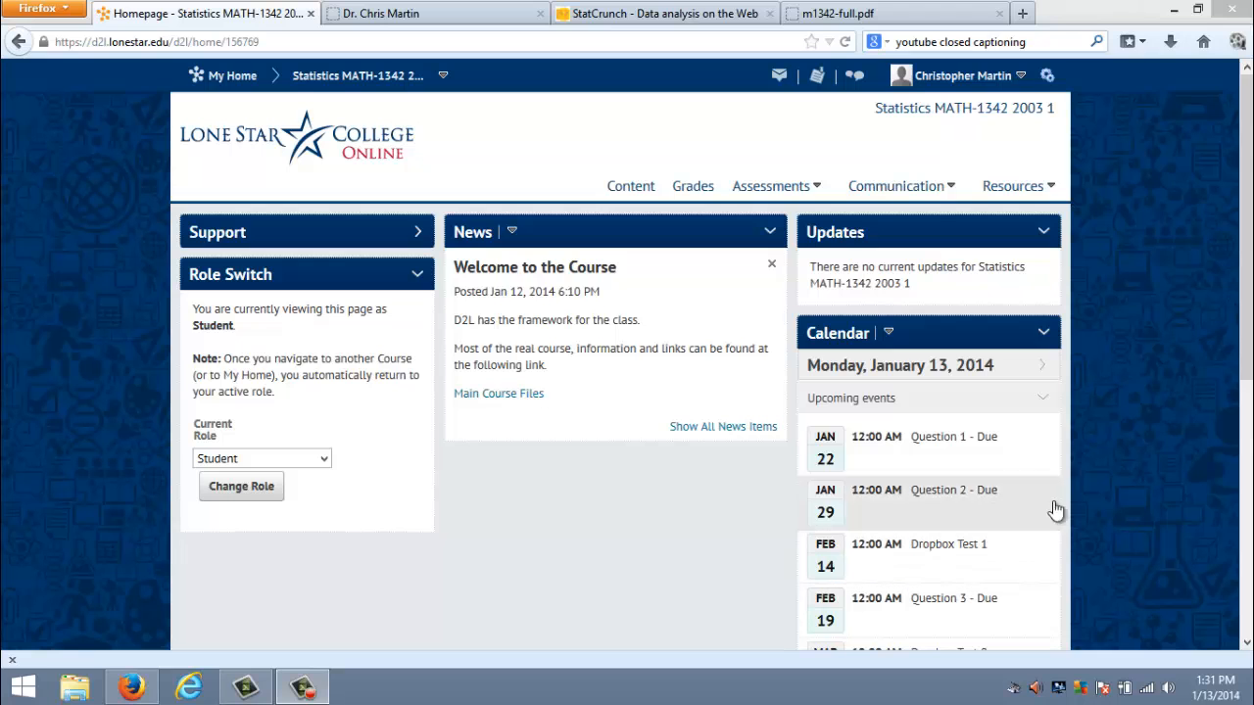
Open Content to show the Table of Contents with Basic Course Files and Textbook Questions.
{"action": "scroll", "scroll_direction": "down", "scroll_amount": 3}
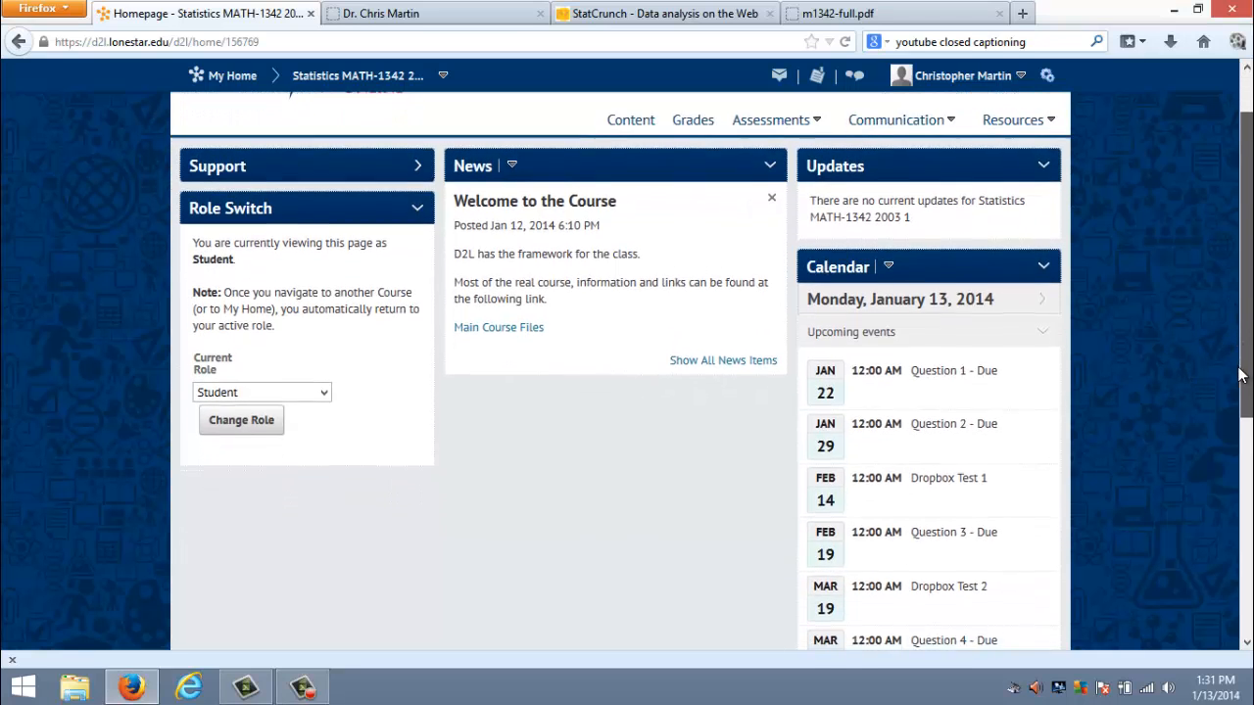
{"action": "scroll", "scroll_direction": "down", "scroll_amount": 3}
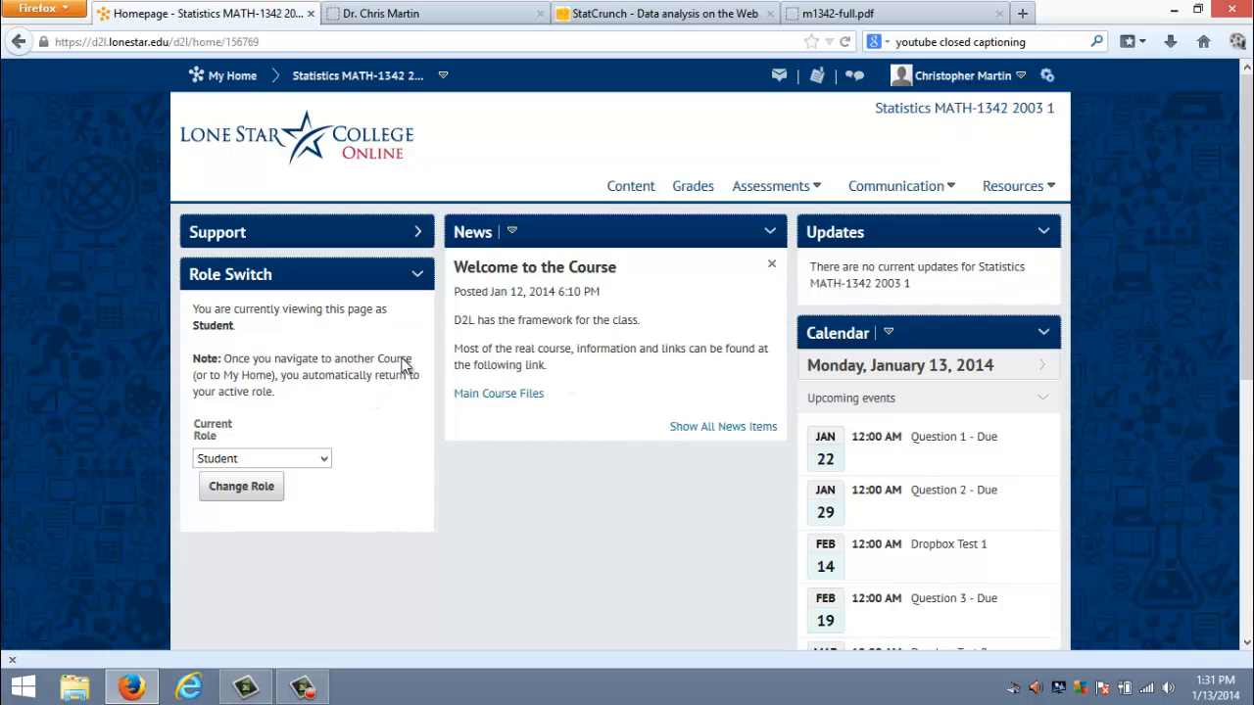
{"action": "mouse_move", "coordinate": [488, 342]}
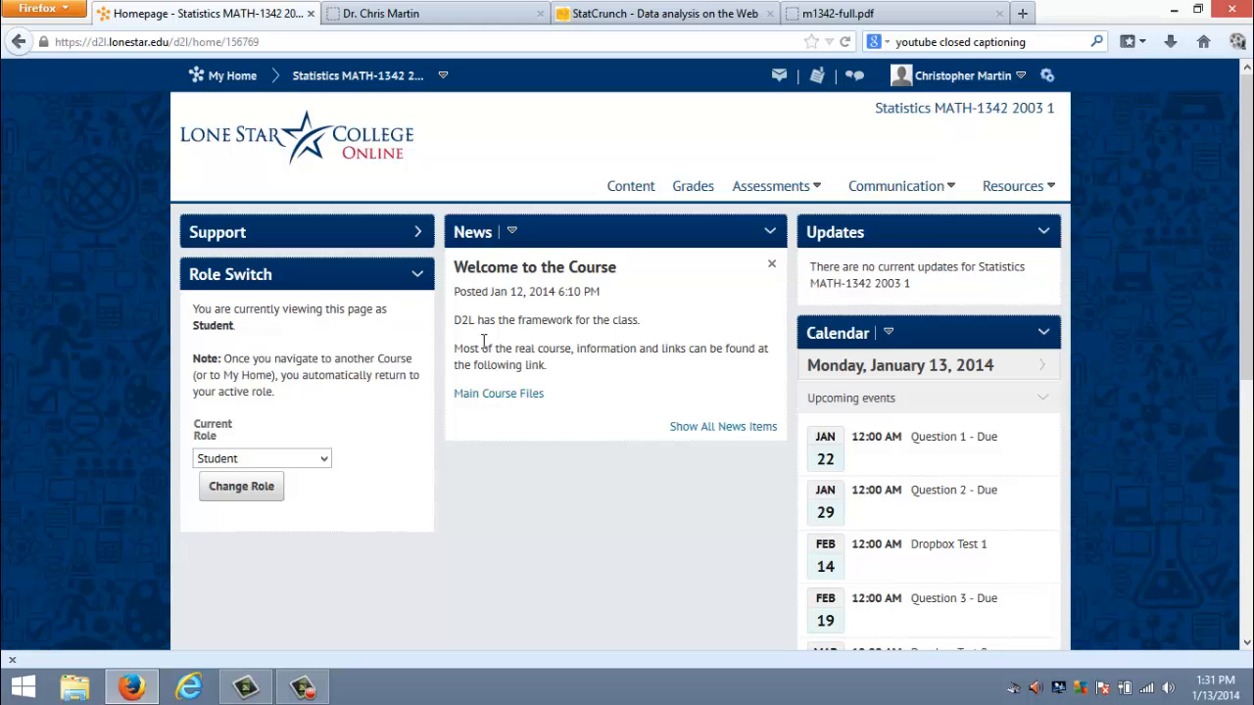
{"action": "mouse_move", "coordinate": [529, 447]}
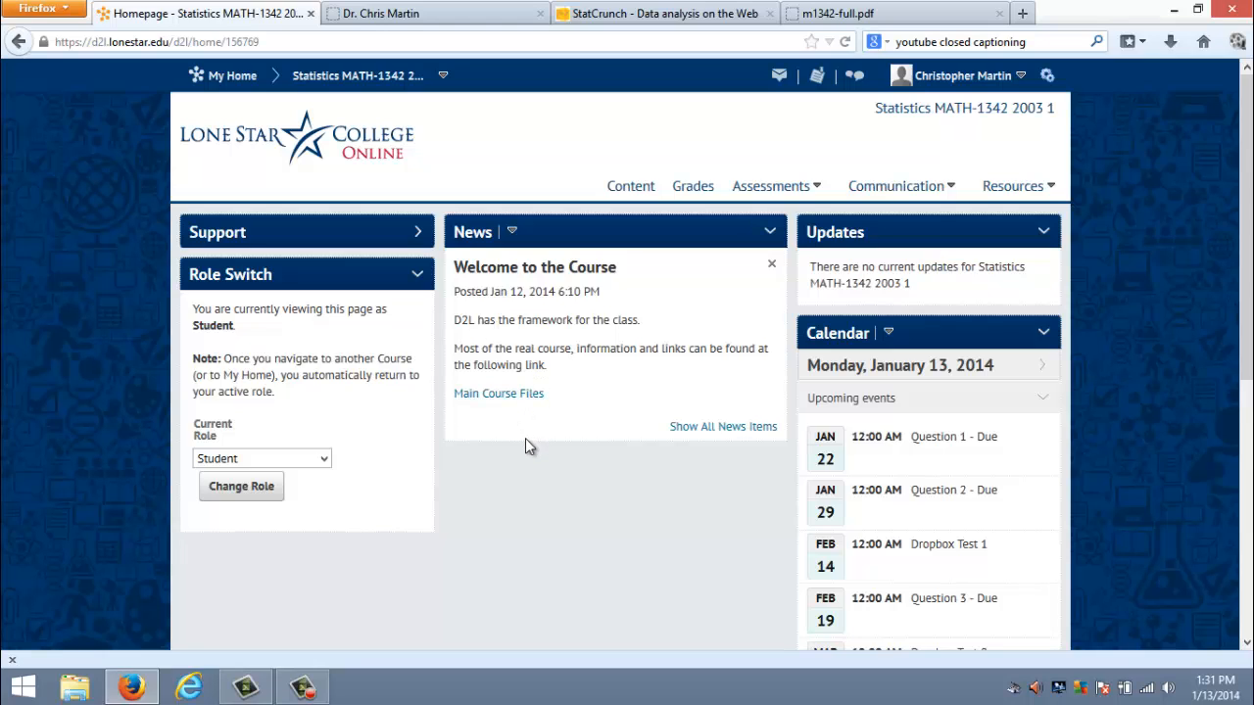
{"action": "mouse_move", "coordinate": [490, 450]}
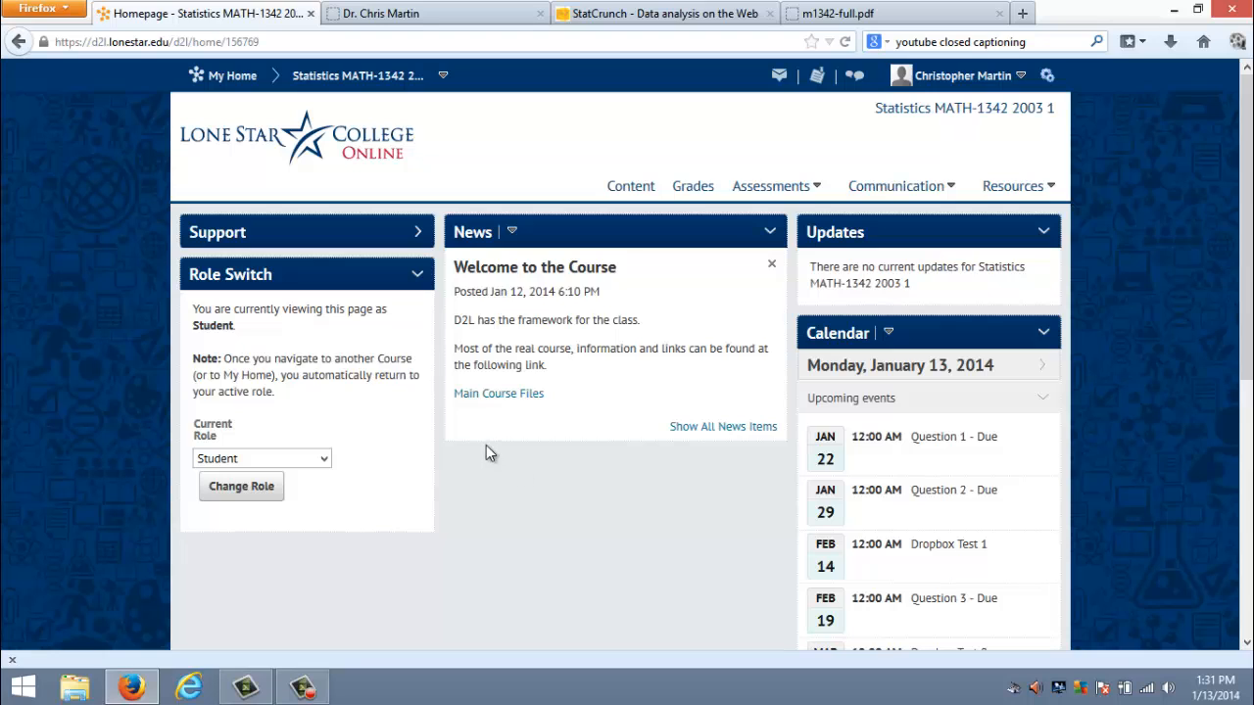
{"action": "mouse_move", "coordinate": [498, 392]}
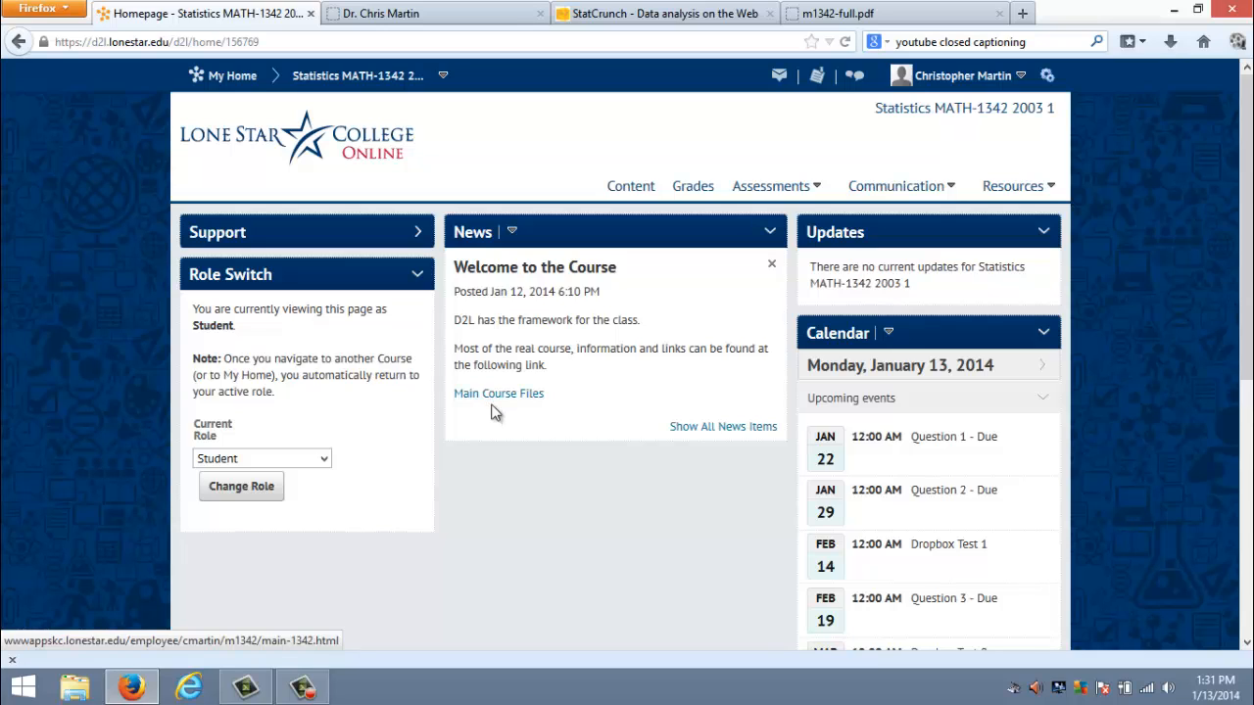
{"action": "mouse_move", "coordinate": [631, 186]}
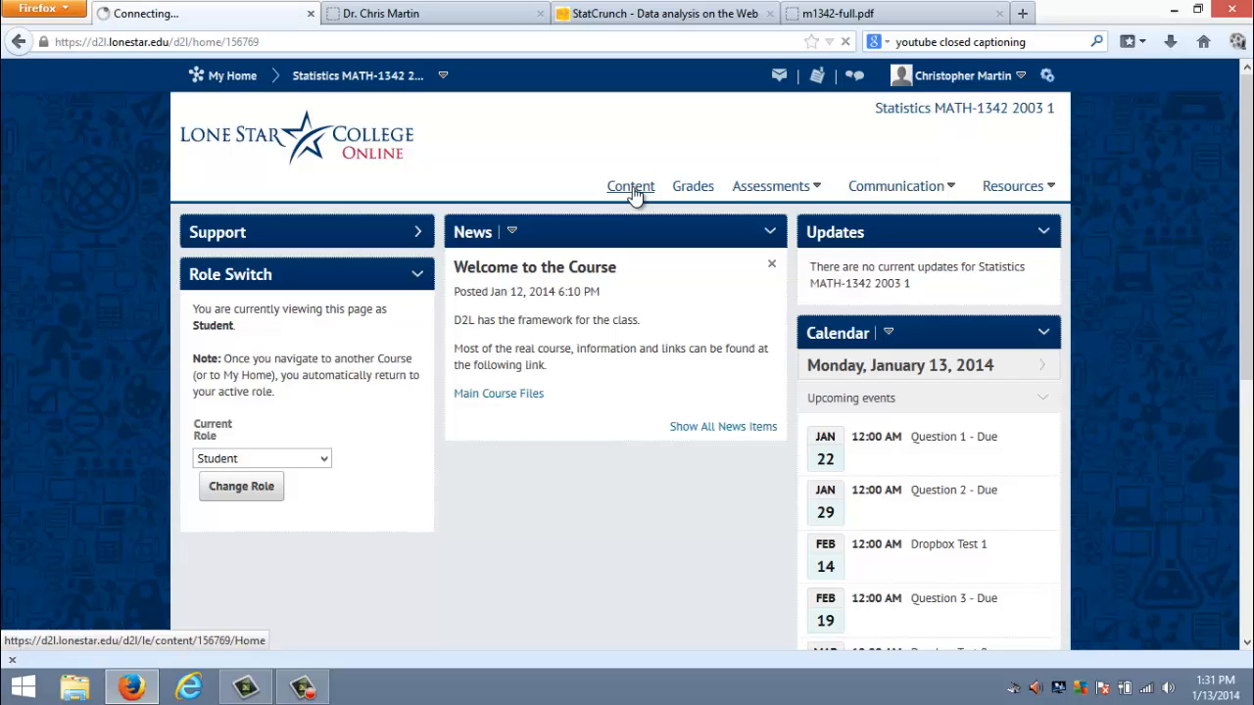
{"action": "left_click", "coordinate": [631, 186]}
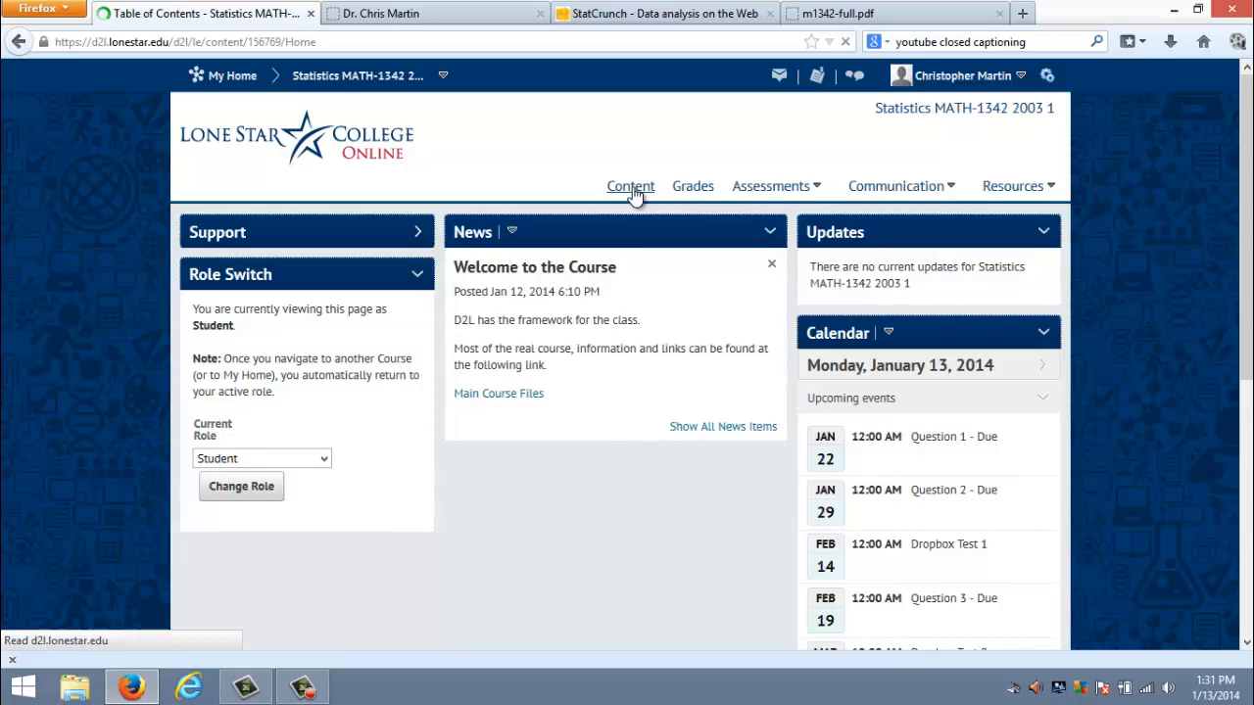
{"action": "left_click", "coordinate": [631, 186]}
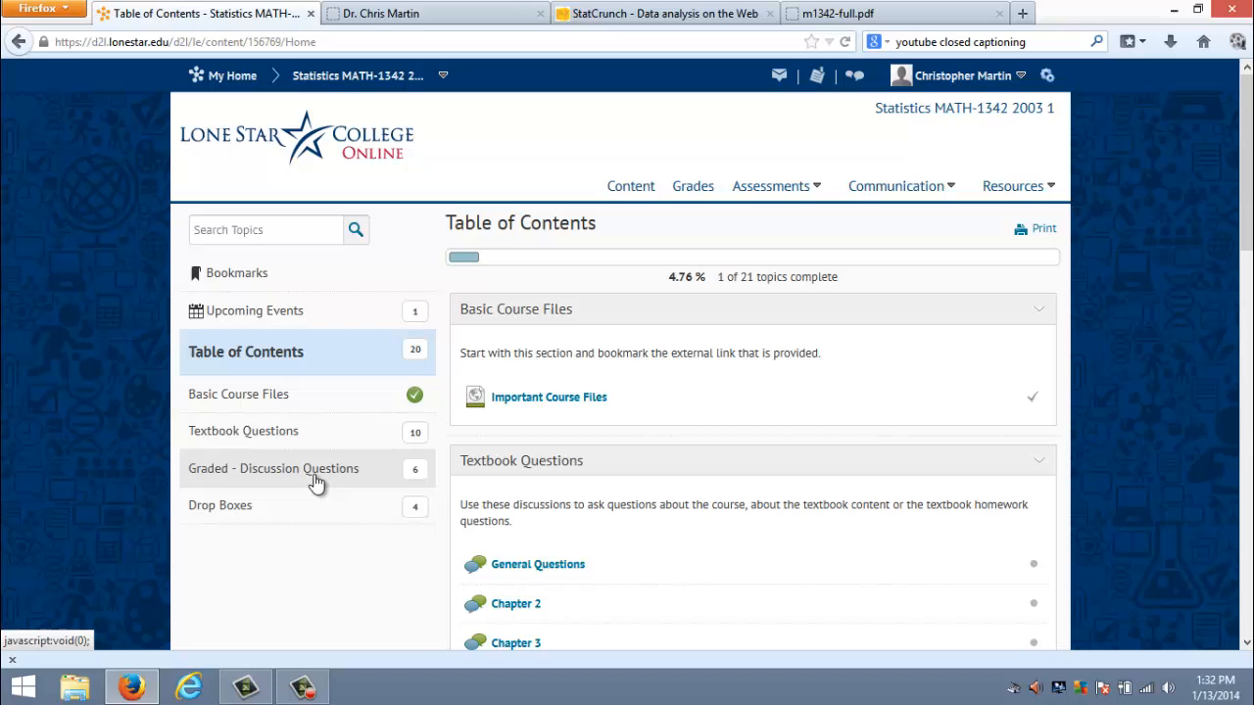
{"action": "mouse_move", "coordinate": [376, 517]}
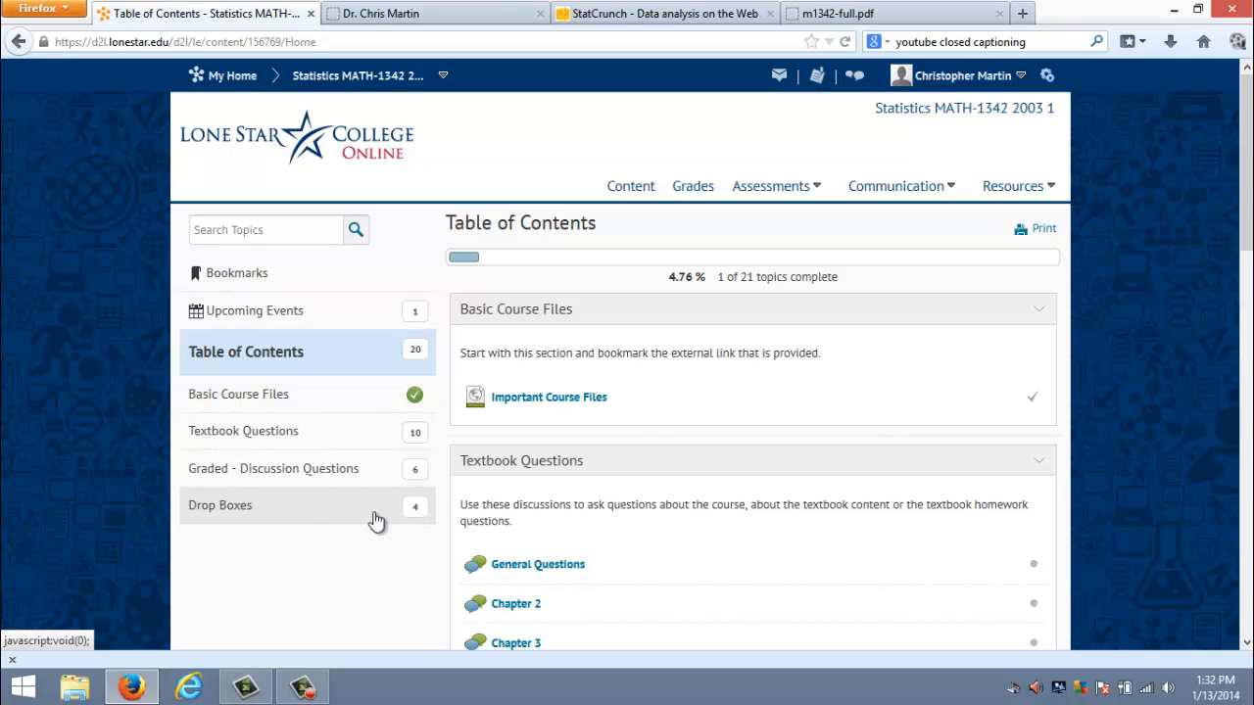
{"action": "mouse_move", "coordinate": [702, 439]}
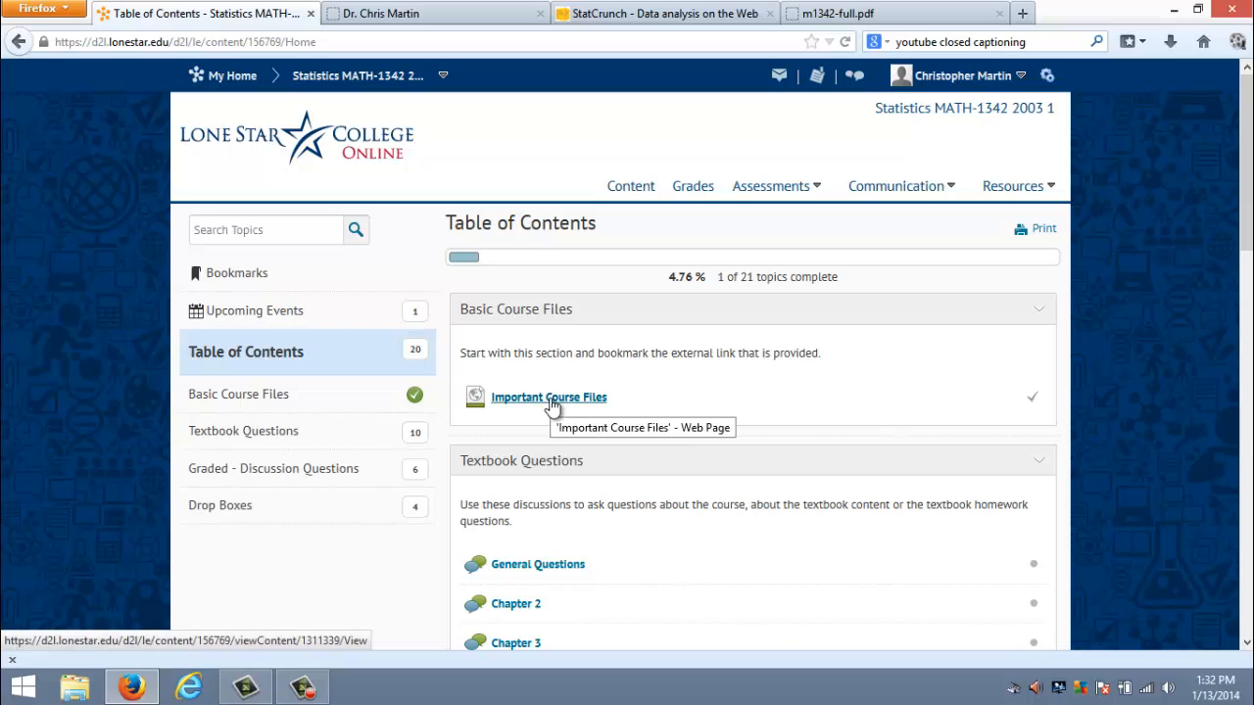
{"action": "mouse_move", "coordinate": [650, 411]}
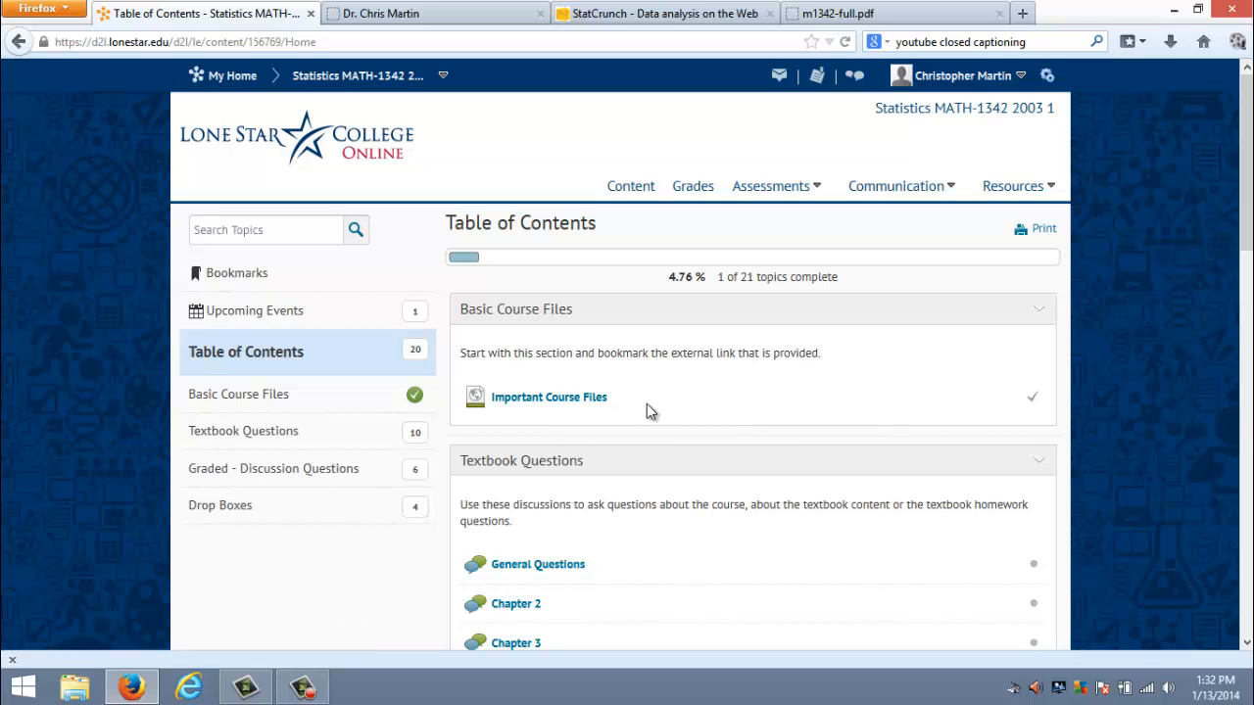
{"action": "scroll", "scroll_direction": "down", "scroll_amount": 3}
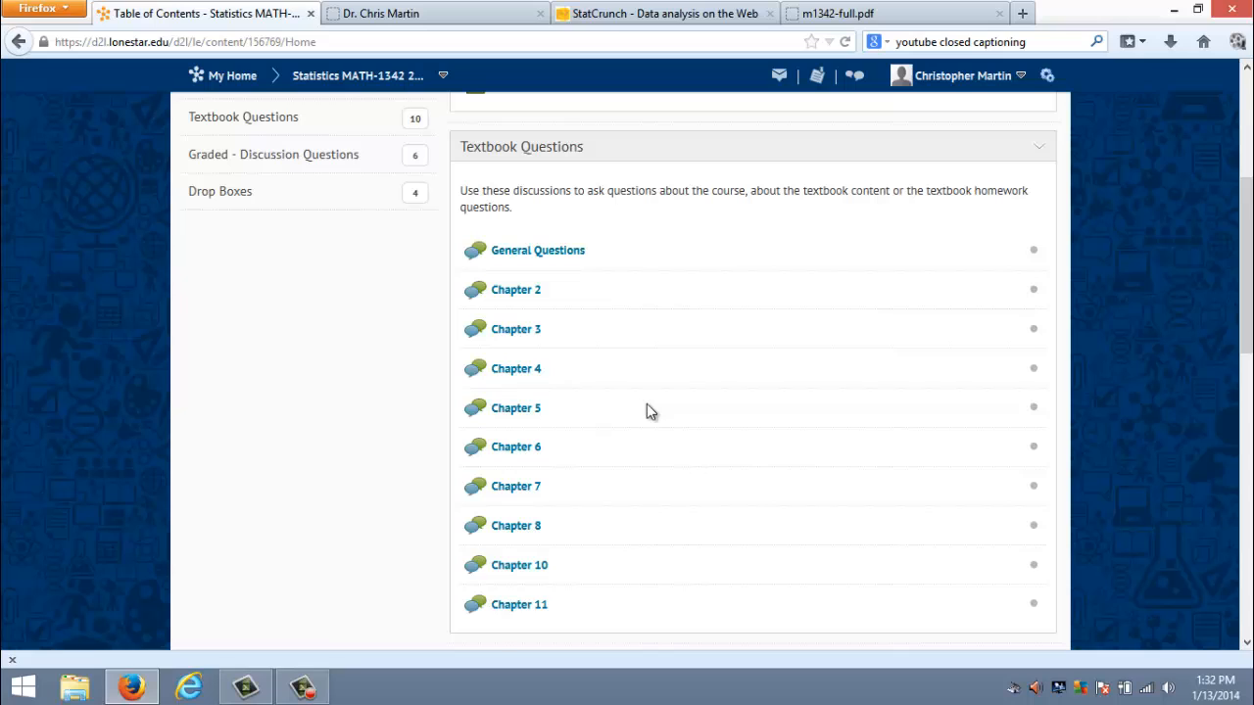
{"action": "mouse_move", "coordinate": [655, 411]}
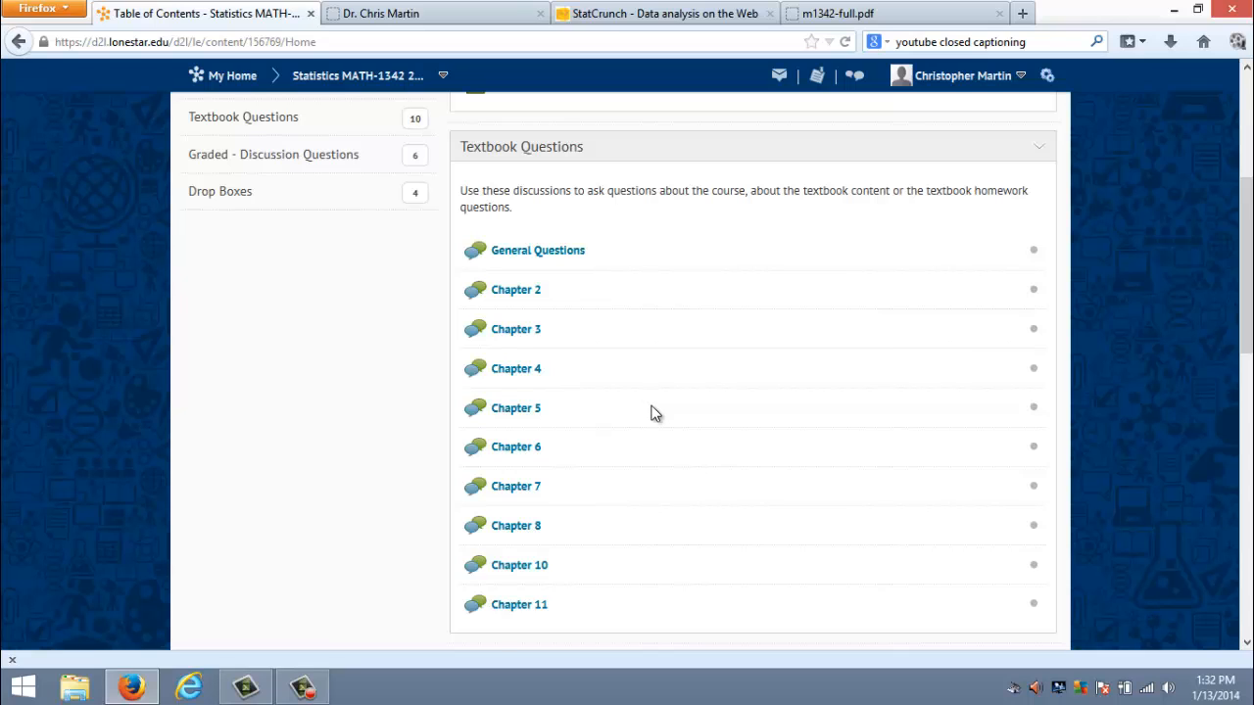
{"action": "mouse_move", "coordinate": [624, 264]}
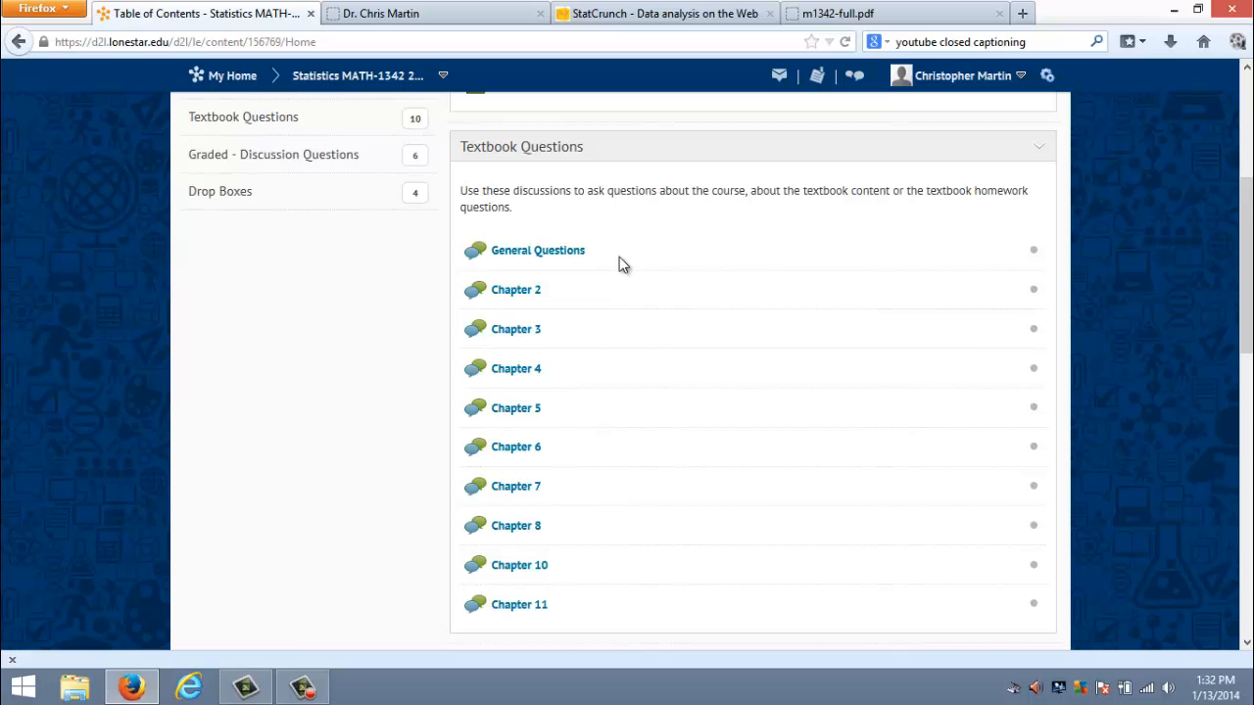
{"action": "mouse_move", "coordinate": [627, 254]}
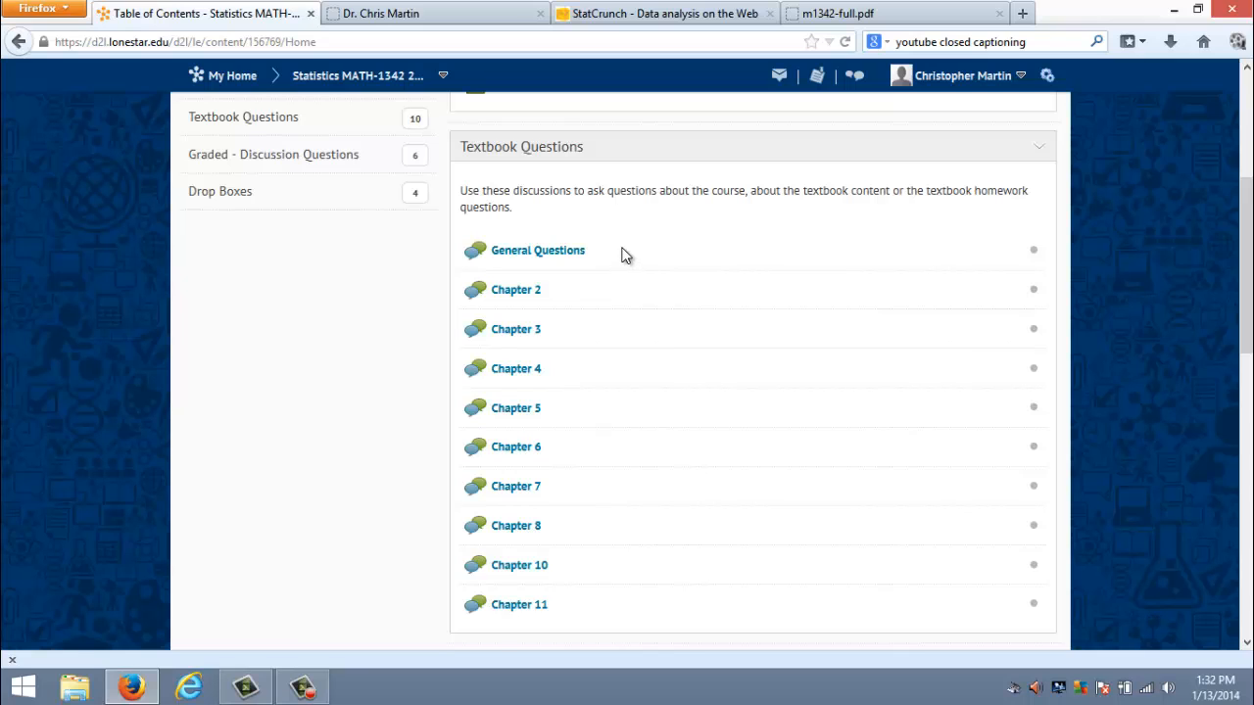
{"action": "mouse_move", "coordinate": [537, 251]}
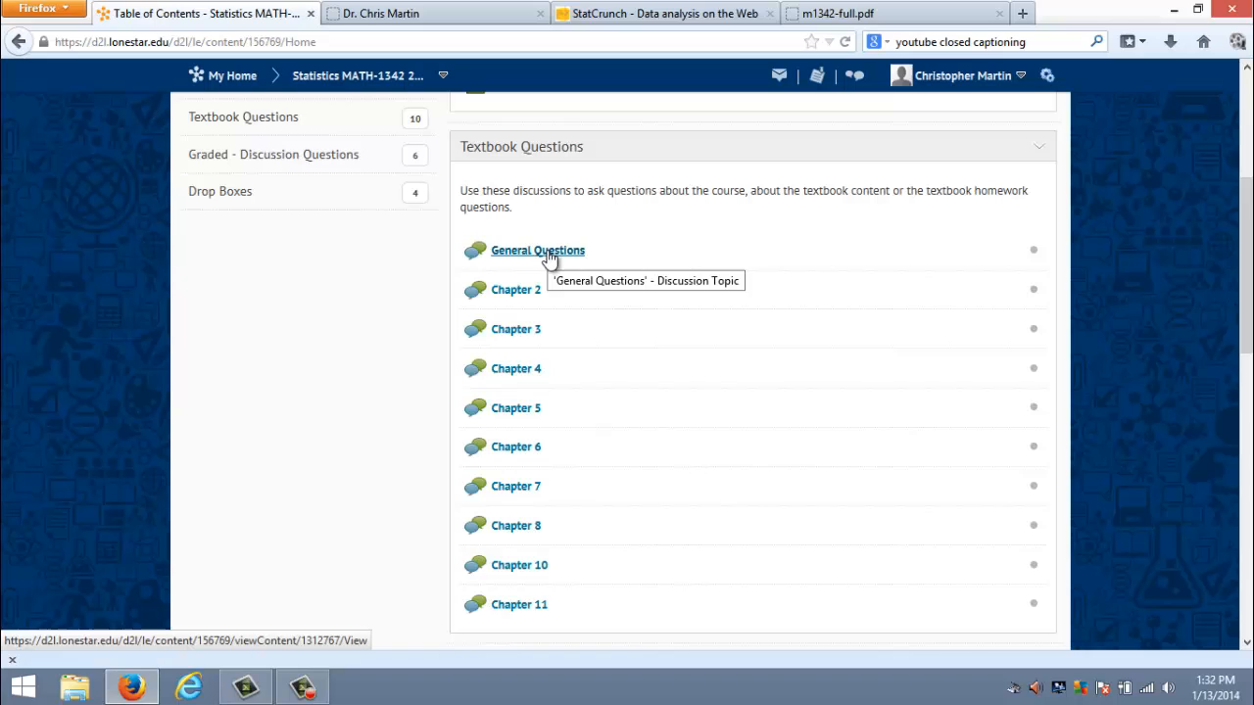
{"action": "mouse_move", "coordinate": [635, 309]}
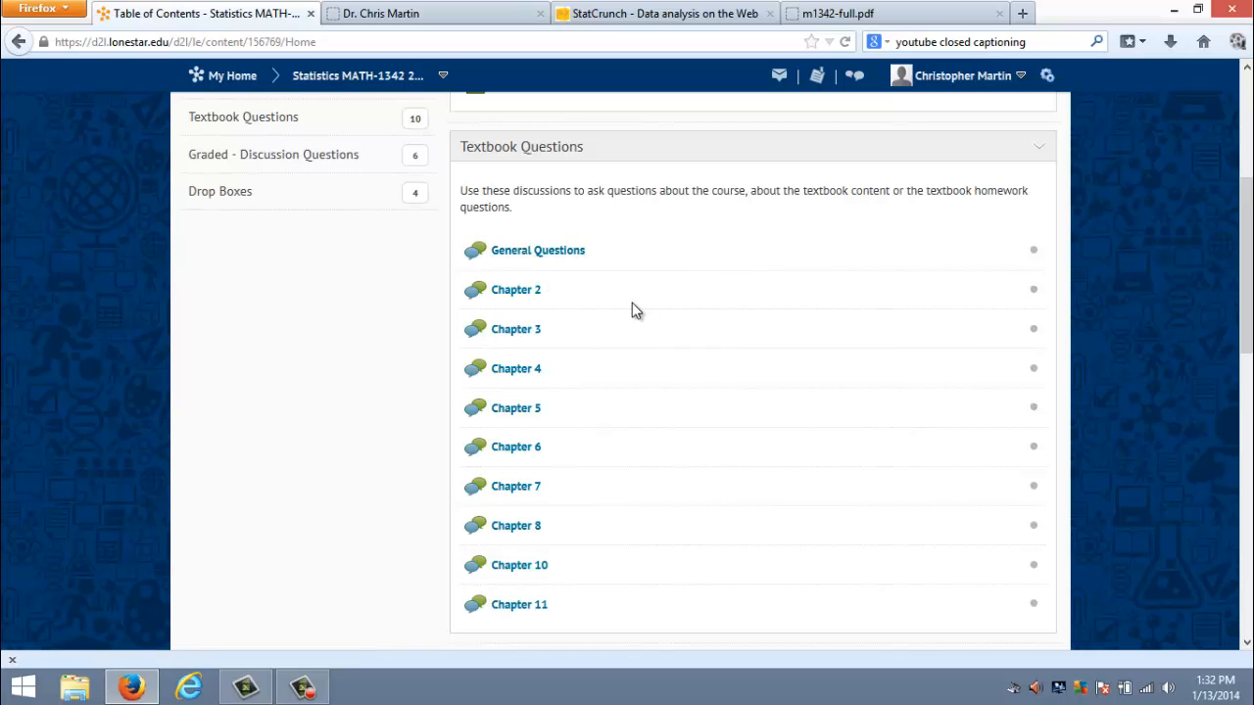
{"action": "mouse_move", "coordinate": [584, 298]}
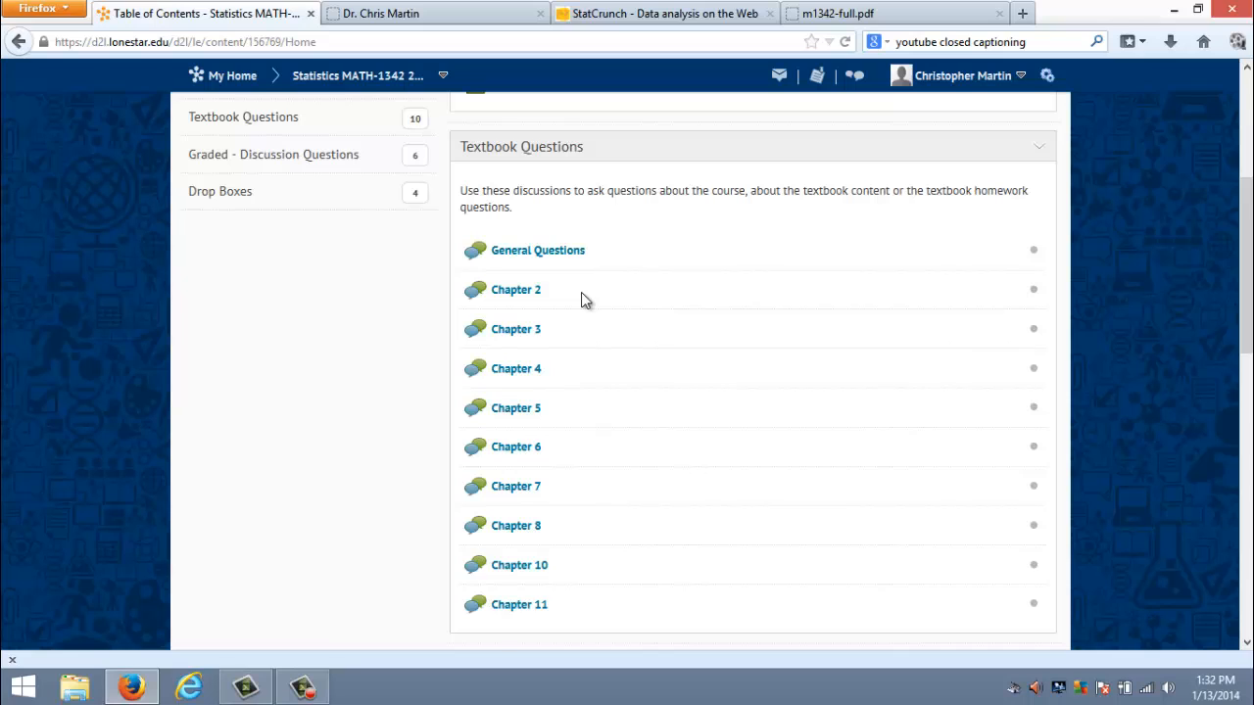
{"action": "mouse_move", "coordinate": [568, 351]}
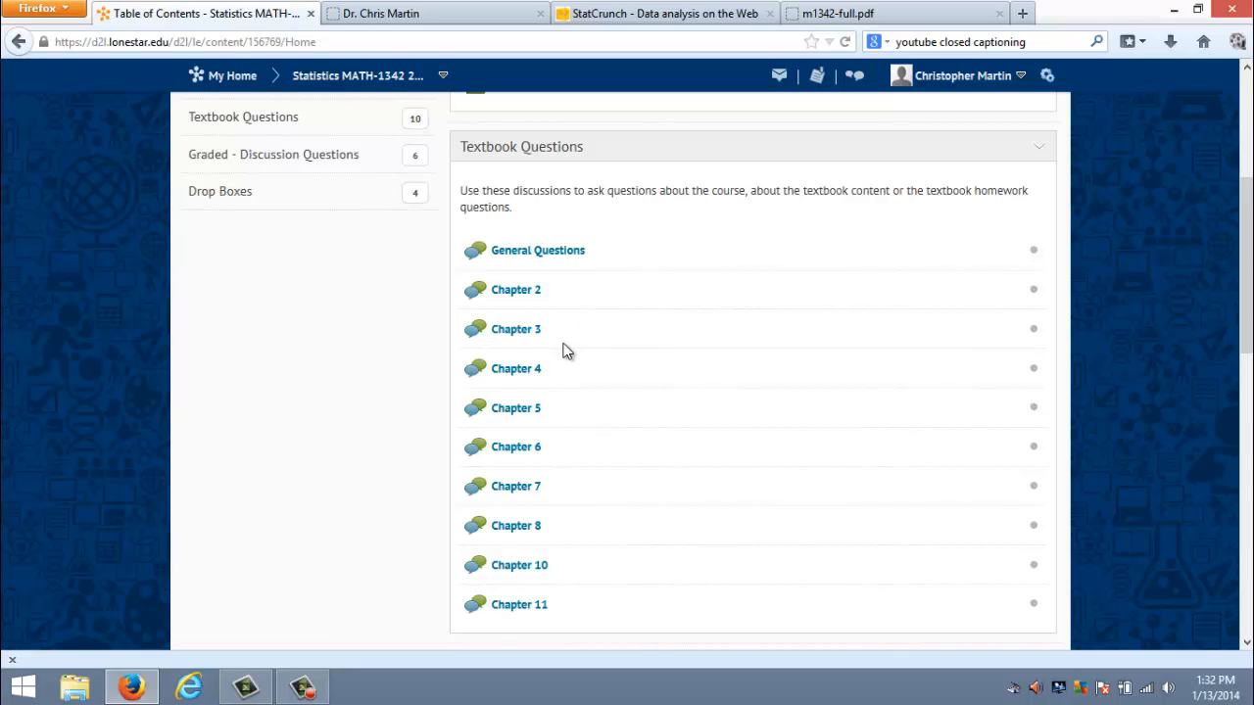
{"action": "mouse_move", "coordinate": [580, 617]}
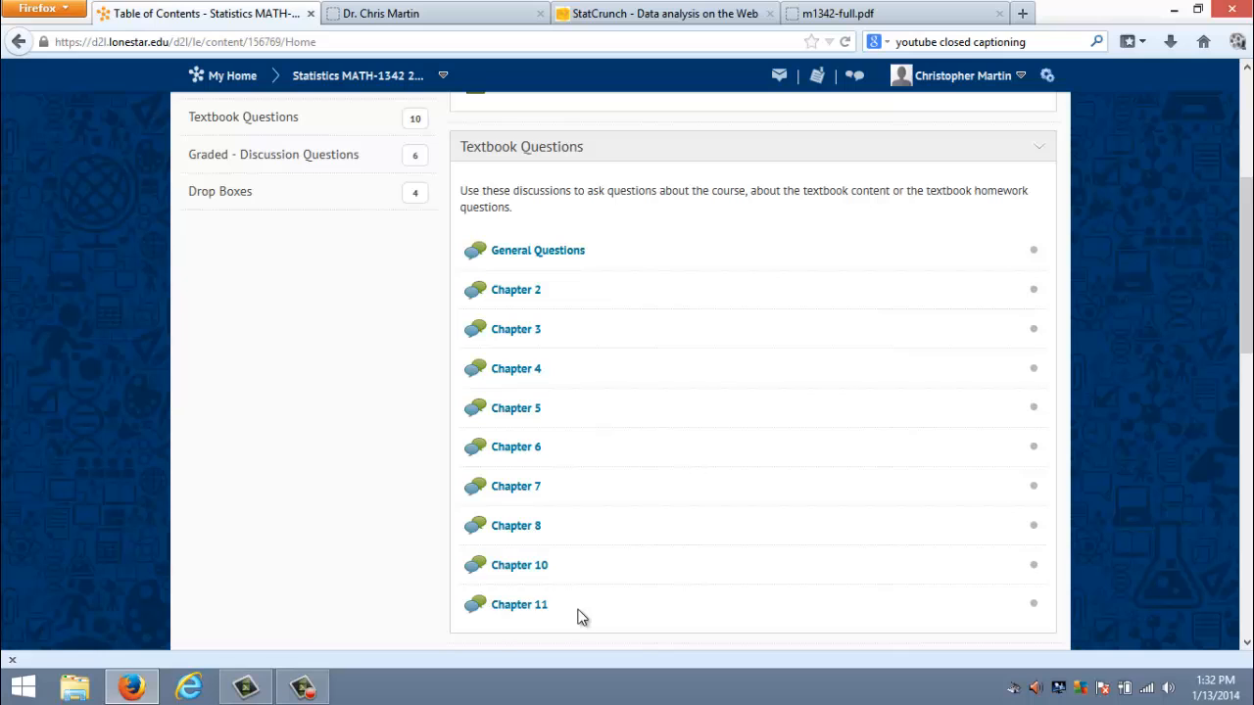
{"action": "mouse_move", "coordinate": [774, 558]}
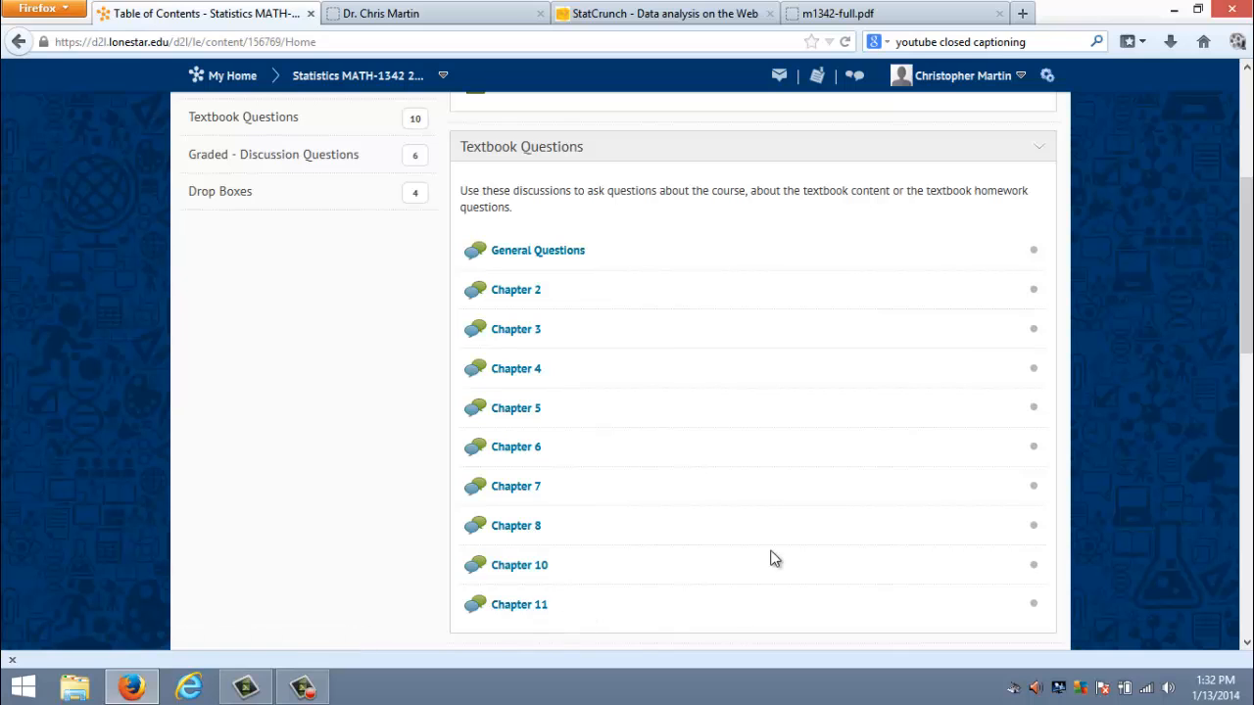
{"action": "mouse_move", "coordinate": [851, 412]}
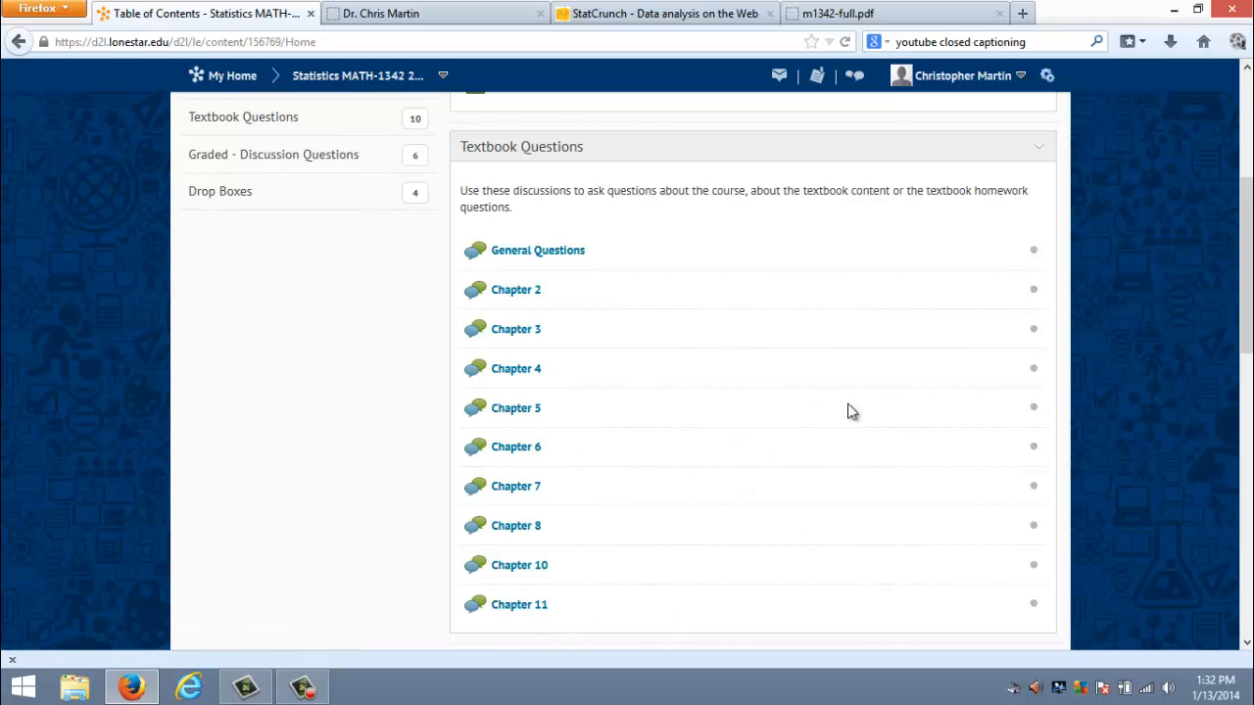
{"action": "mouse_move", "coordinate": [804, 411]}
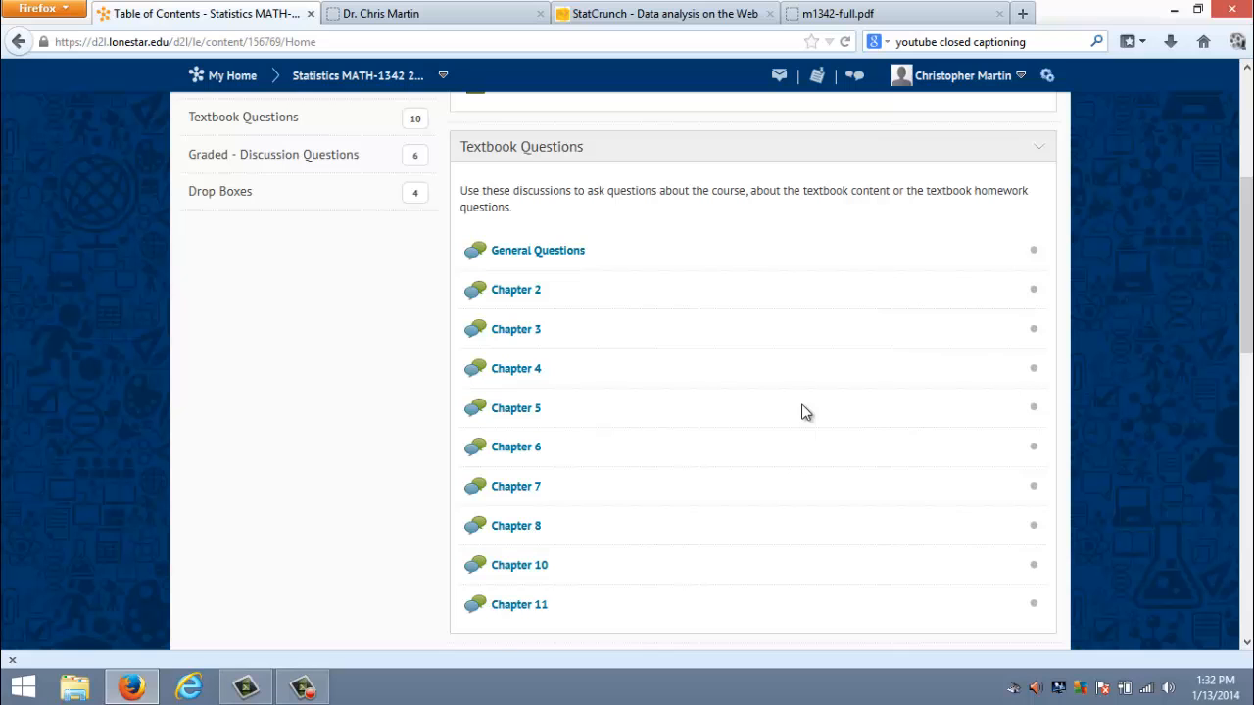
{"action": "mouse_move", "coordinate": [858, 389]}
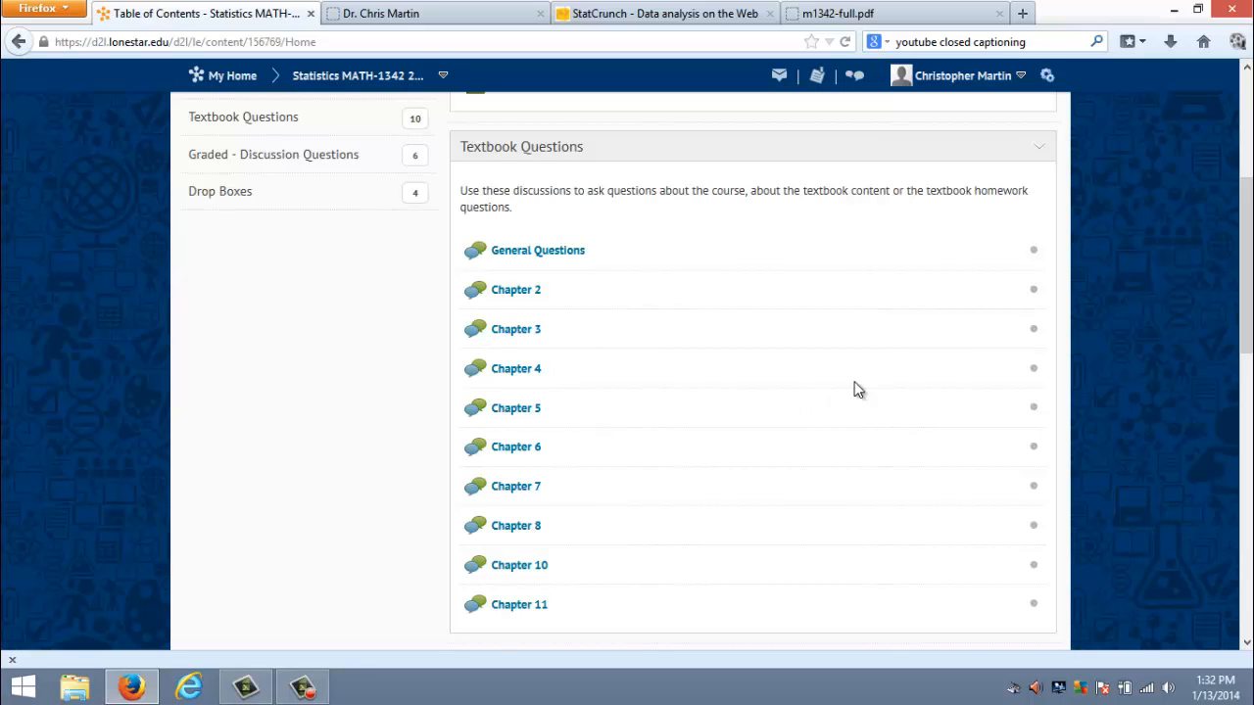
{"action": "scroll", "scroll_direction": "down", "scroll_amount": 3}
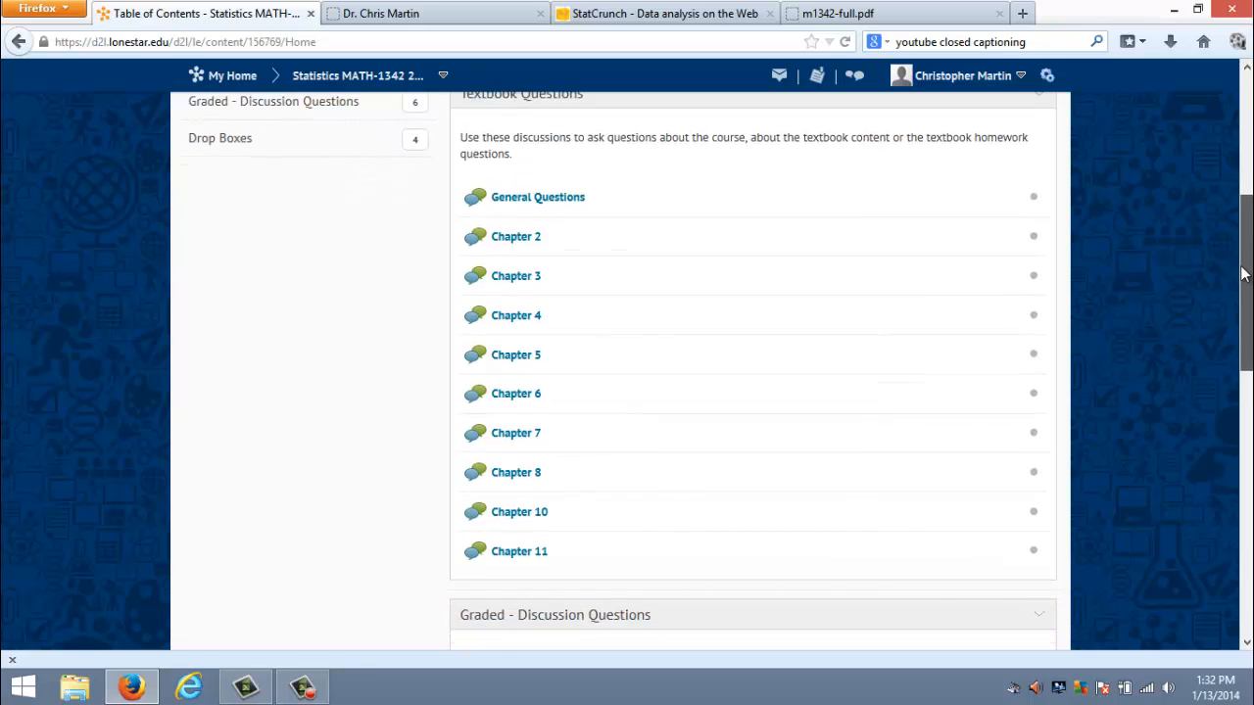
{"action": "scroll", "scroll_direction": "down", "scroll_amount": 3}
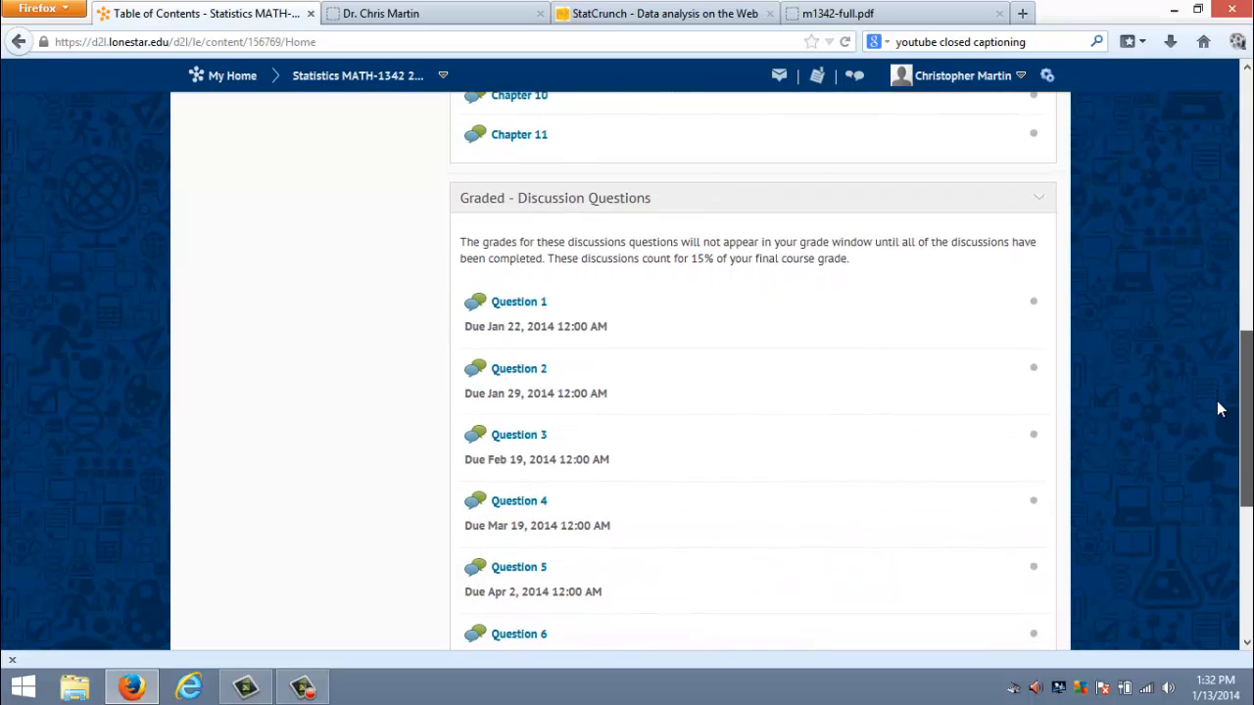
{"action": "scroll", "scroll_direction": "down", "scroll_amount": 3}
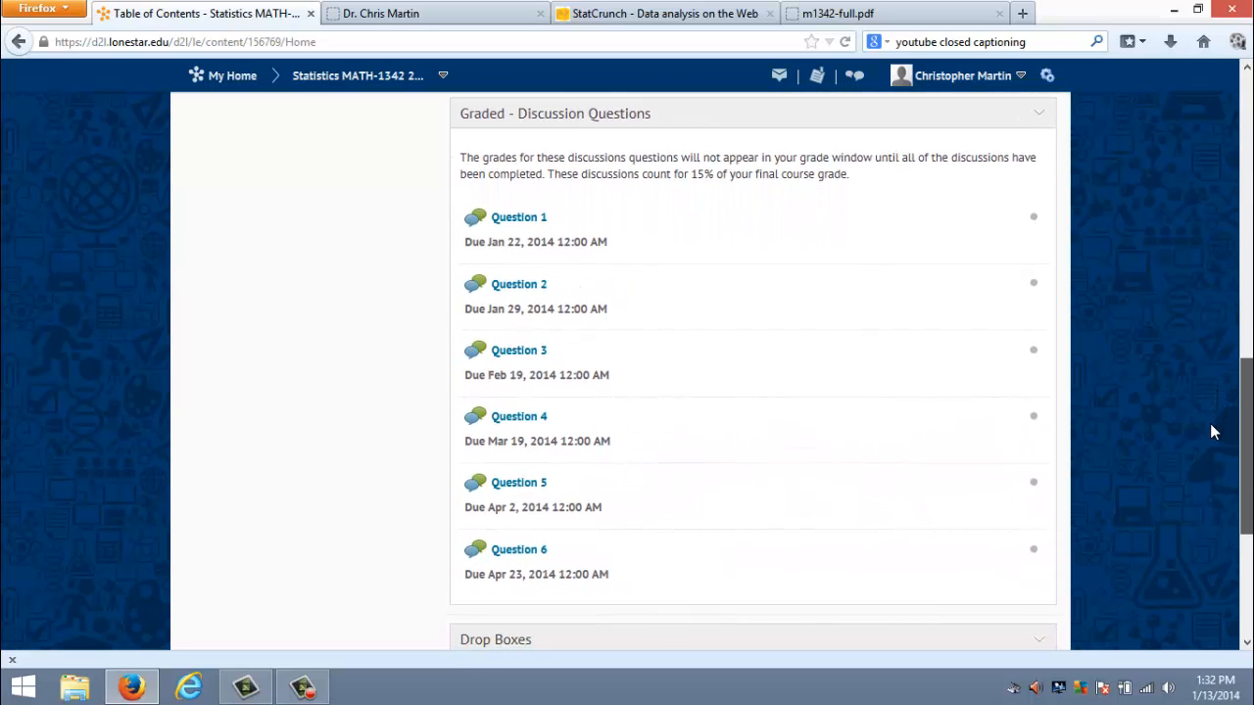
{"action": "mouse_move", "coordinate": [859, 382]}
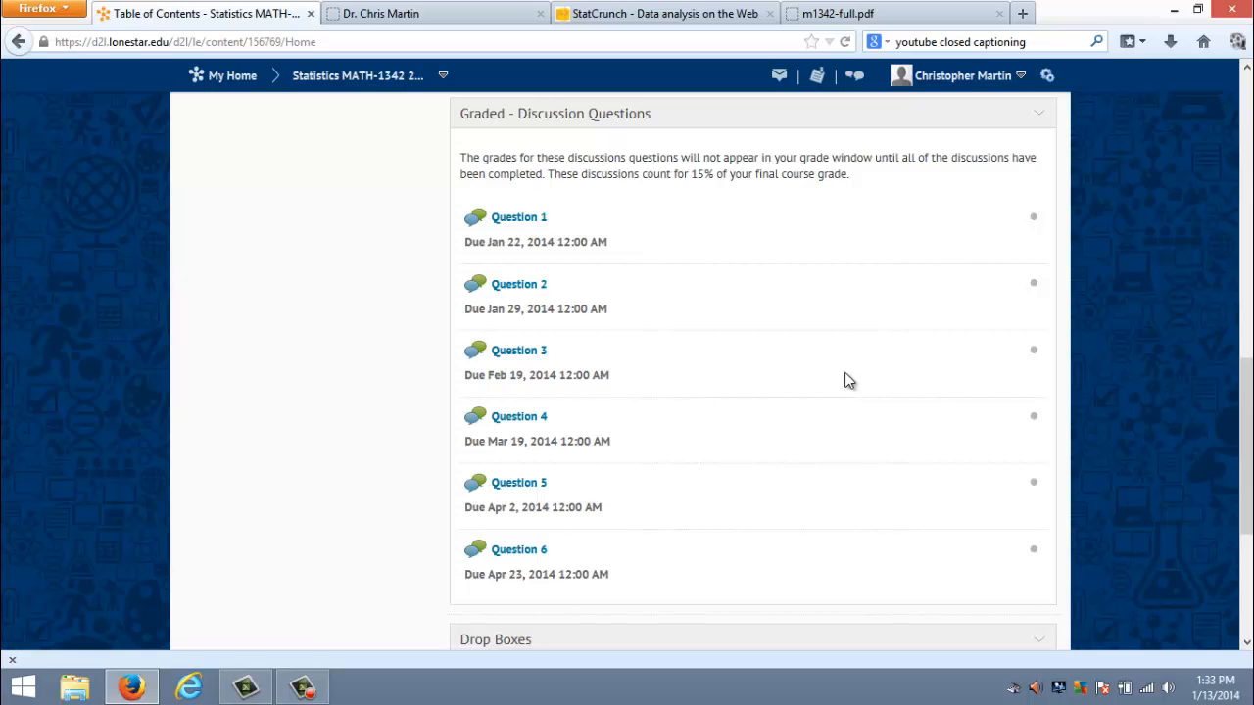
{"action": "mouse_move", "coordinate": [519, 284]}
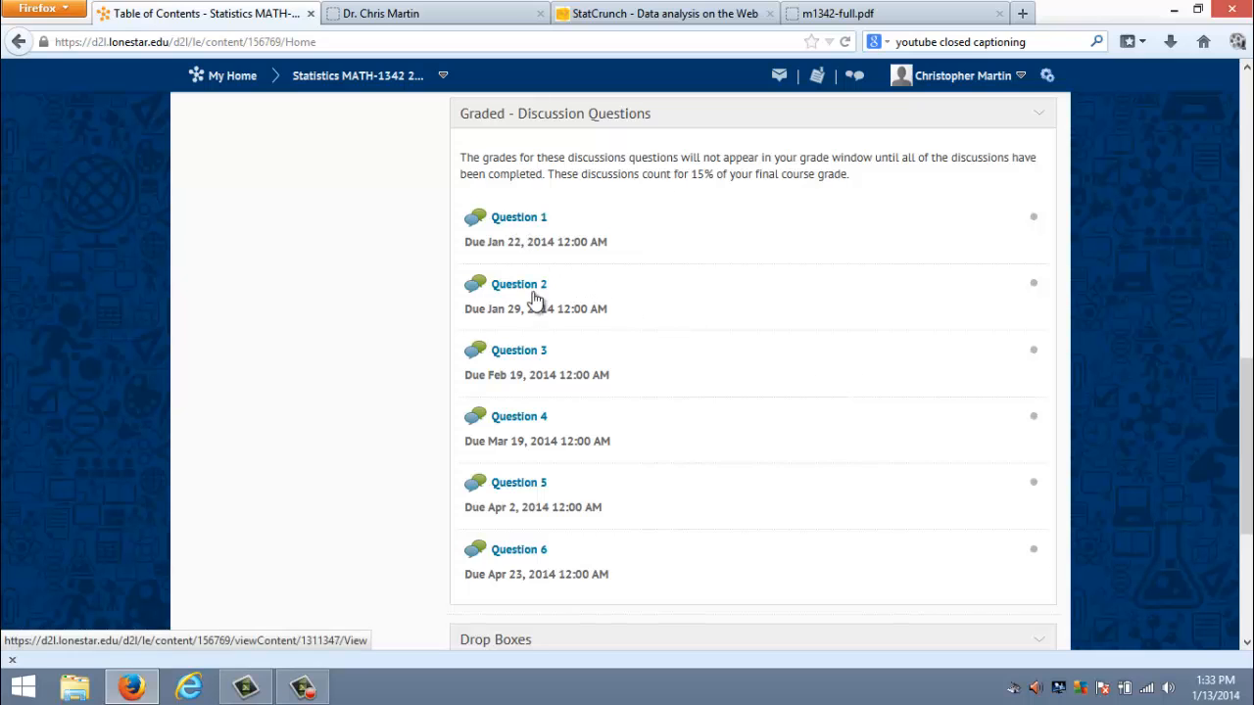
{"action": "mouse_move", "coordinate": [637, 313]}
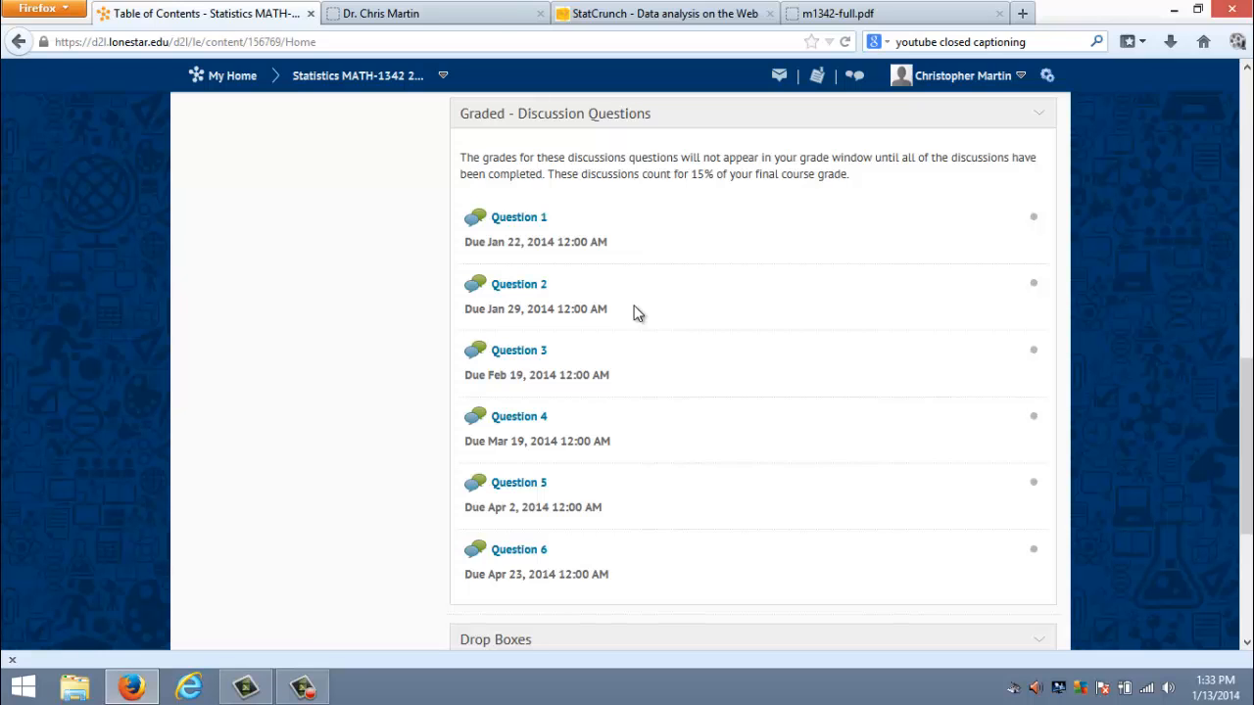
{"action": "mouse_move", "coordinate": [672, 313]}
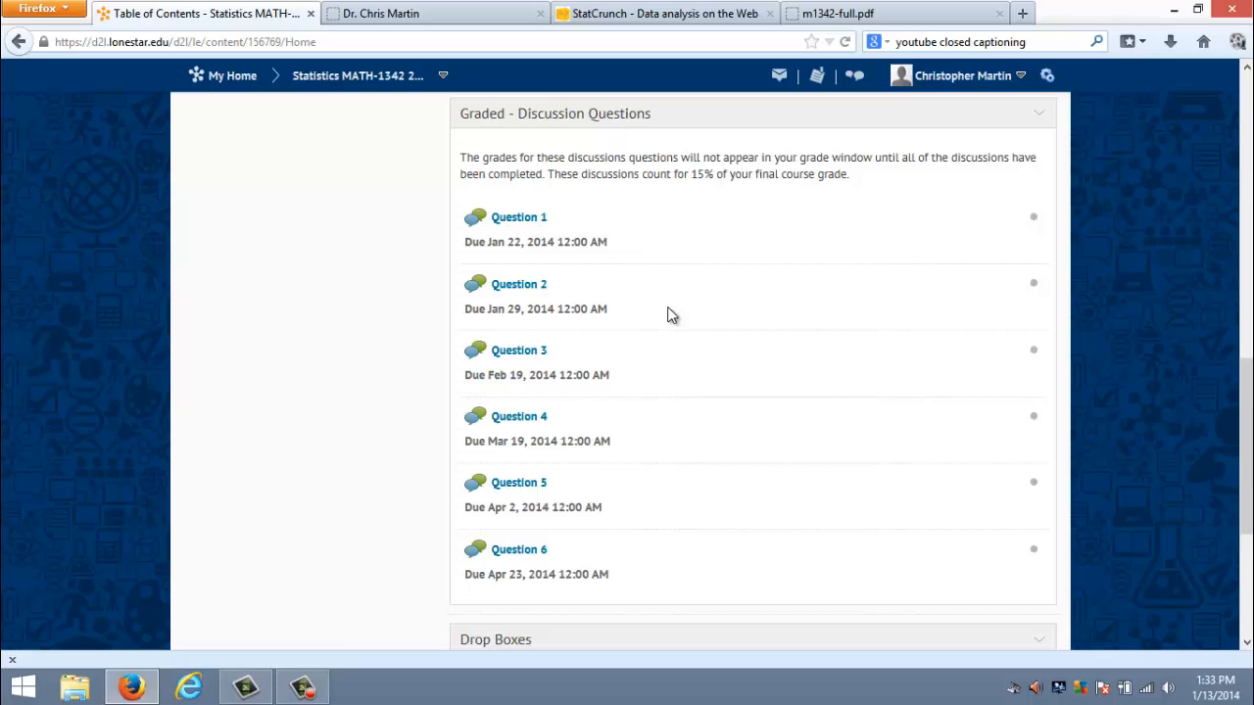
{"action": "mouse_move", "coordinate": [685, 325]}
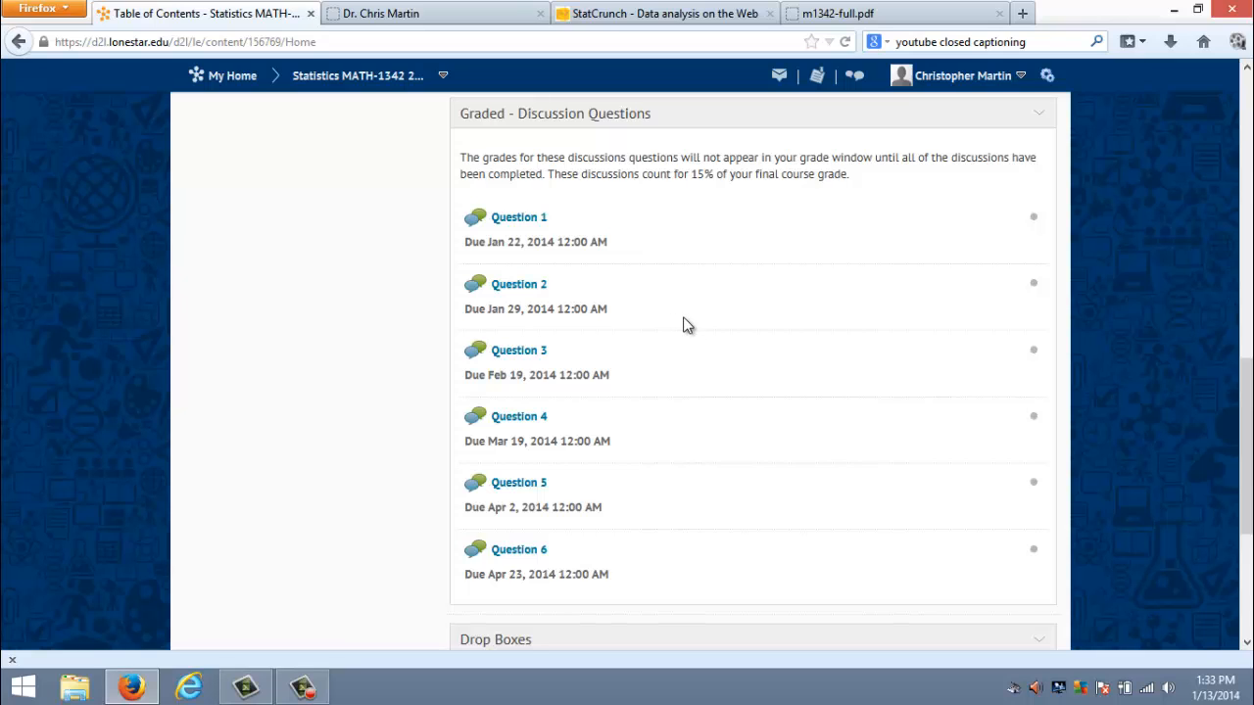
{"action": "mouse_move", "coordinate": [717, 331]}
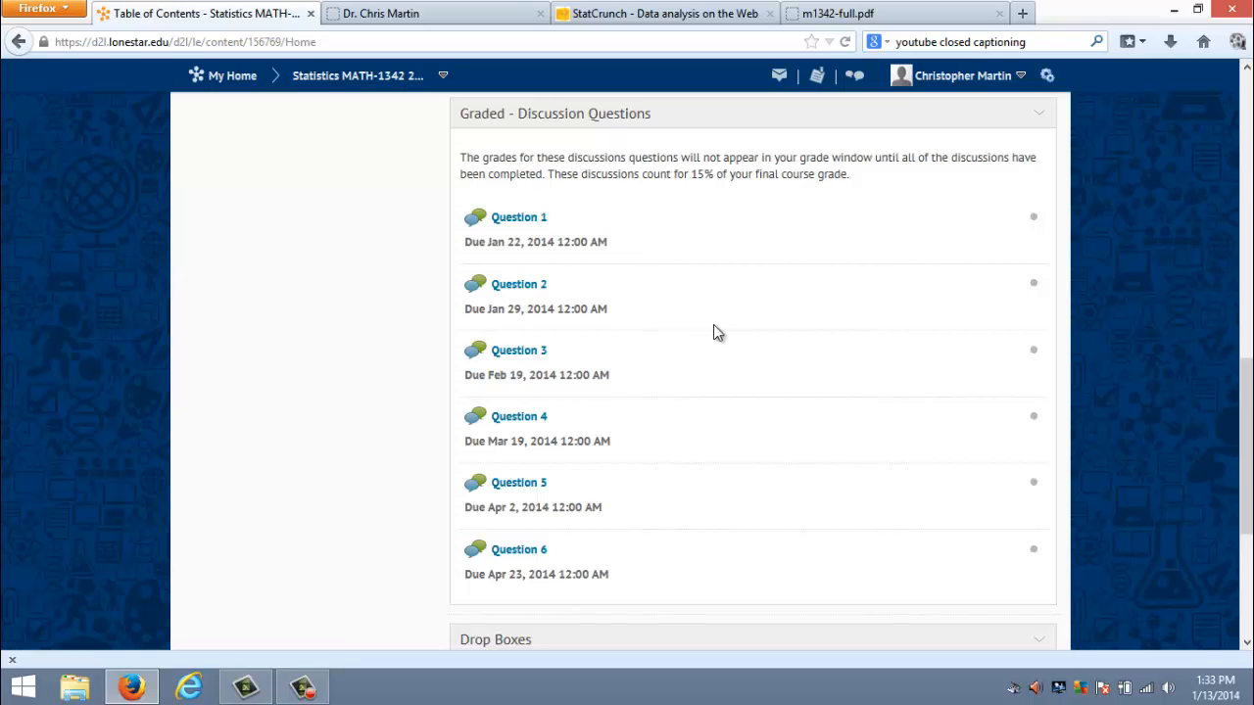
{"action": "scroll", "scroll_direction": "down", "scroll_amount": 3}
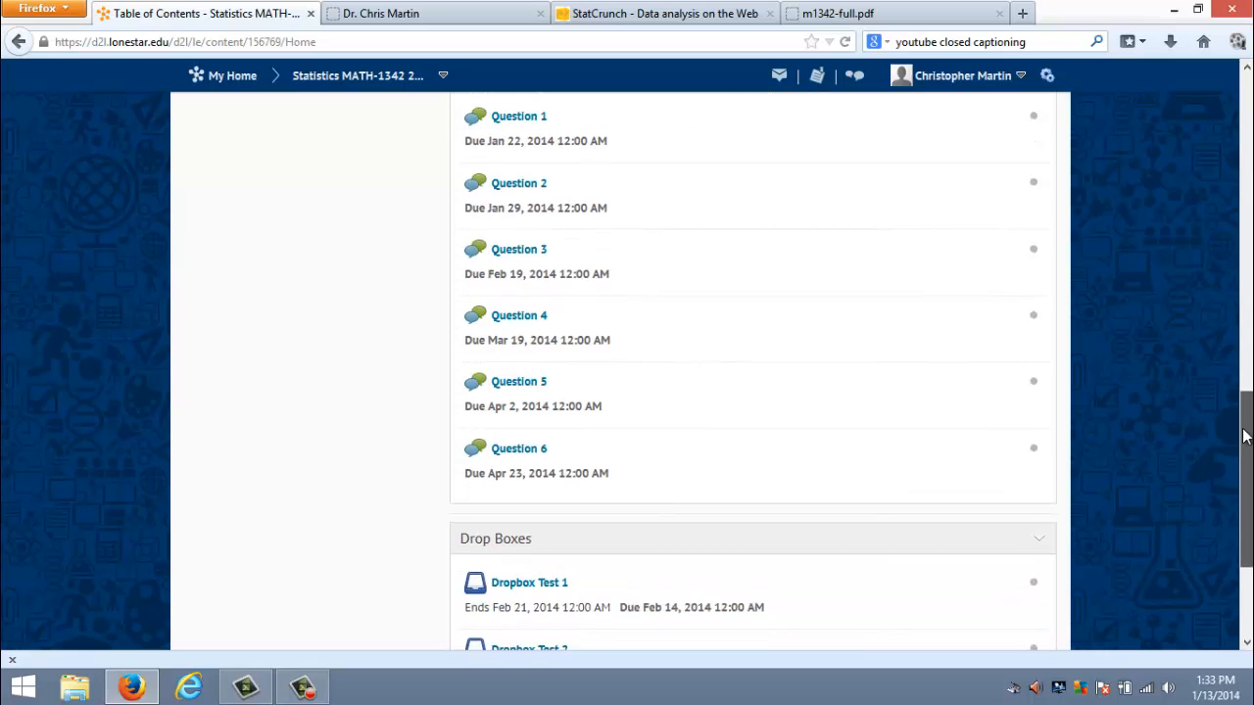
Scroll through the four Drop Boxes assignments and return to the Statistics MATH-1342 homepage.
{"action": "scroll", "scroll_direction": "down", "scroll_amount": 3}
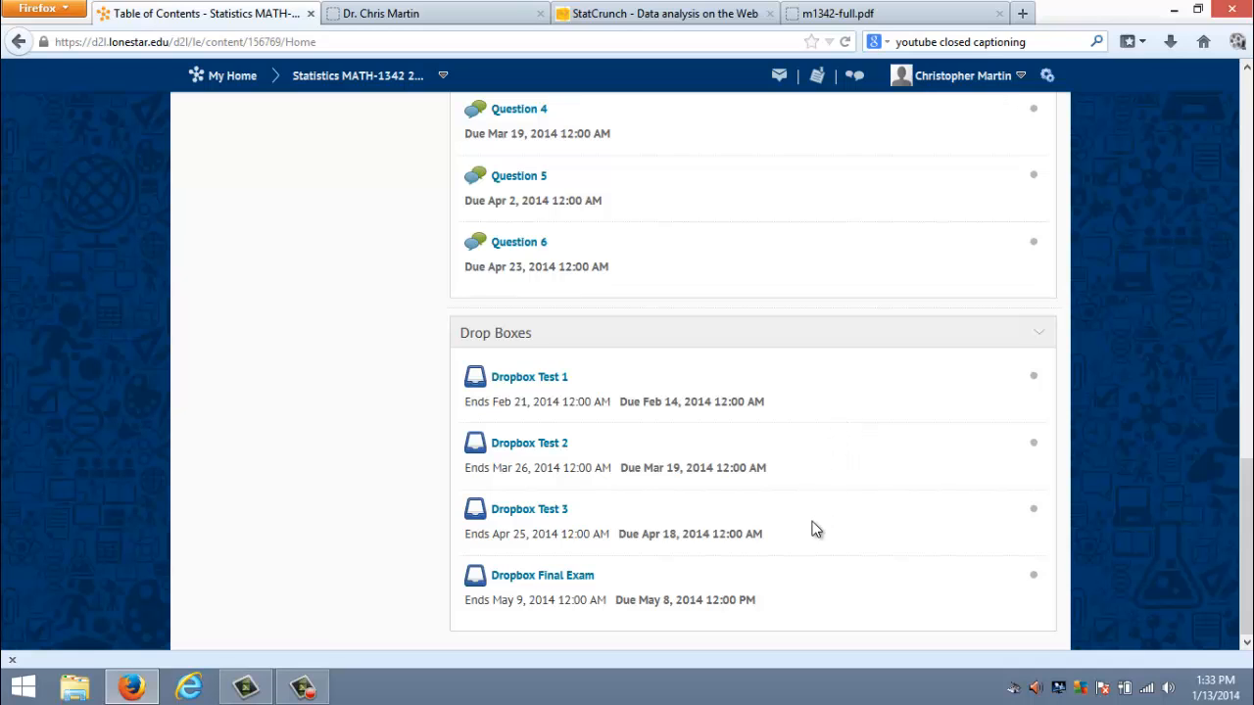
{"action": "mouse_move", "coordinate": [846, 591]}
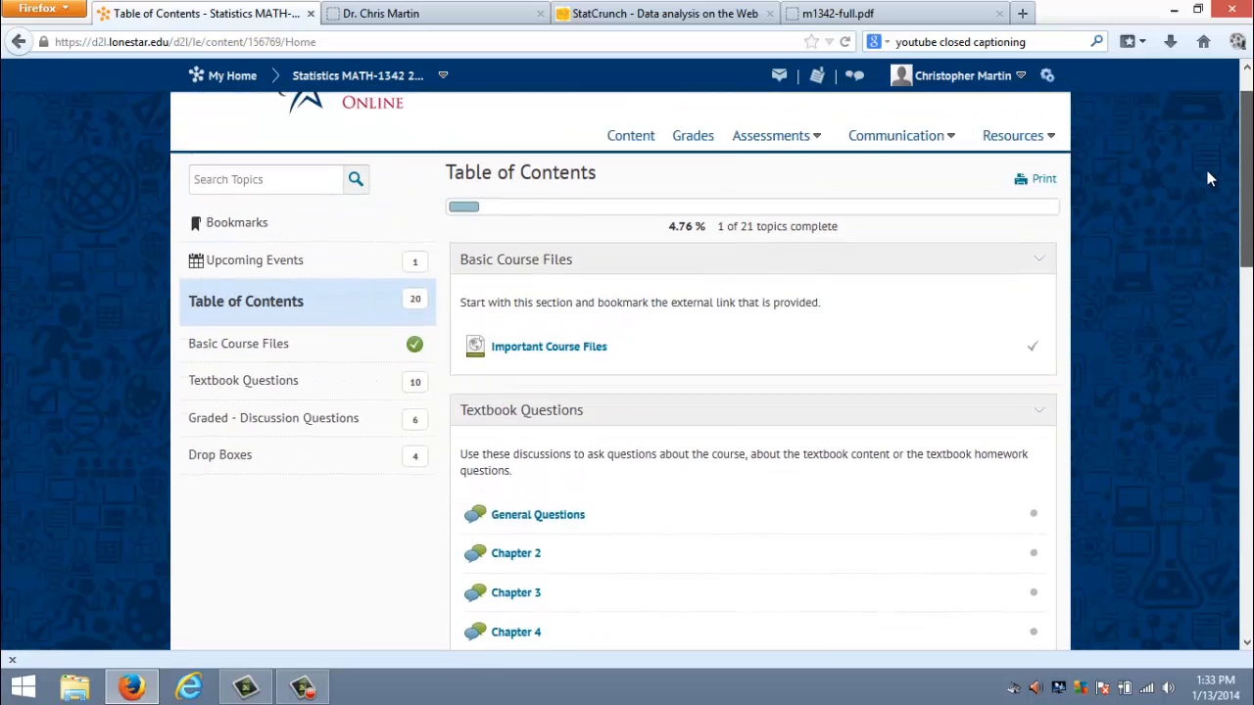
{"action": "scroll", "scroll_direction": "up", "scroll_amount": 3}
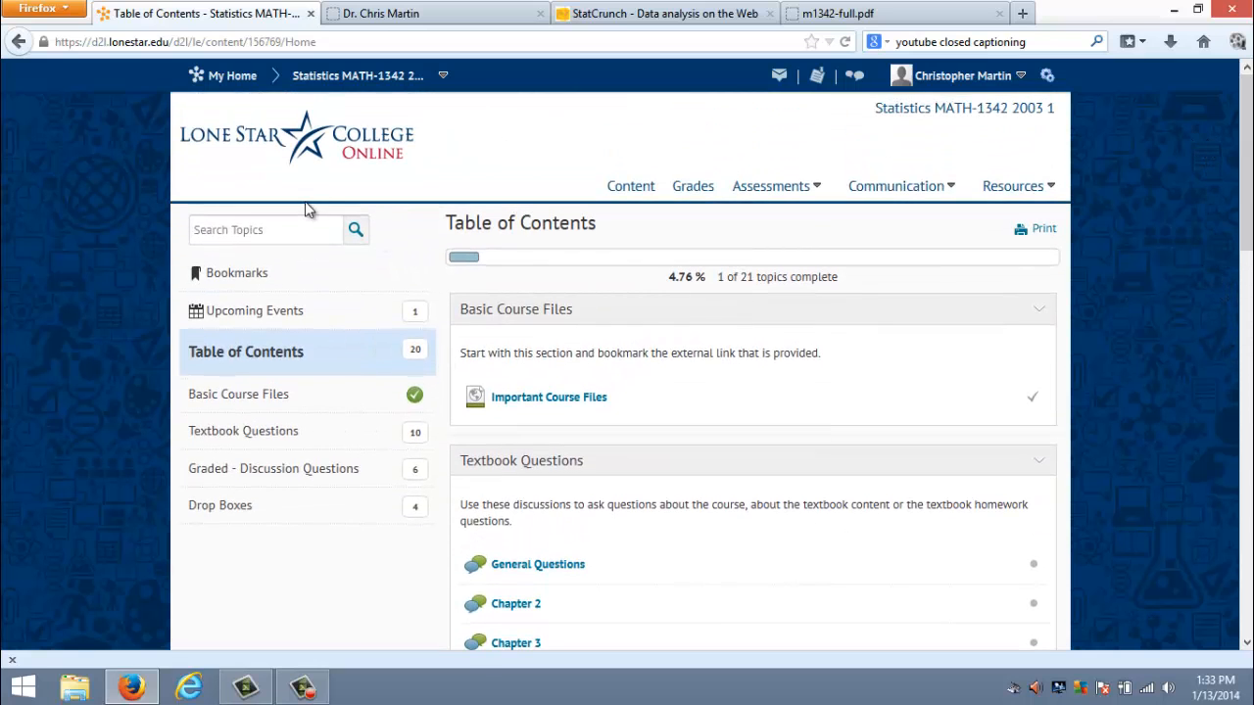
{"action": "left_click", "coordinate": [357, 75]}
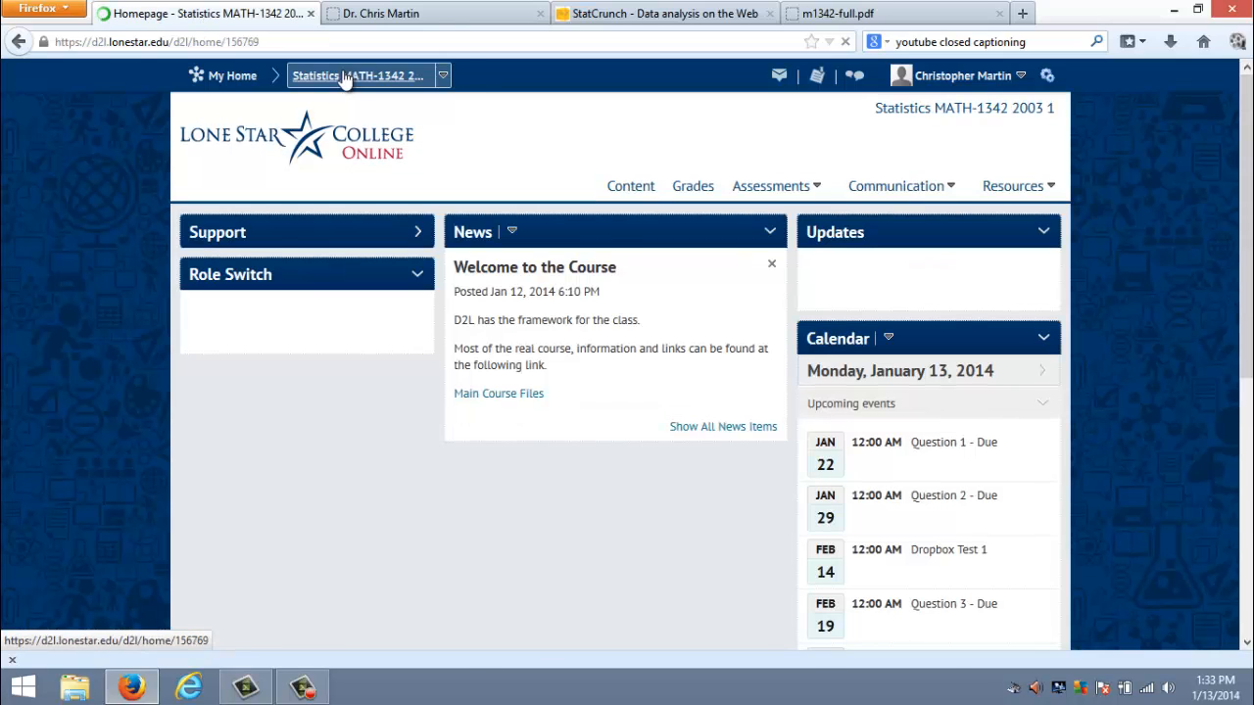
Follow the Main Course Files link in the Welcome to the Course news item.
{"action": "left_click", "coordinate": [306, 274]}
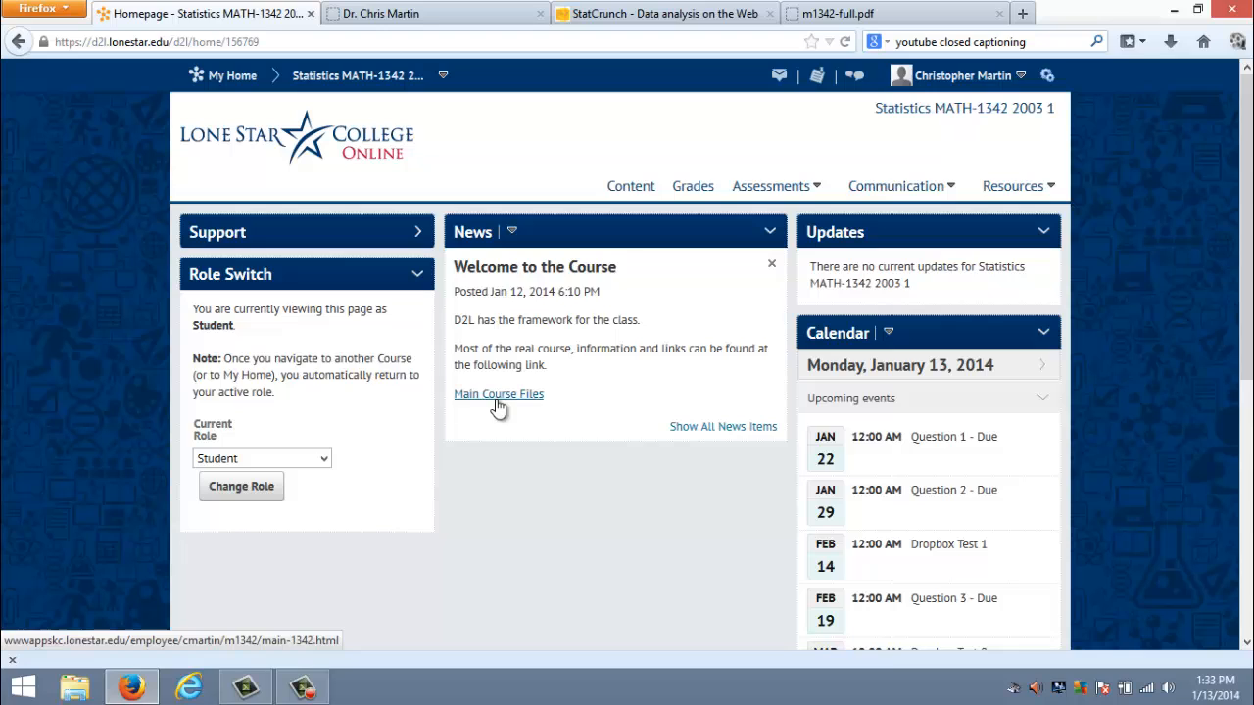
{"action": "mouse_move", "coordinate": [489, 401]}
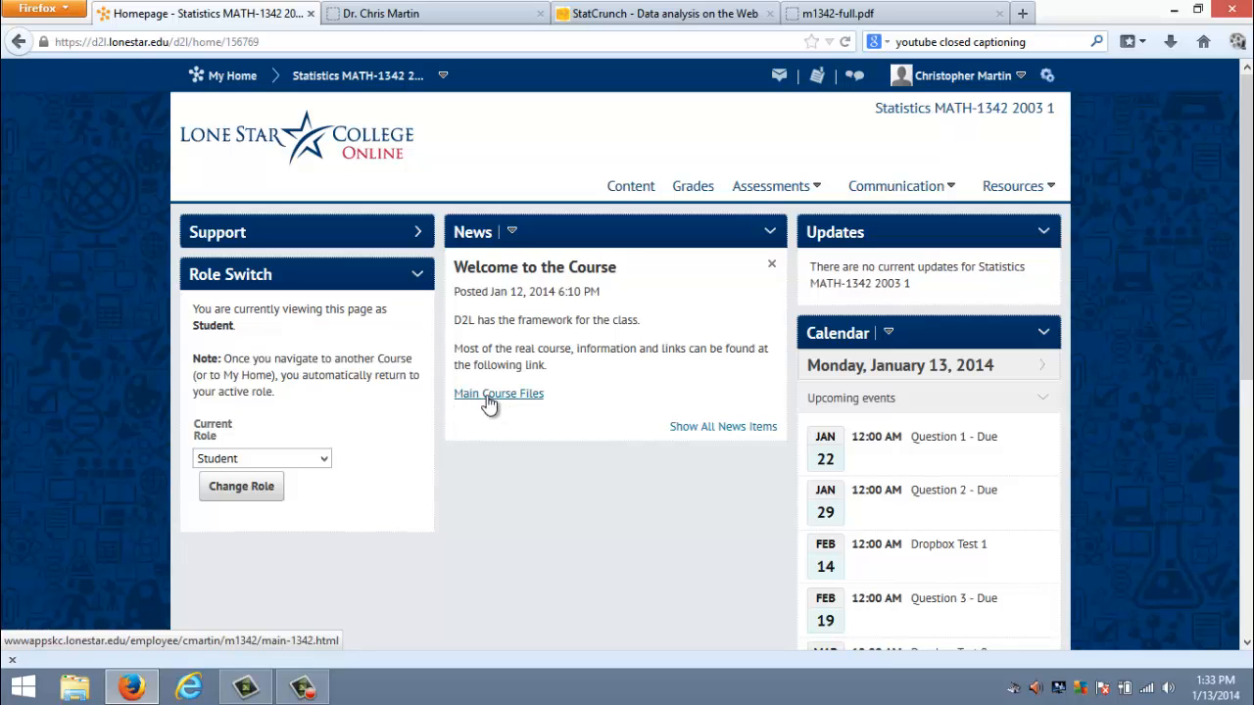
{"action": "mouse_move", "coordinate": [431, 244]}
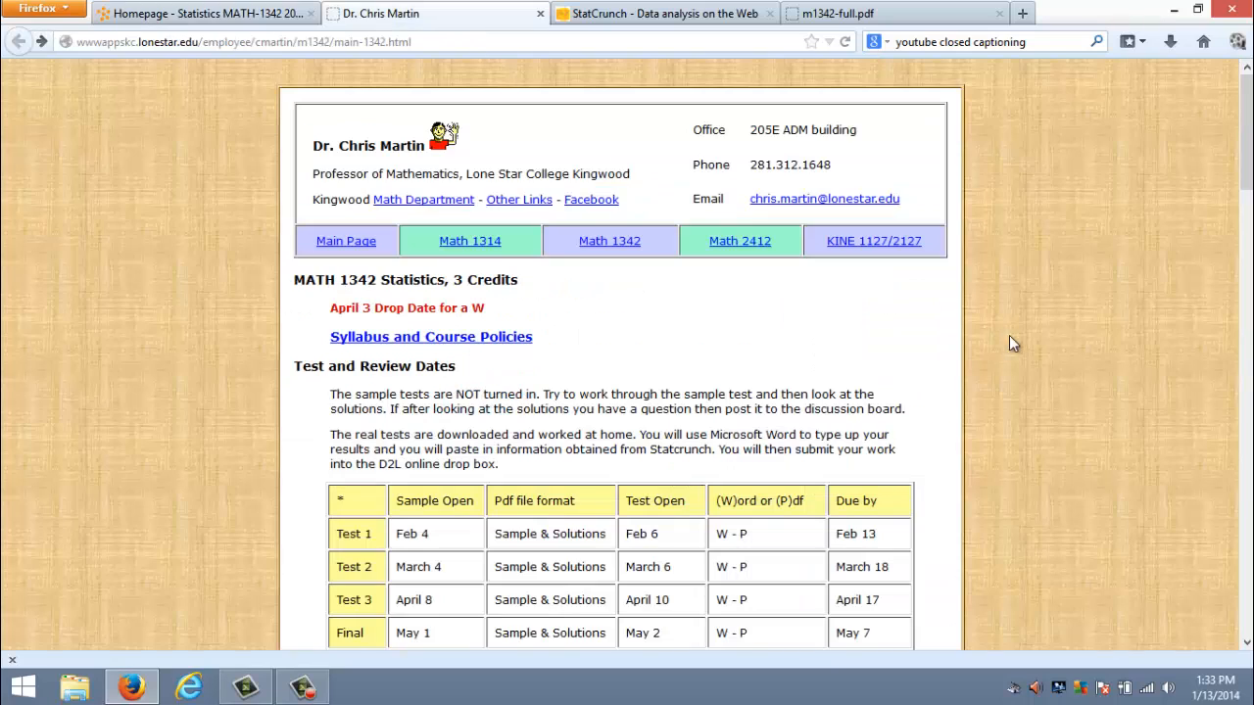
{"action": "mouse_move", "coordinate": [1171, 398]}
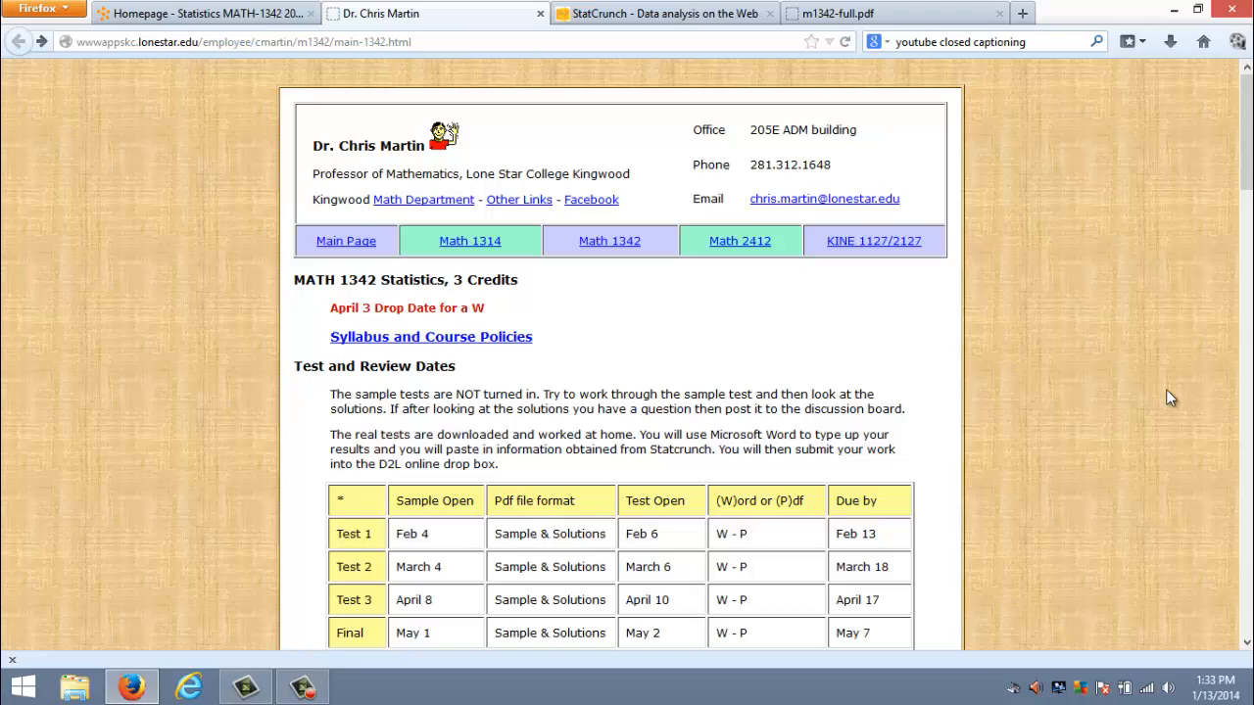
{"action": "mouse_move", "coordinate": [455, 345]}
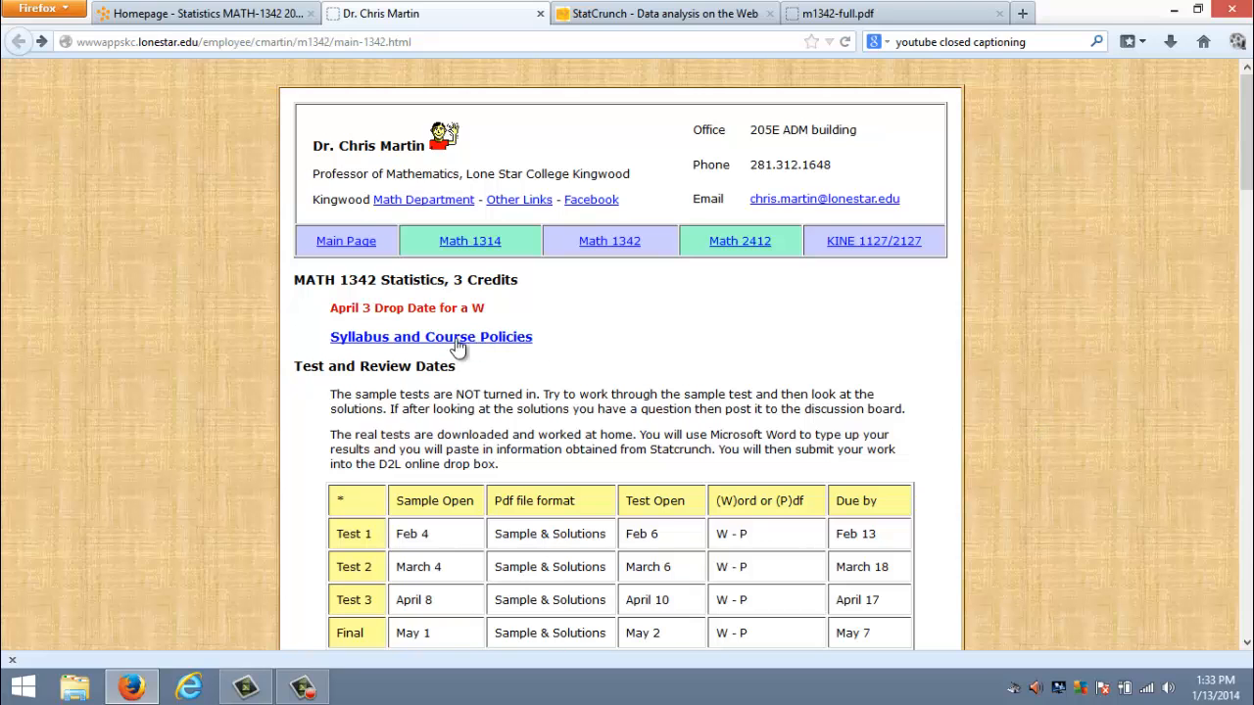
{"action": "mouse_move", "coordinate": [691, 331]}
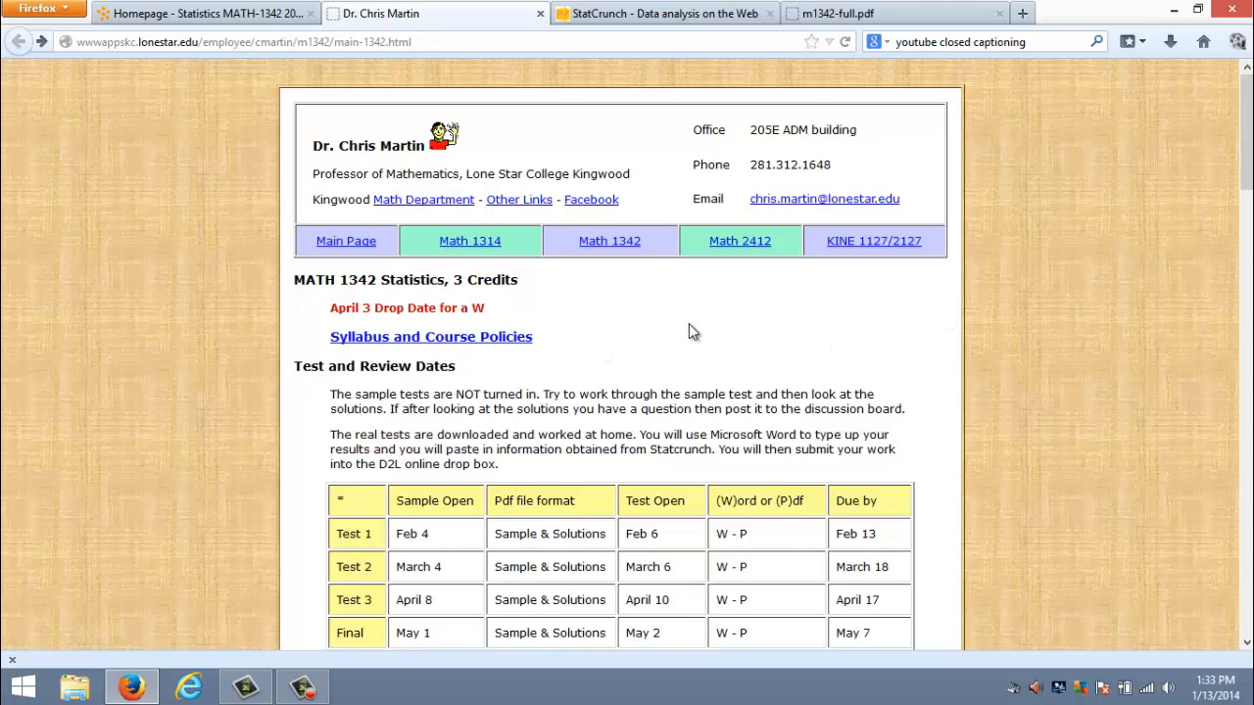
{"action": "scroll", "scroll_direction": "down", "scroll_amount": 3}
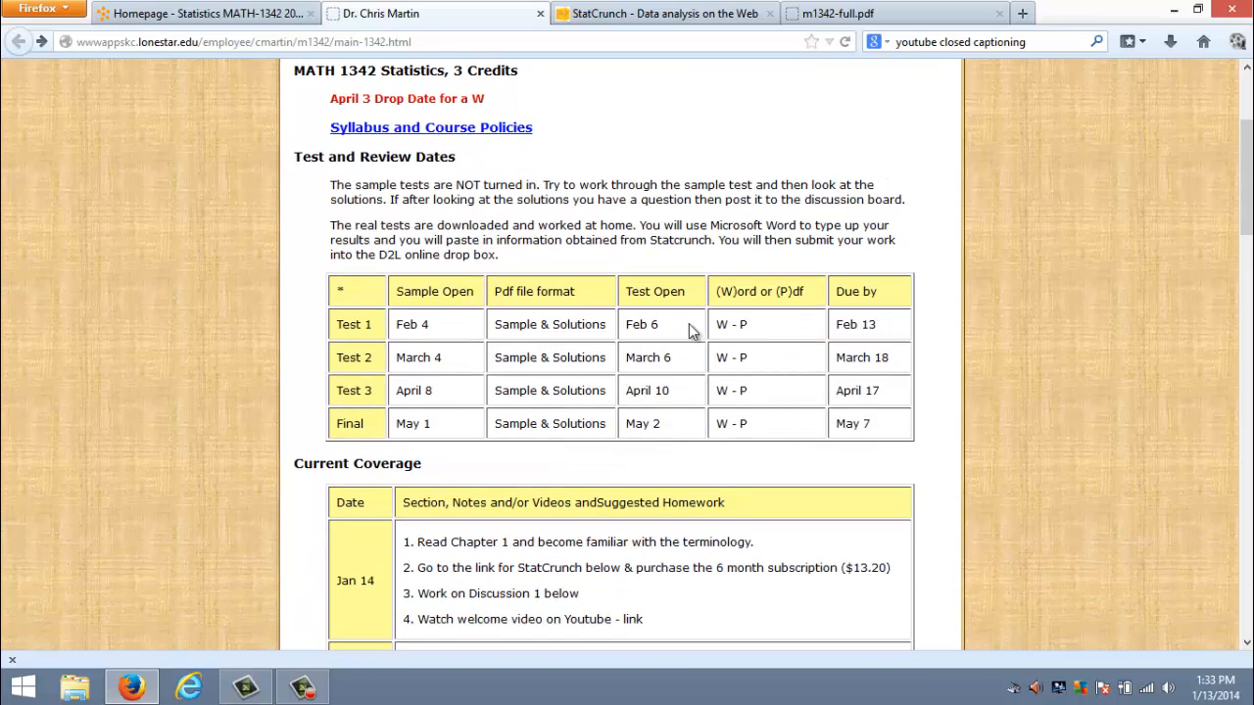
{"action": "scroll", "scroll_direction": "down", "scroll_amount": 3}
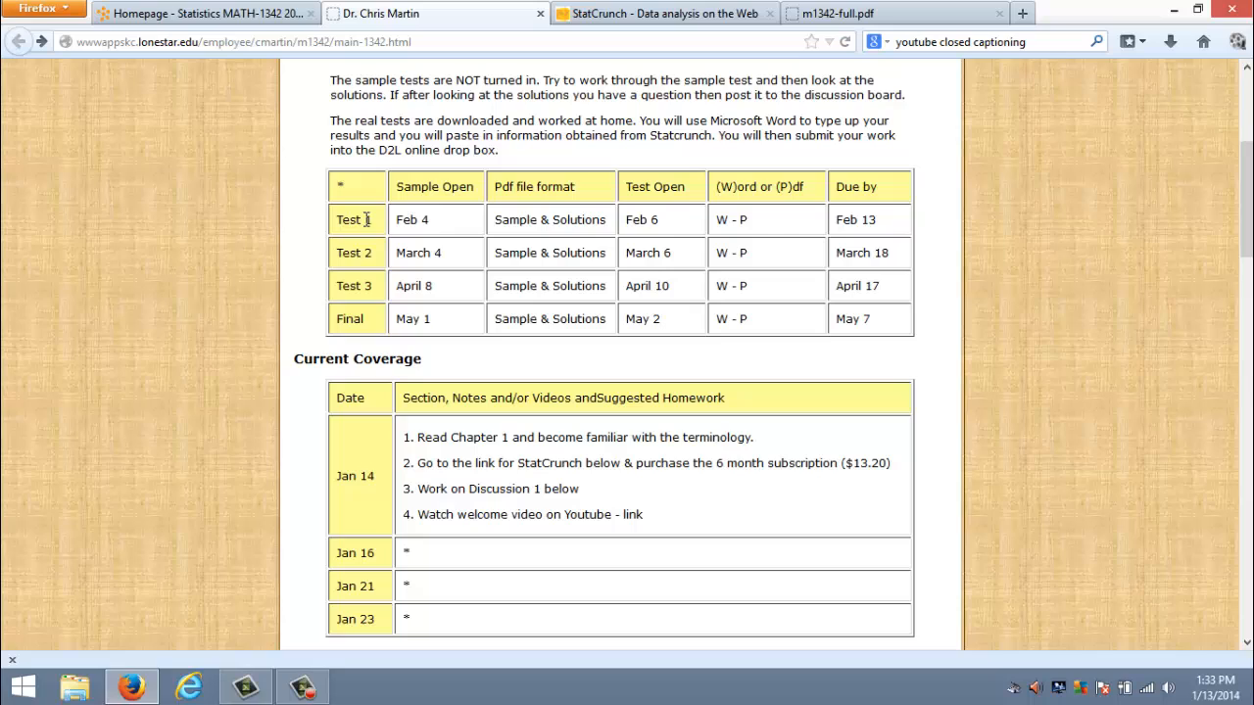
{"action": "mouse_move", "coordinate": [441, 223]}
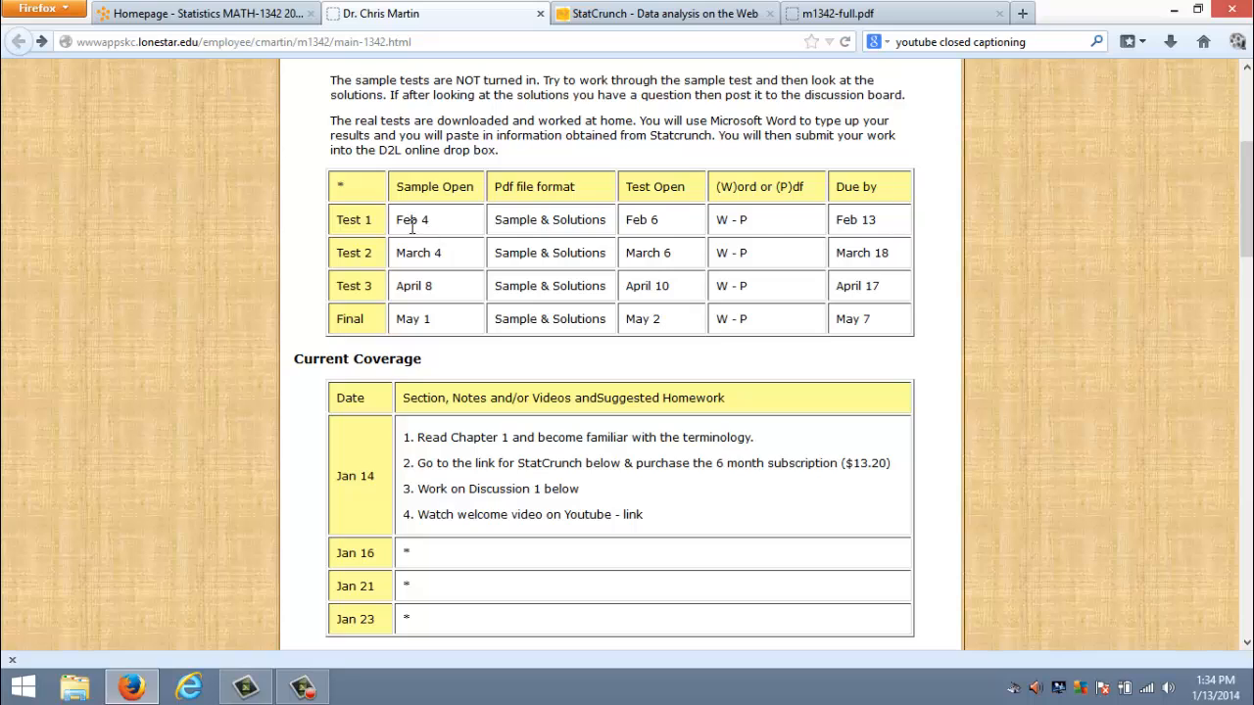
{"action": "mouse_move", "coordinate": [521, 215]}
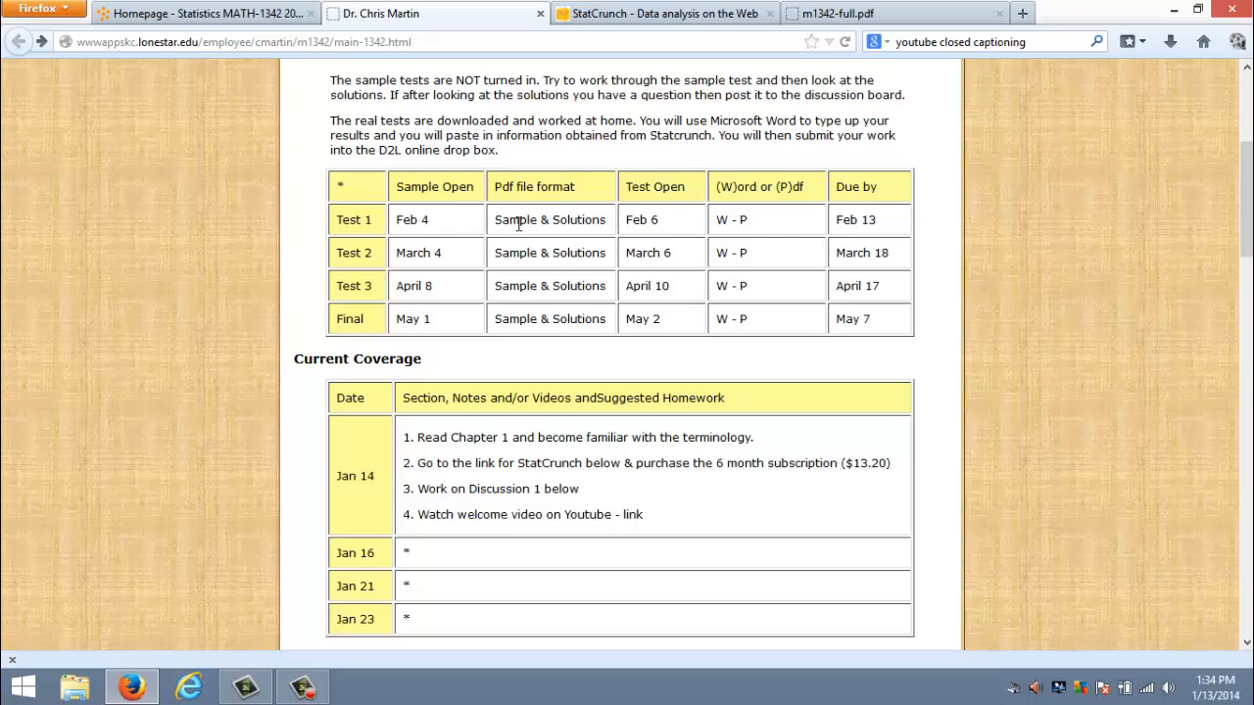
{"action": "mouse_move", "coordinate": [564, 219]}
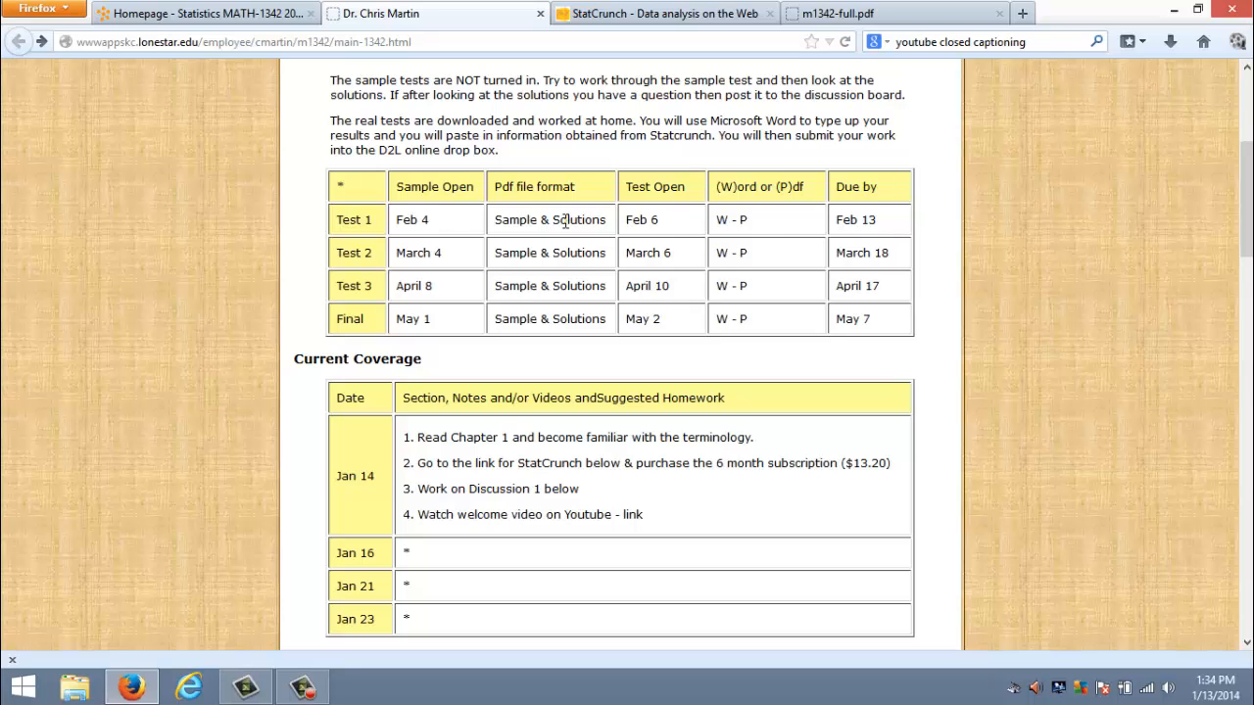
{"action": "mouse_move", "coordinate": [674, 235]}
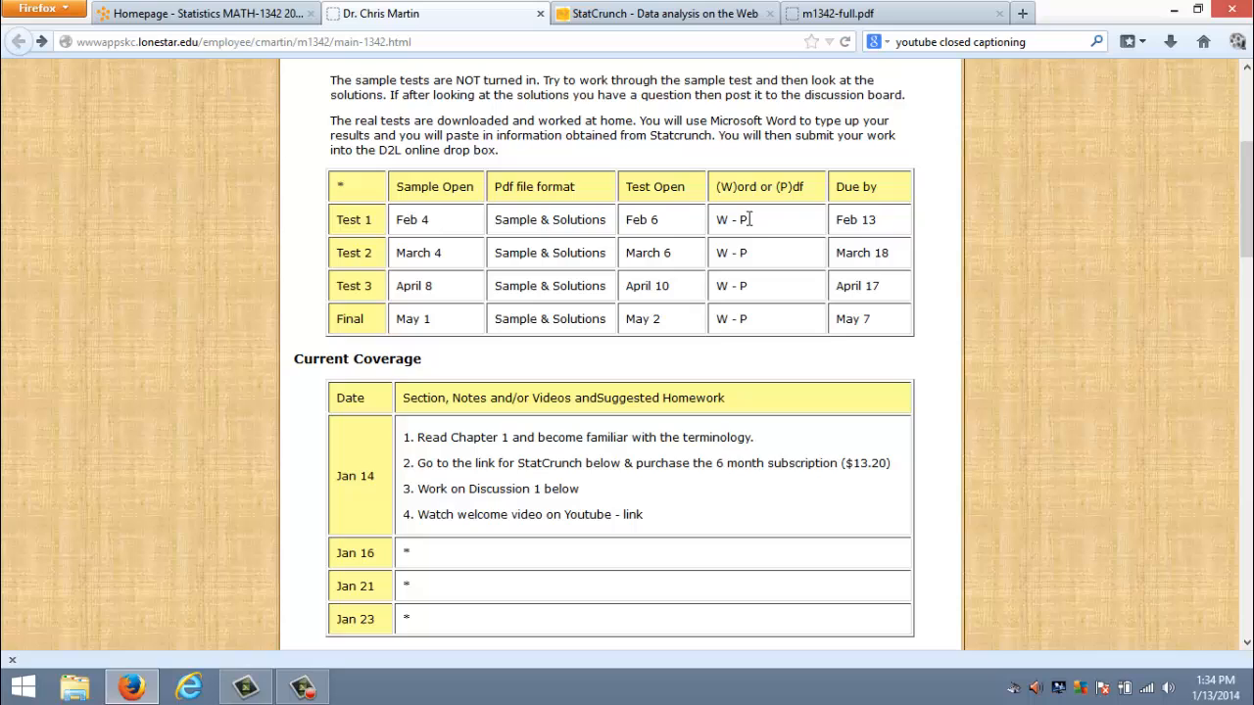
{"action": "mouse_move", "coordinate": [755, 223]}
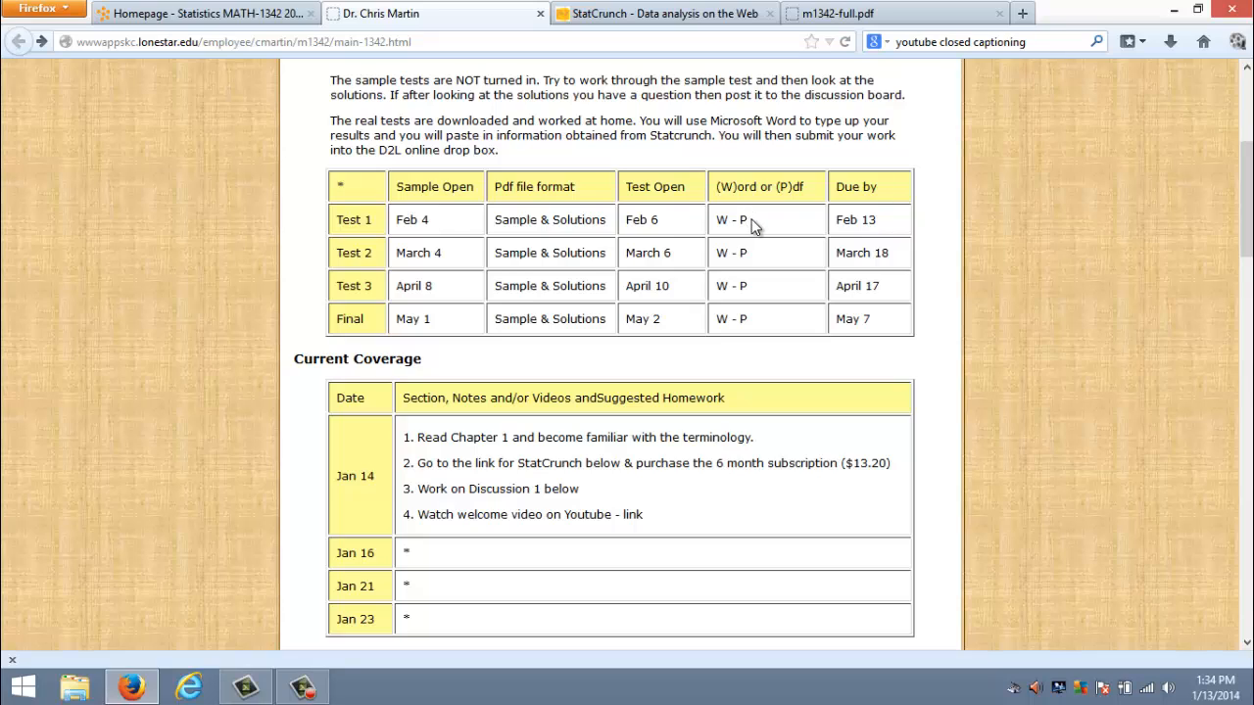
{"action": "mouse_move", "coordinate": [881, 227]}
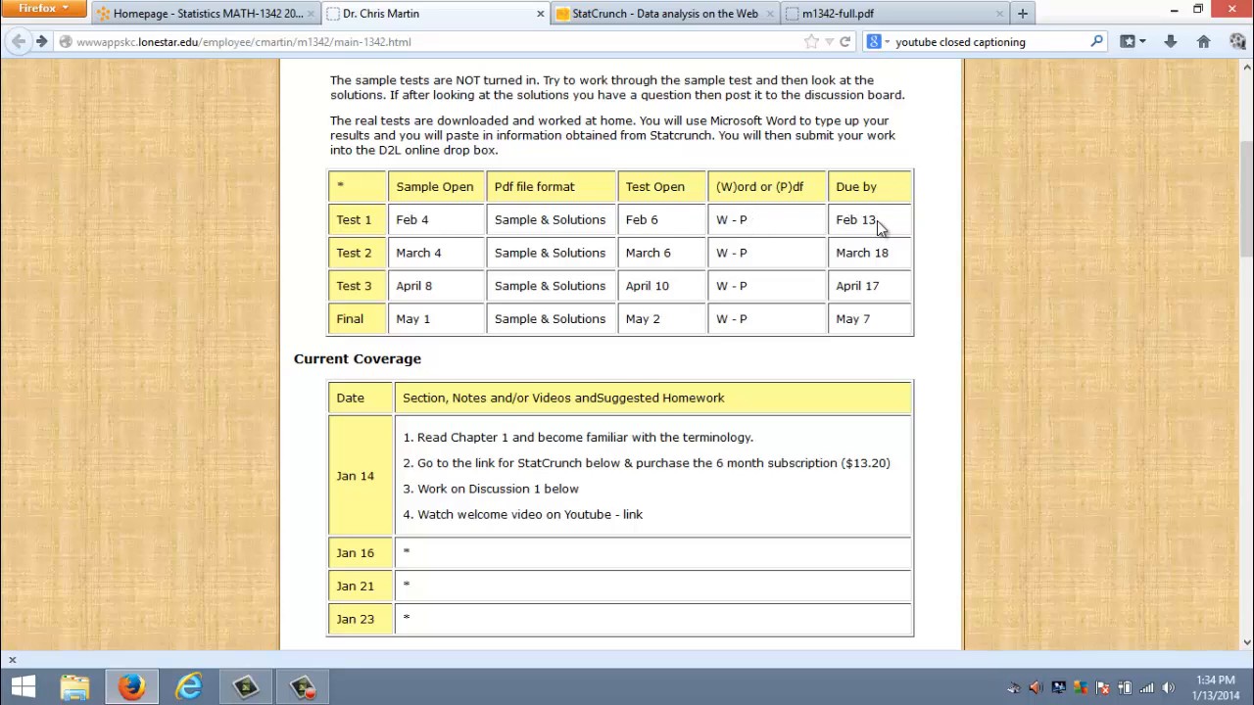
{"action": "mouse_move", "coordinate": [882, 235]}
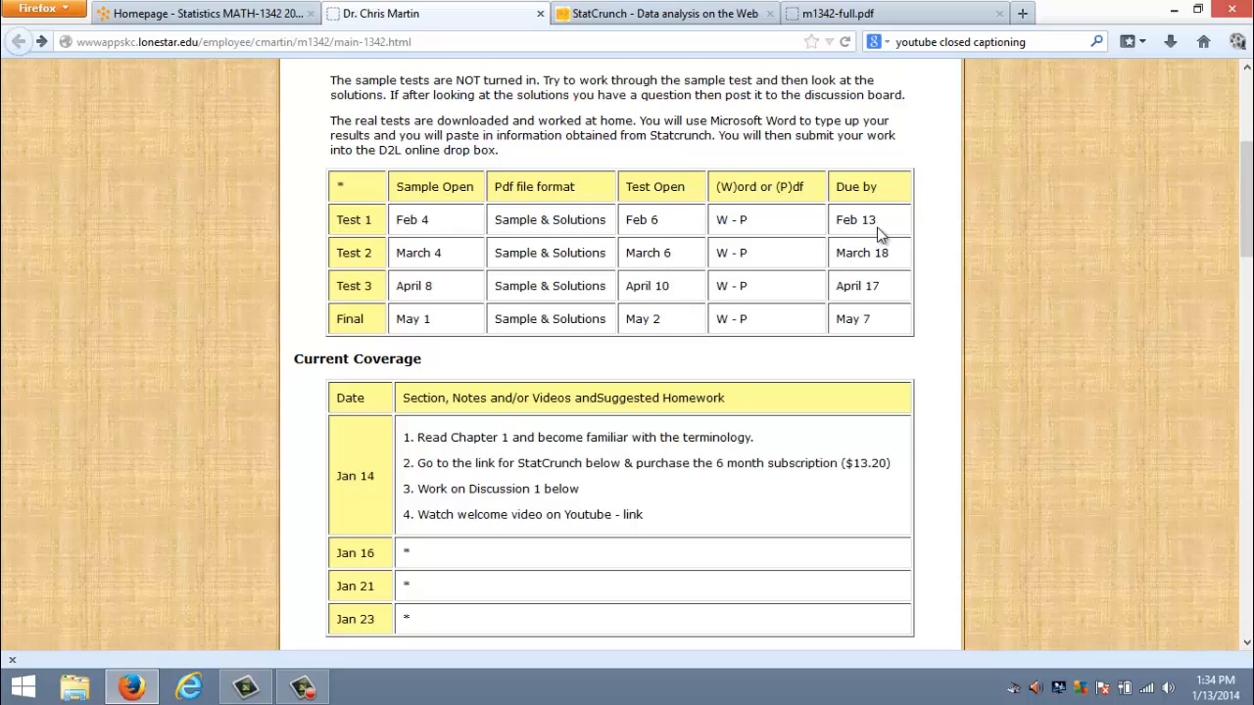
{"action": "mouse_move", "coordinate": [878, 235]}
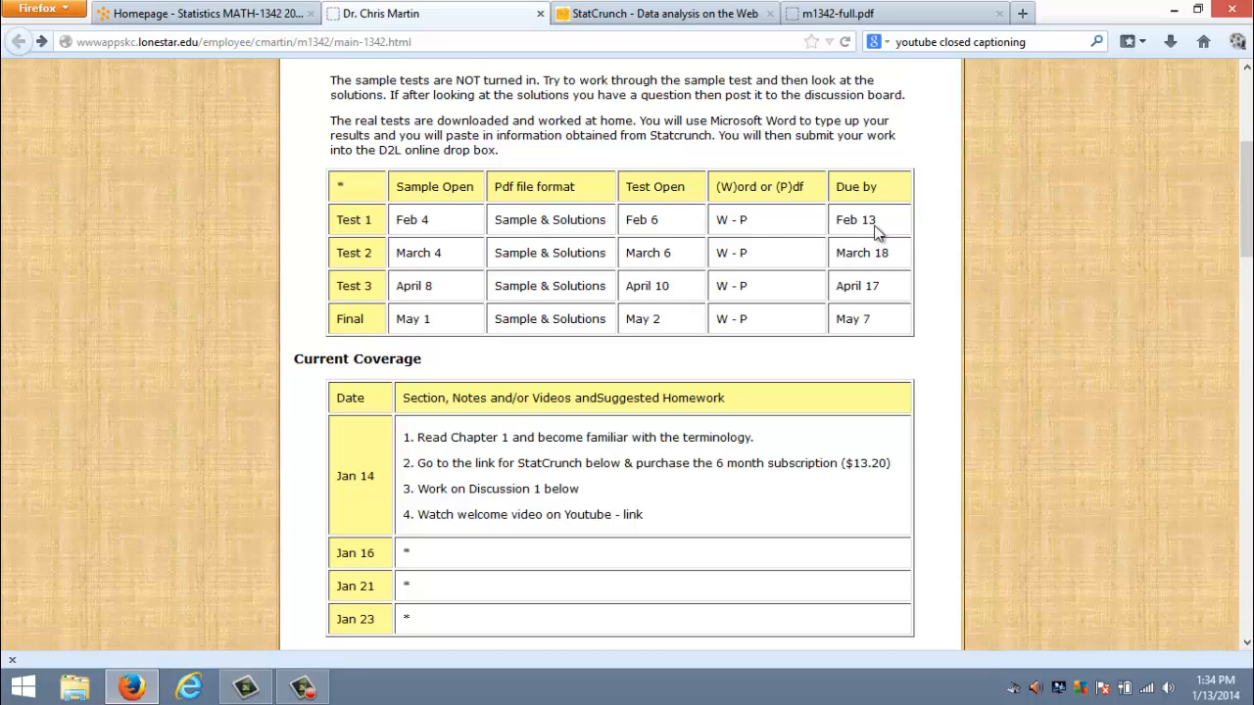
{"action": "mouse_move", "coordinate": [663, 227]}
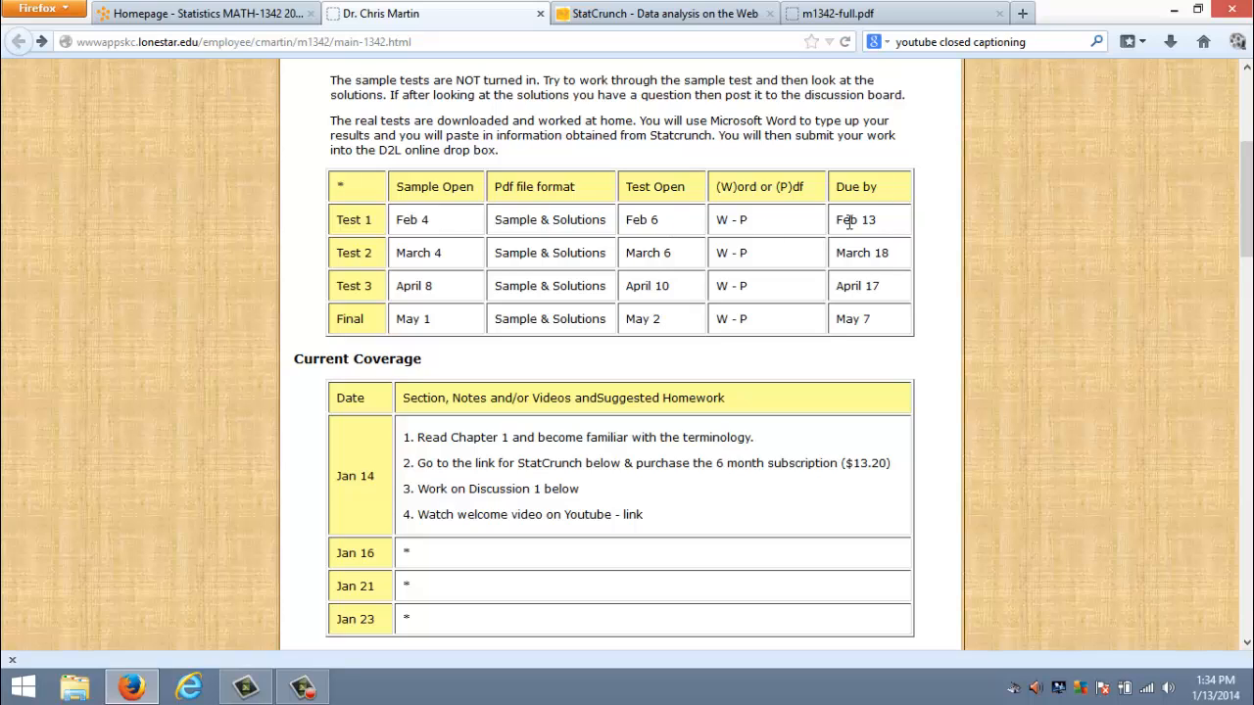
{"action": "mouse_move", "coordinate": [886, 231]}
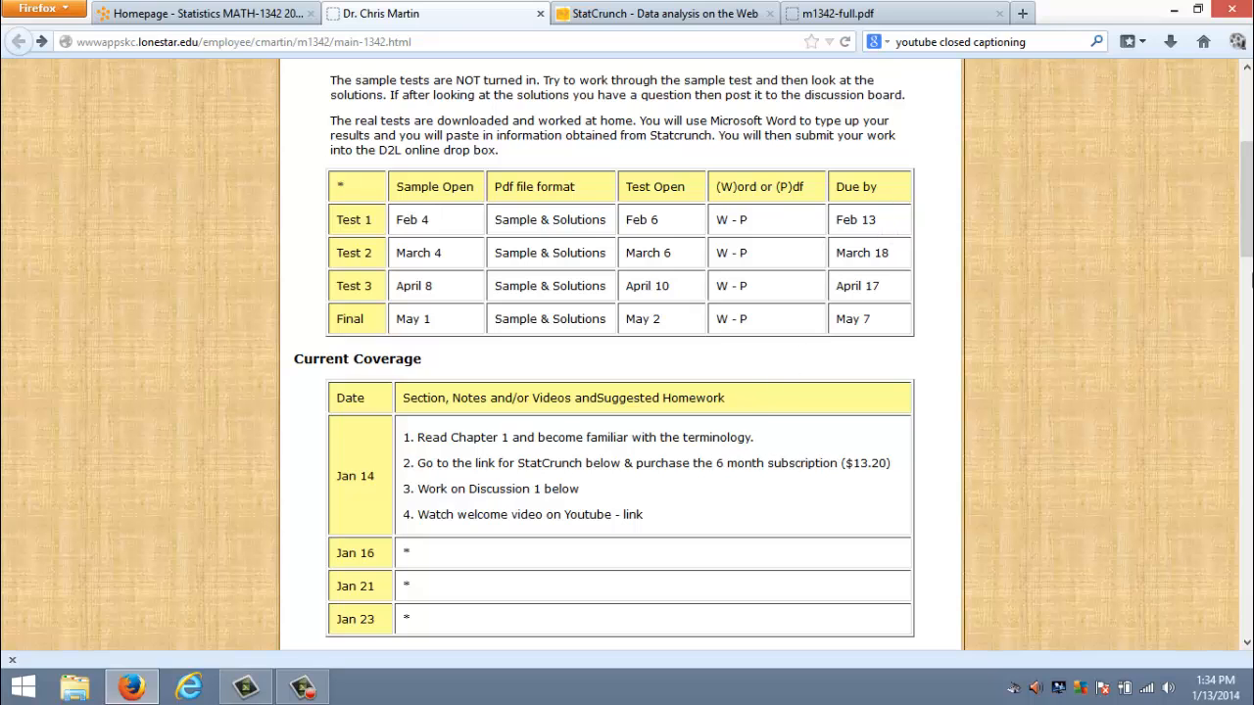
{"action": "scroll", "scroll_direction": "down", "scroll_amount": 3}
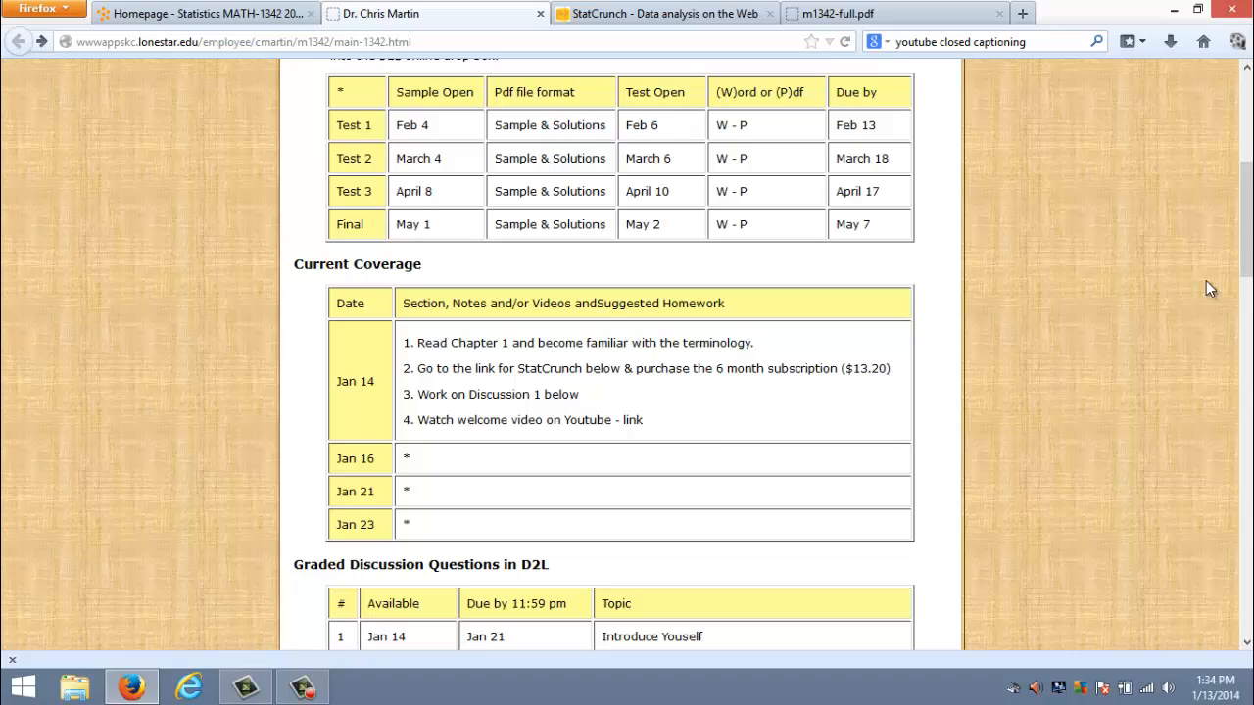
{"action": "mouse_move", "coordinate": [356, 382]}
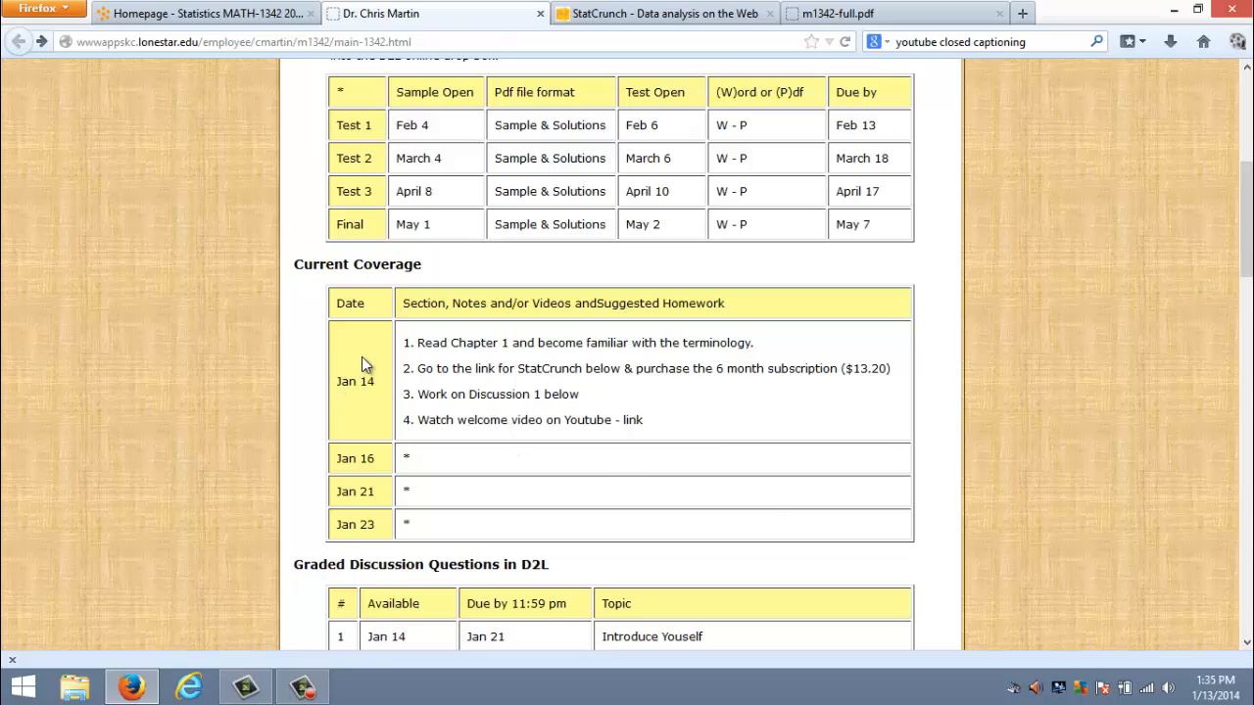
{"action": "mouse_move", "coordinate": [529, 421]}
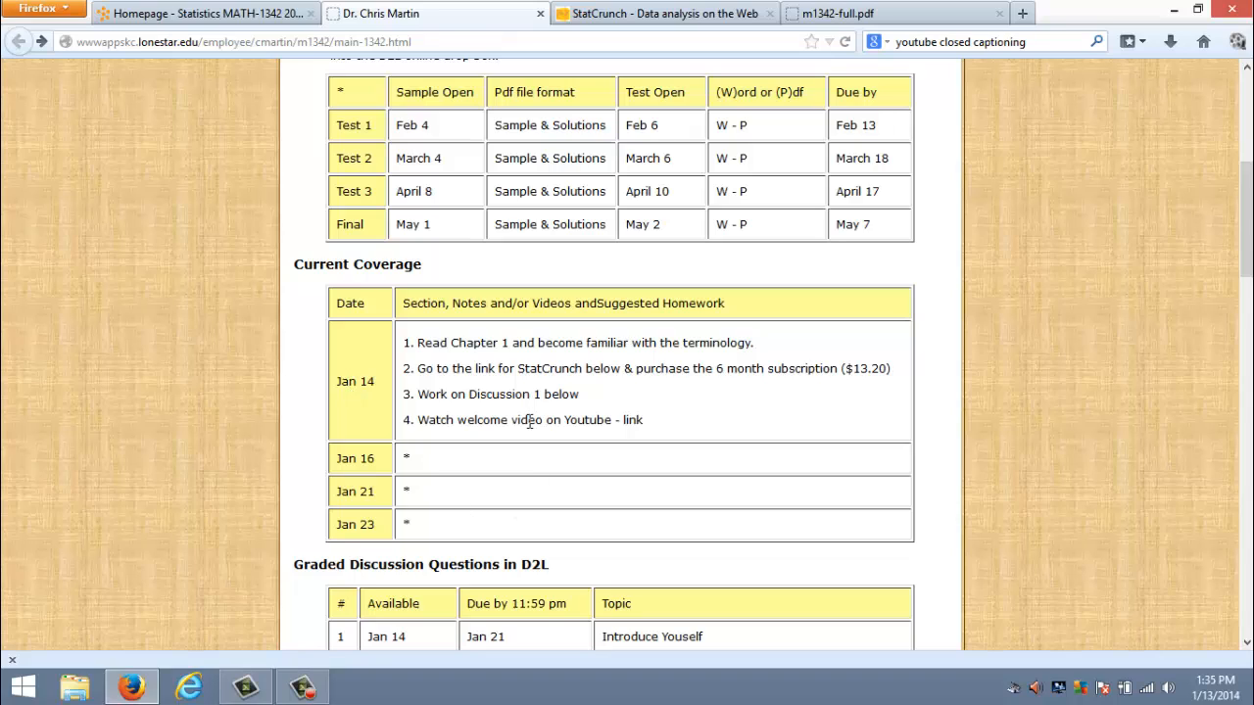
{"action": "mouse_move", "coordinate": [729, 406]}
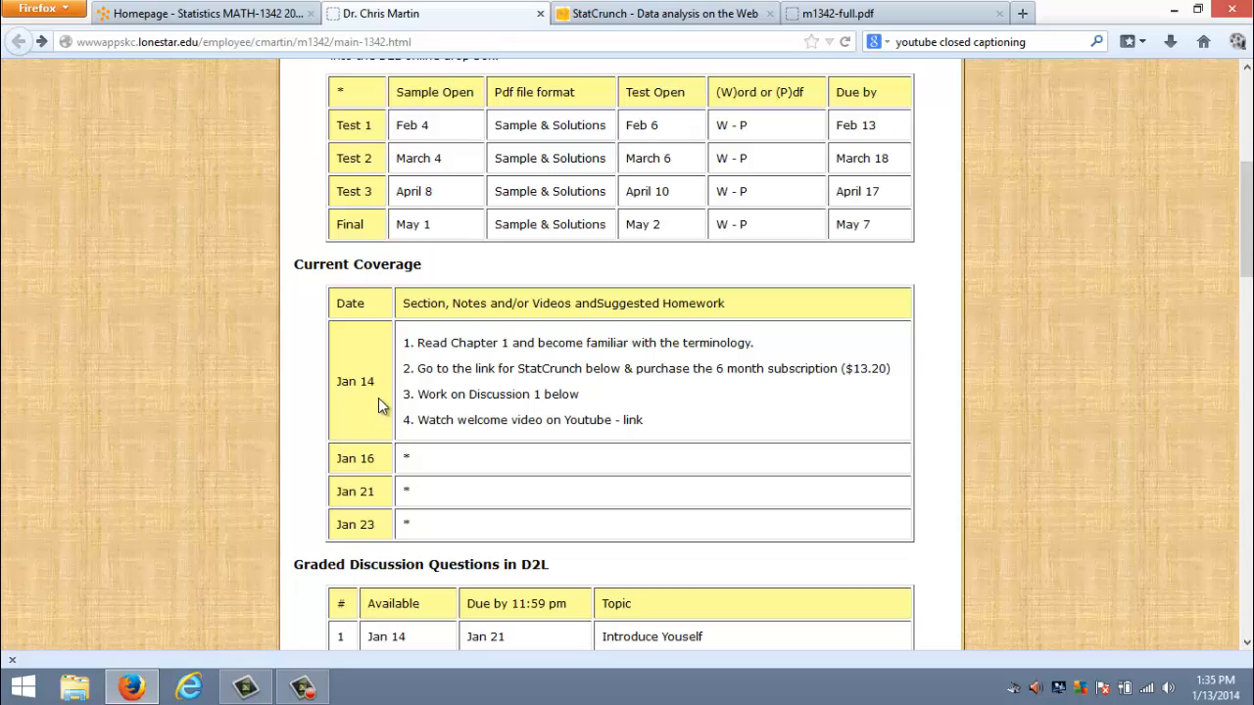
{"action": "mouse_move", "coordinate": [525, 346]}
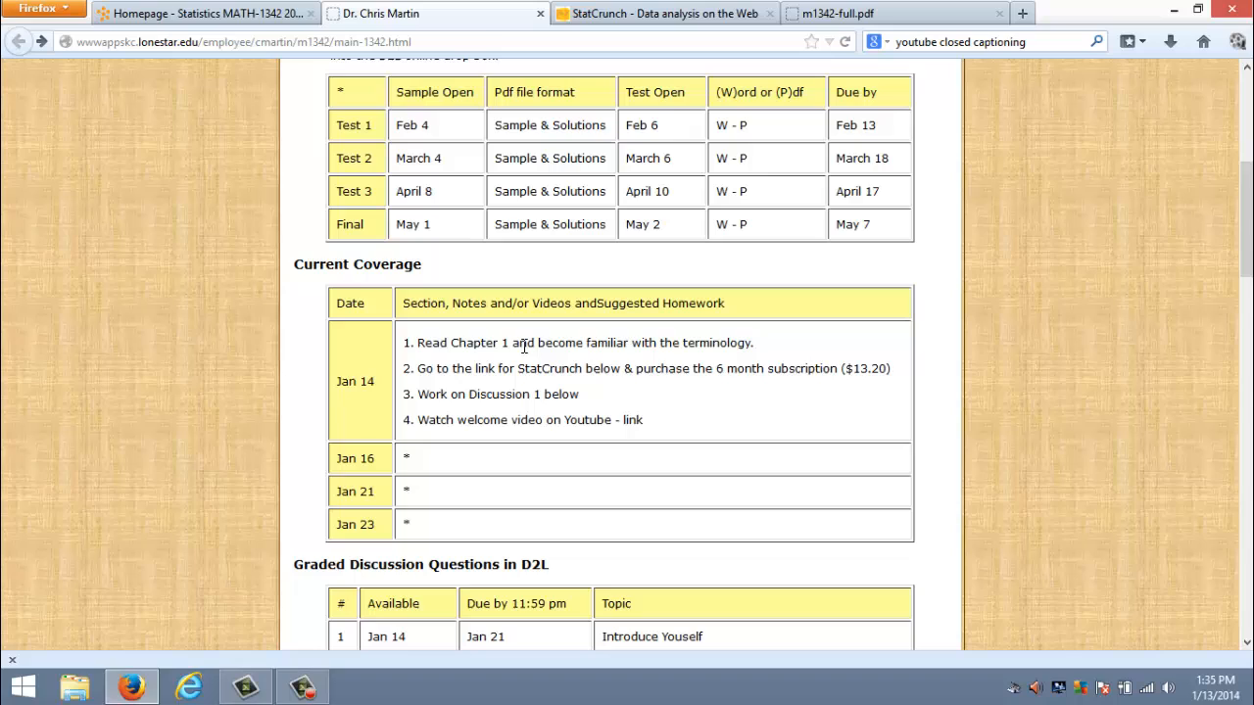
{"action": "mouse_move", "coordinate": [682, 429]}
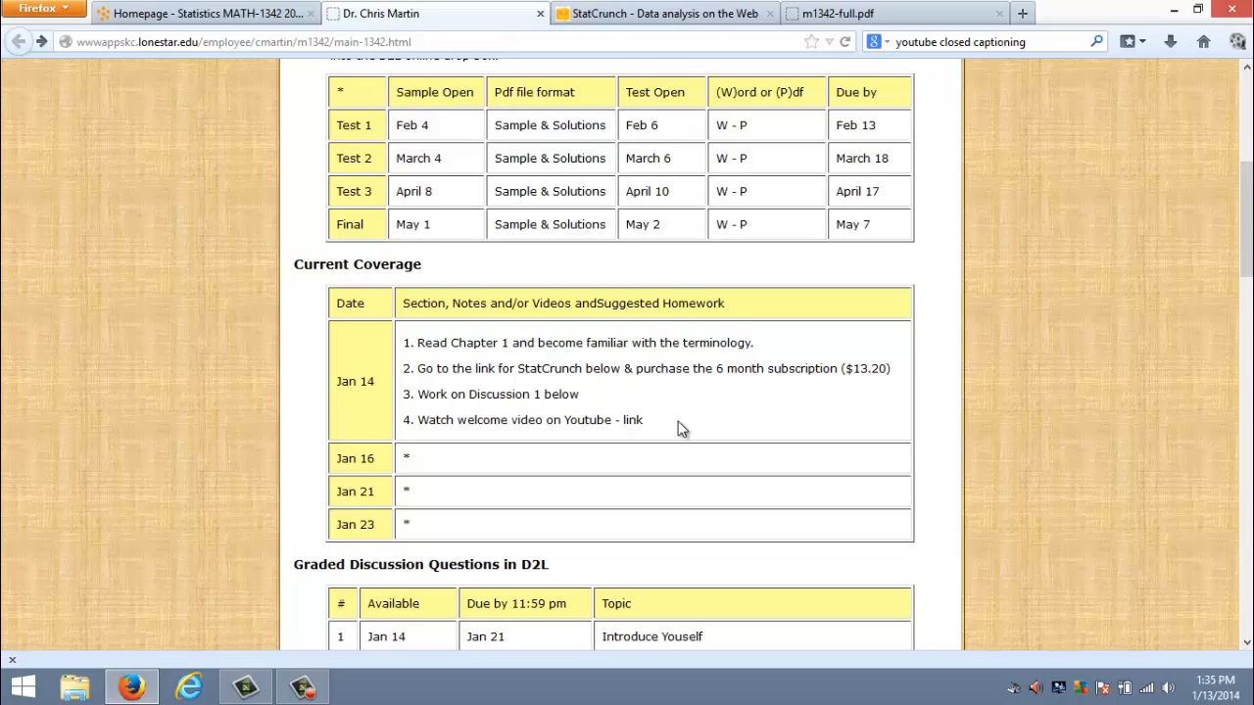
{"action": "mouse_move", "coordinate": [698, 419]}
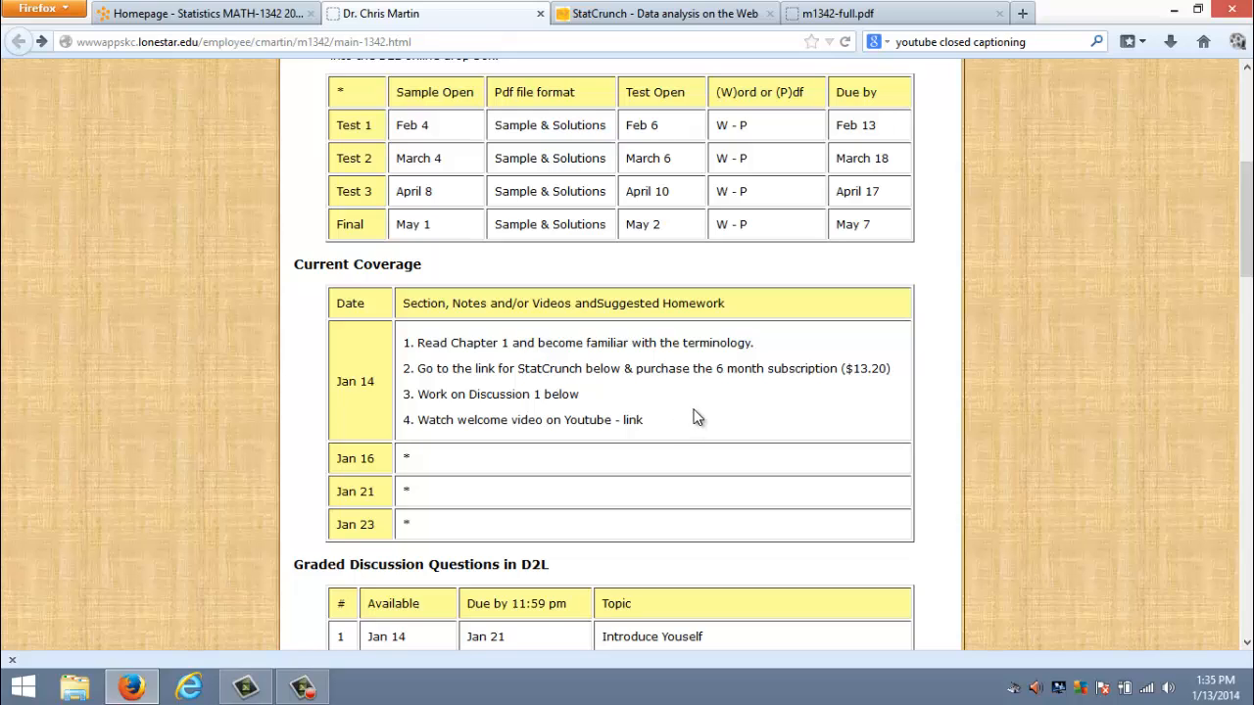
{"action": "mouse_move", "coordinate": [617, 384]}
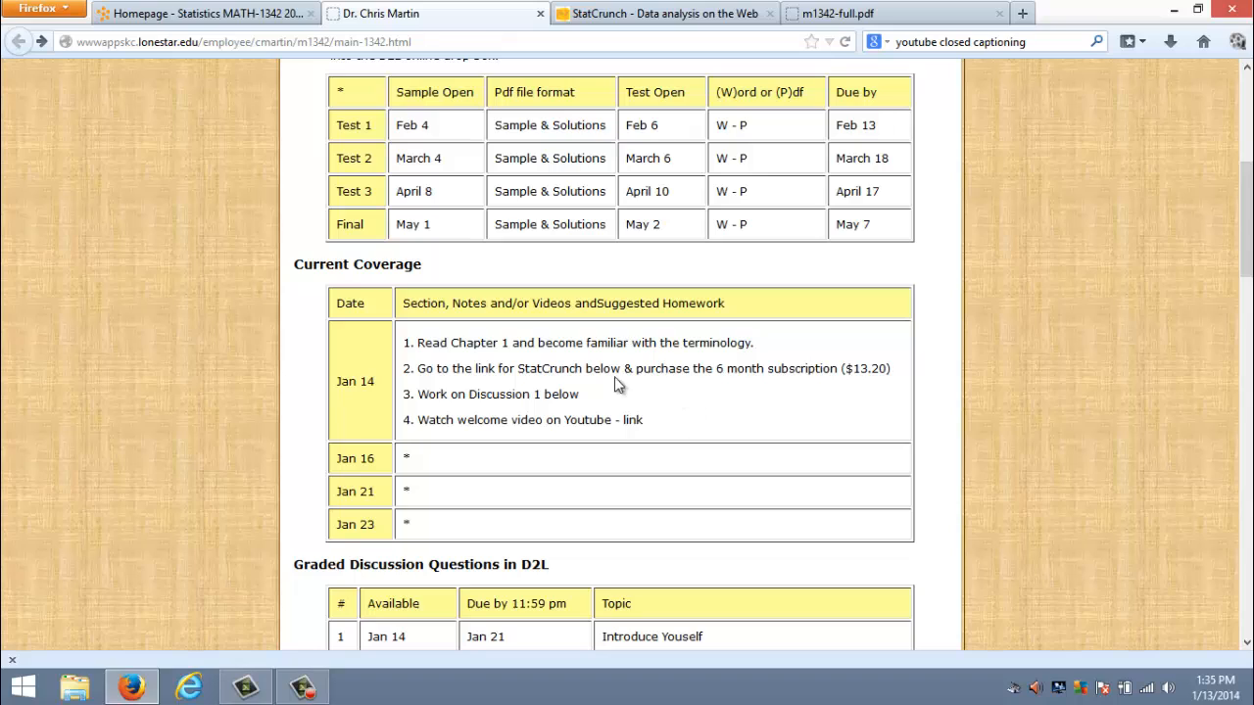
{"action": "mouse_move", "coordinate": [576, 372]}
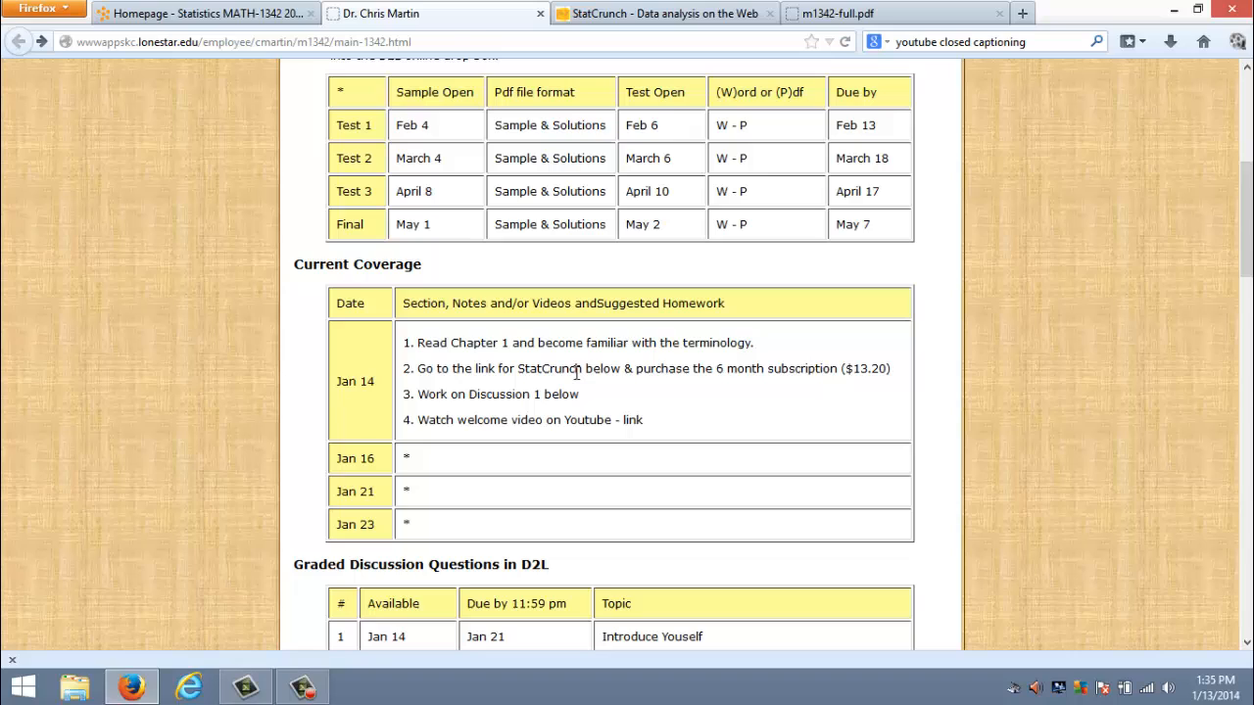
{"action": "mouse_move", "coordinate": [611, 412]}
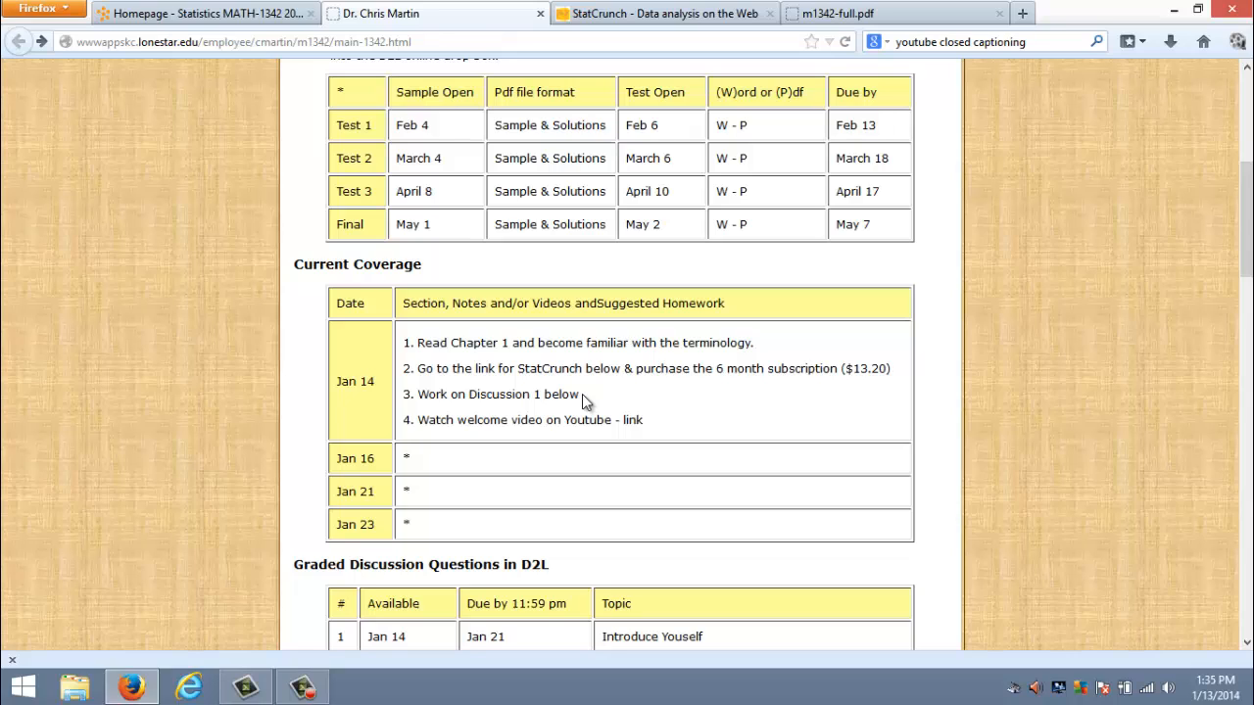
{"action": "mouse_move", "coordinate": [449, 425]}
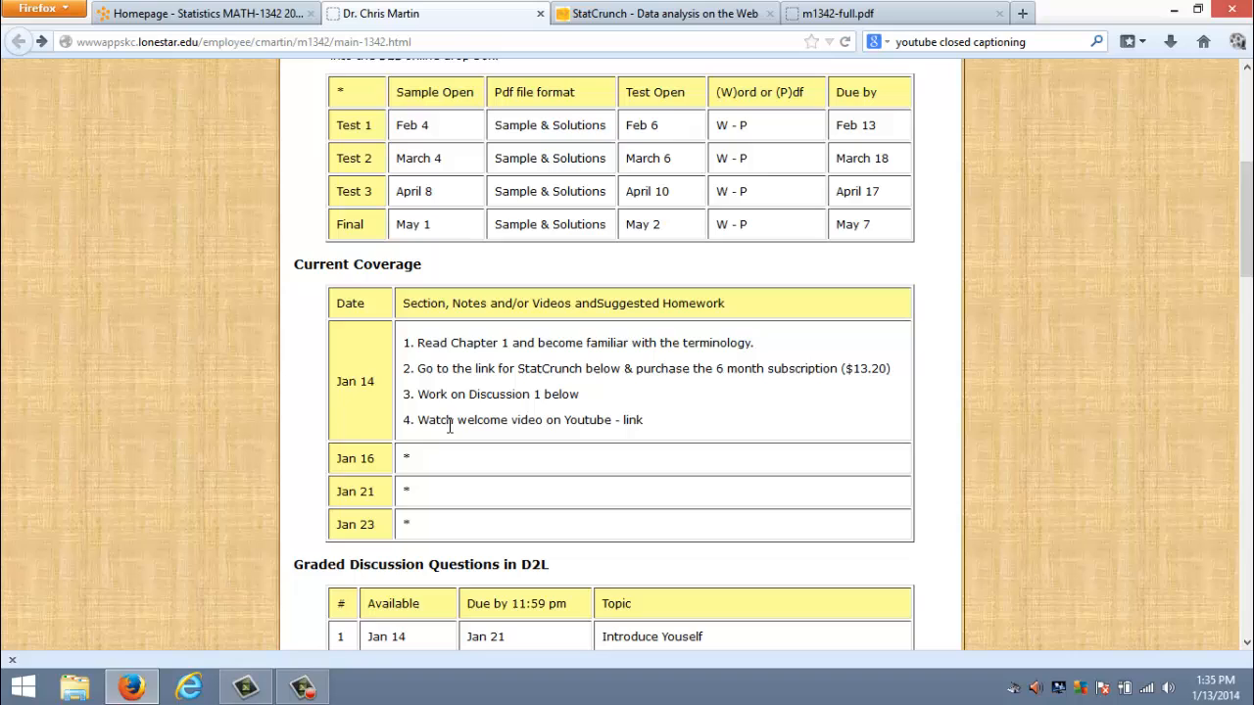
{"action": "mouse_move", "coordinate": [662, 433]}
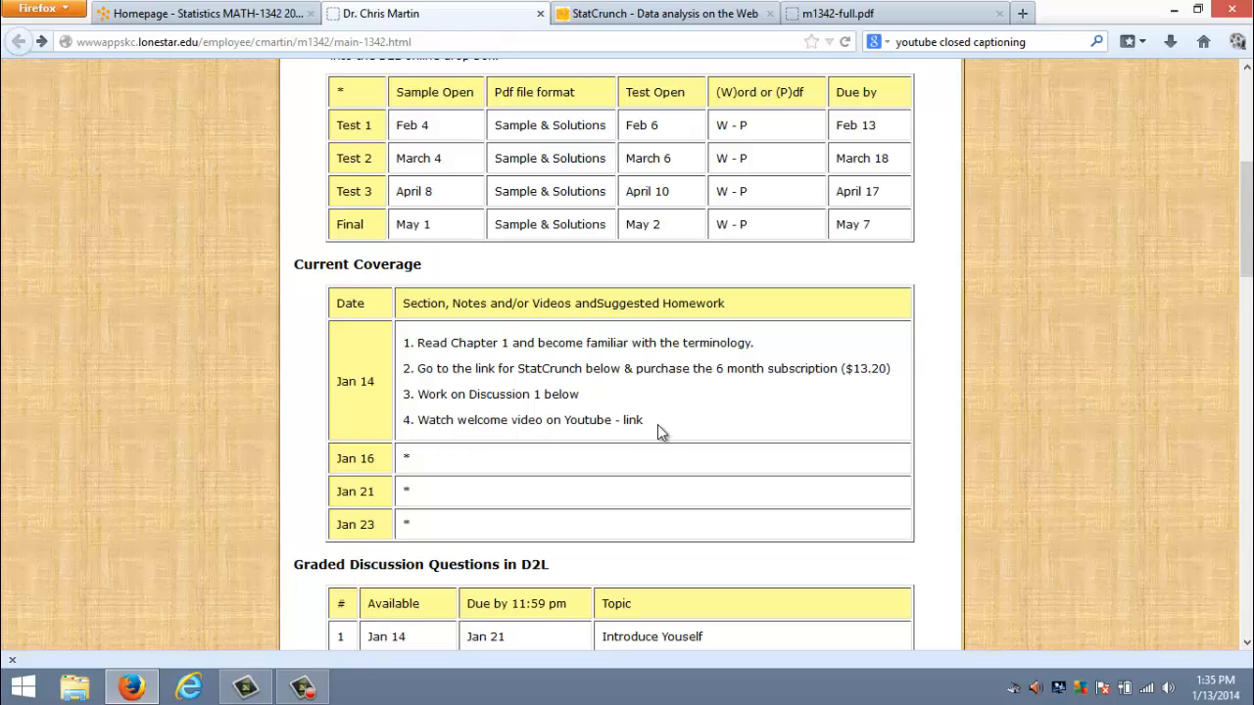
{"action": "mouse_move", "coordinate": [635, 422]}
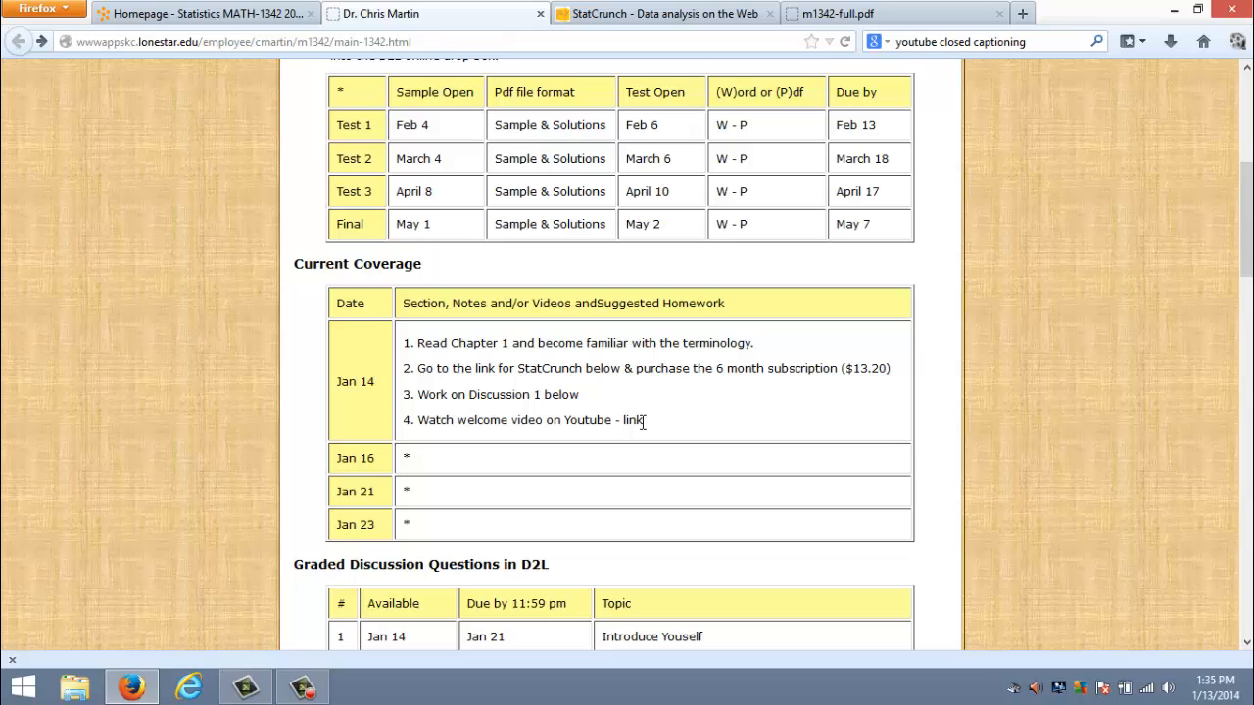
Scroll to the Graded Discussion Questions in D2L table with its six due dates.
{"action": "scroll", "scroll_direction": "down", "scroll_amount": 3}
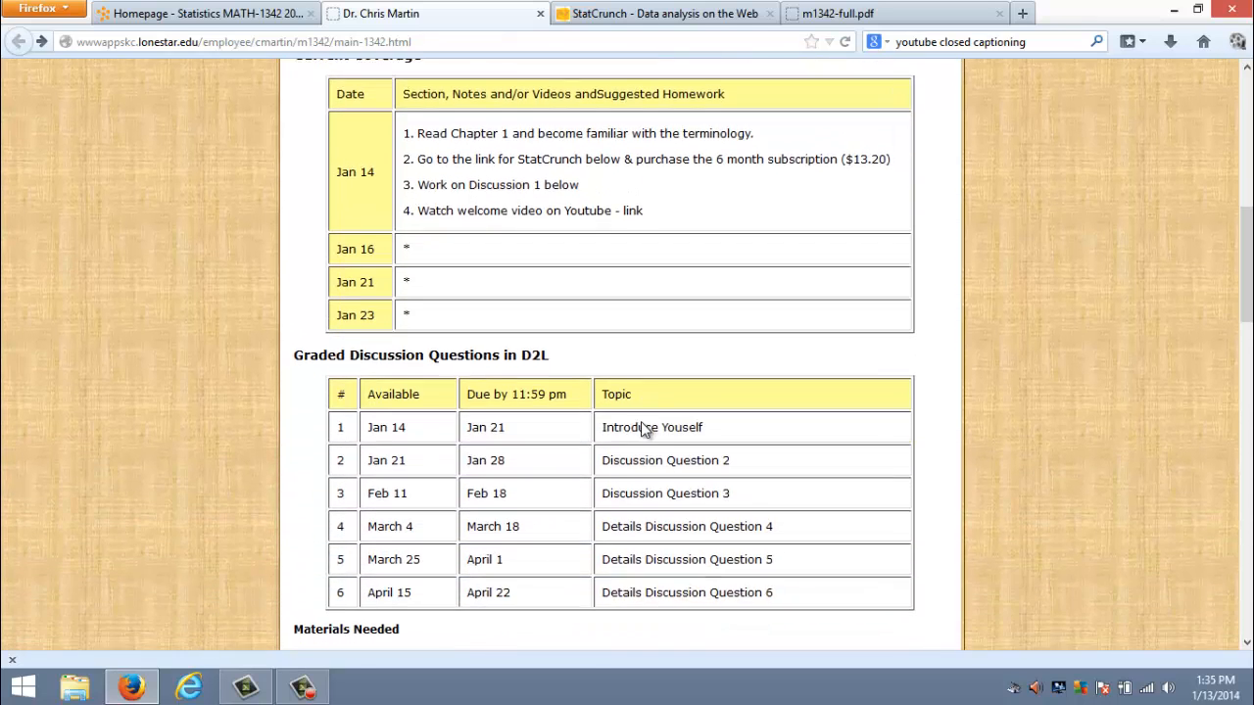
{"action": "scroll", "scroll_direction": "down", "scroll_amount": 3}
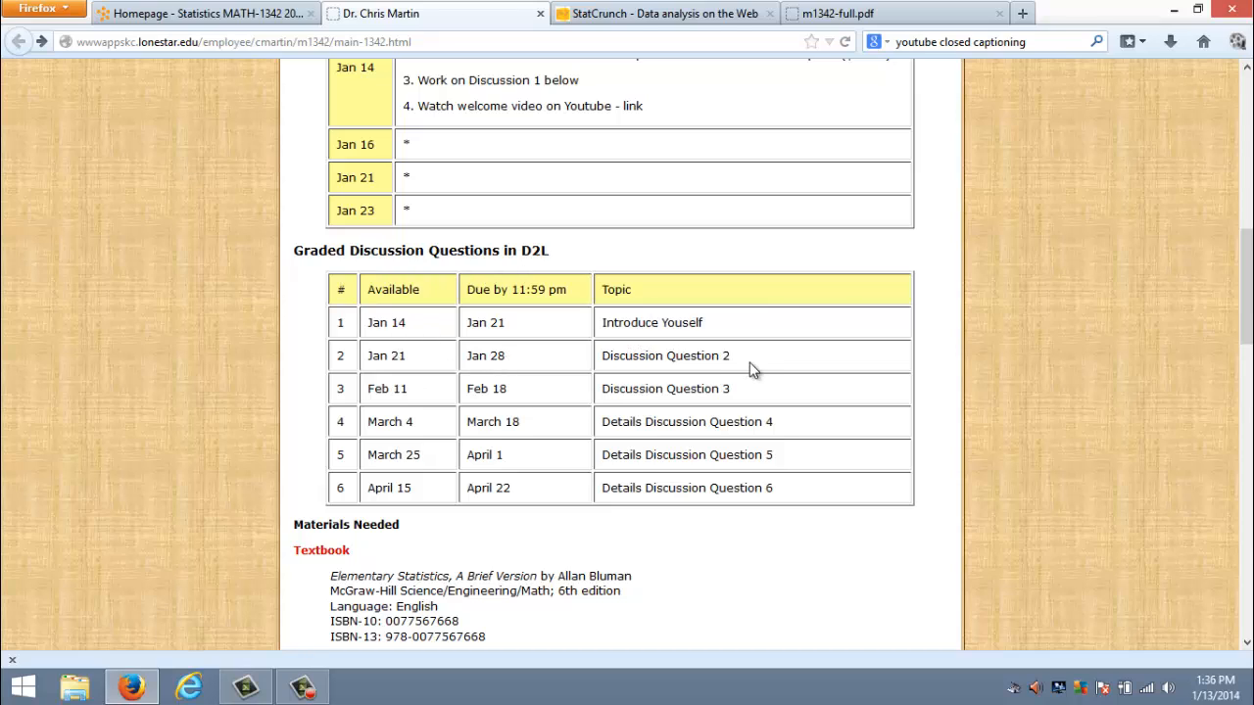
{"action": "mouse_move", "coordinate": [740, 394]}
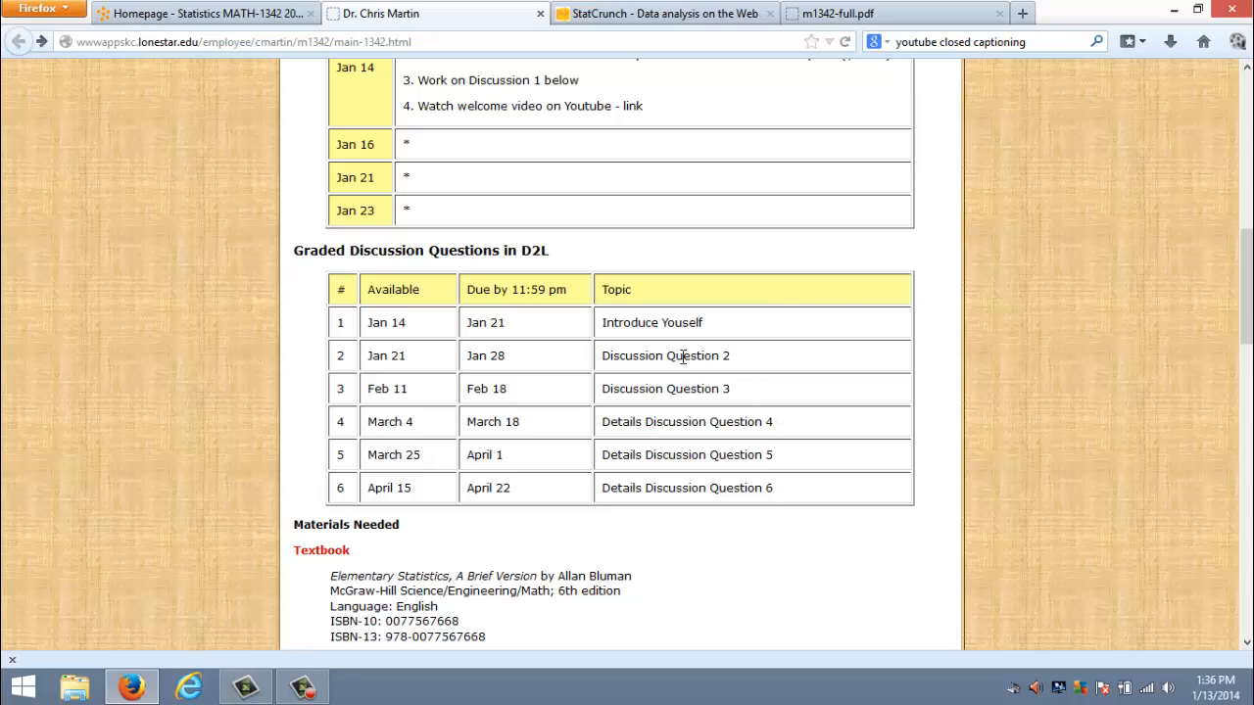
{"action": "mouse_move", "coordinate": [682, 388]}
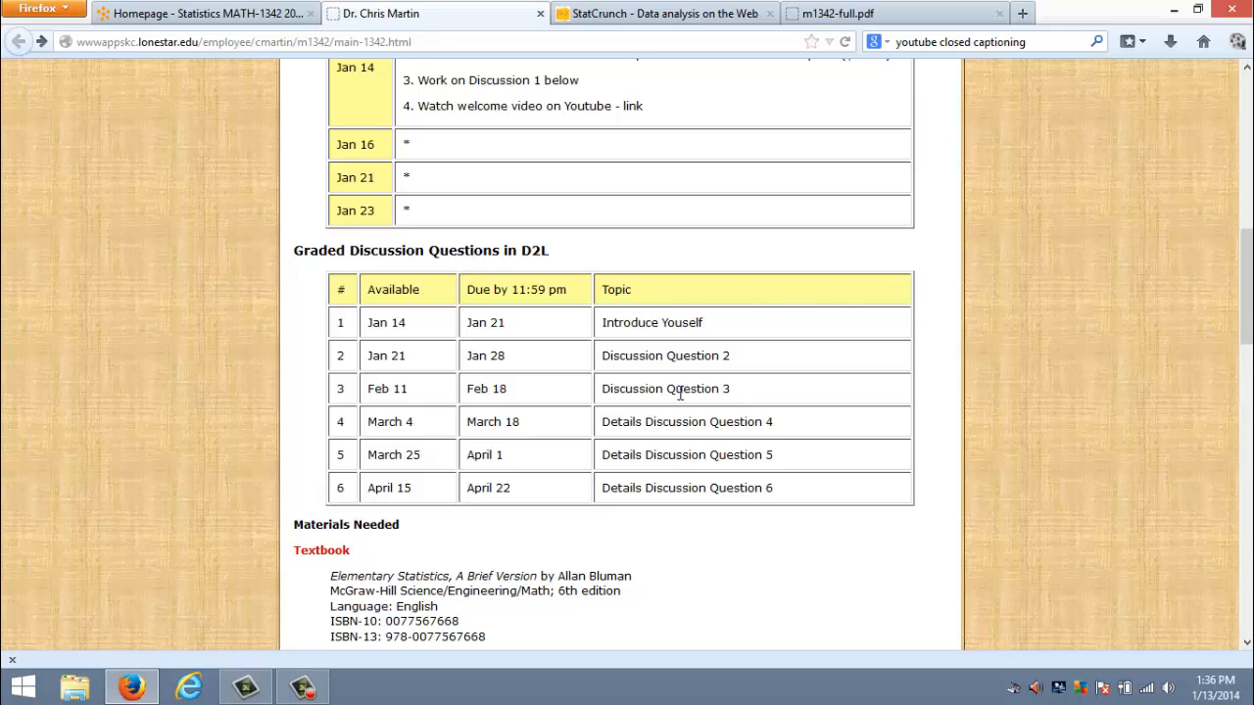
Scroll through Materials Needed, Description, Outcomes and Sections toward the StatCrunch get-access link.
{"action": "scroll", "scroll_direction": "down", "scroll_amount": 3}
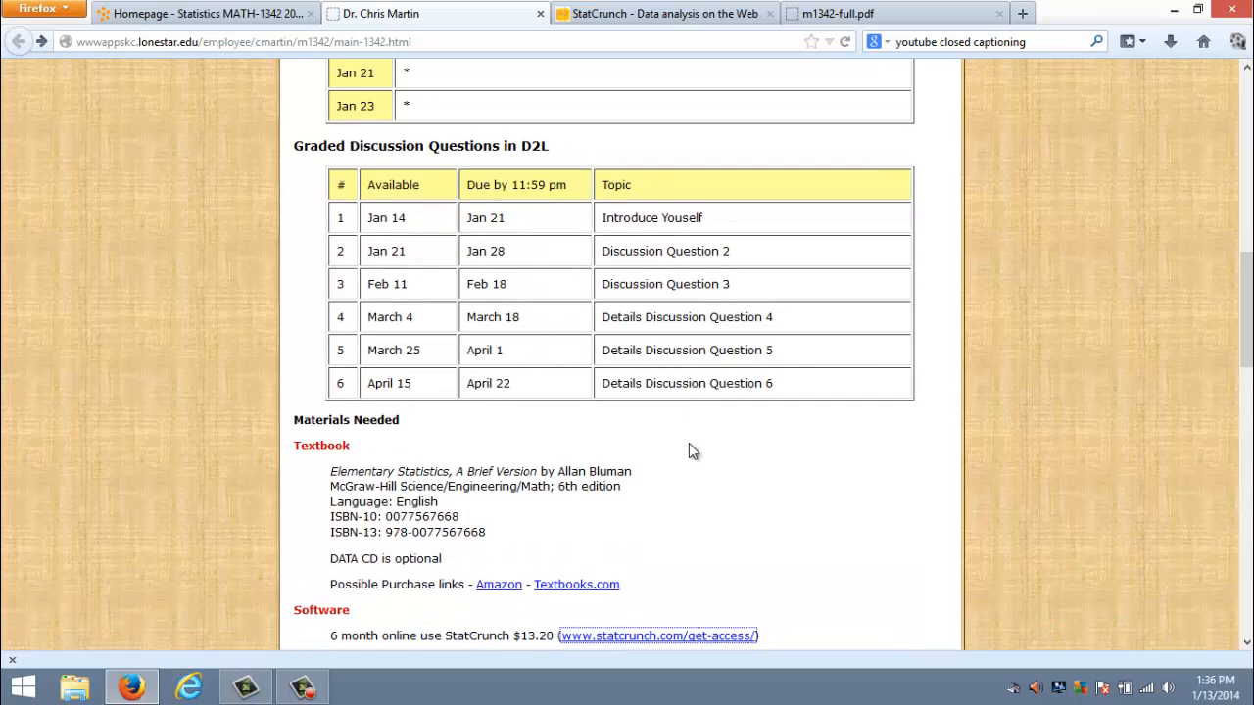
{"action": "scroll", "scroll_direction": "down", "scroll_amount": 3}
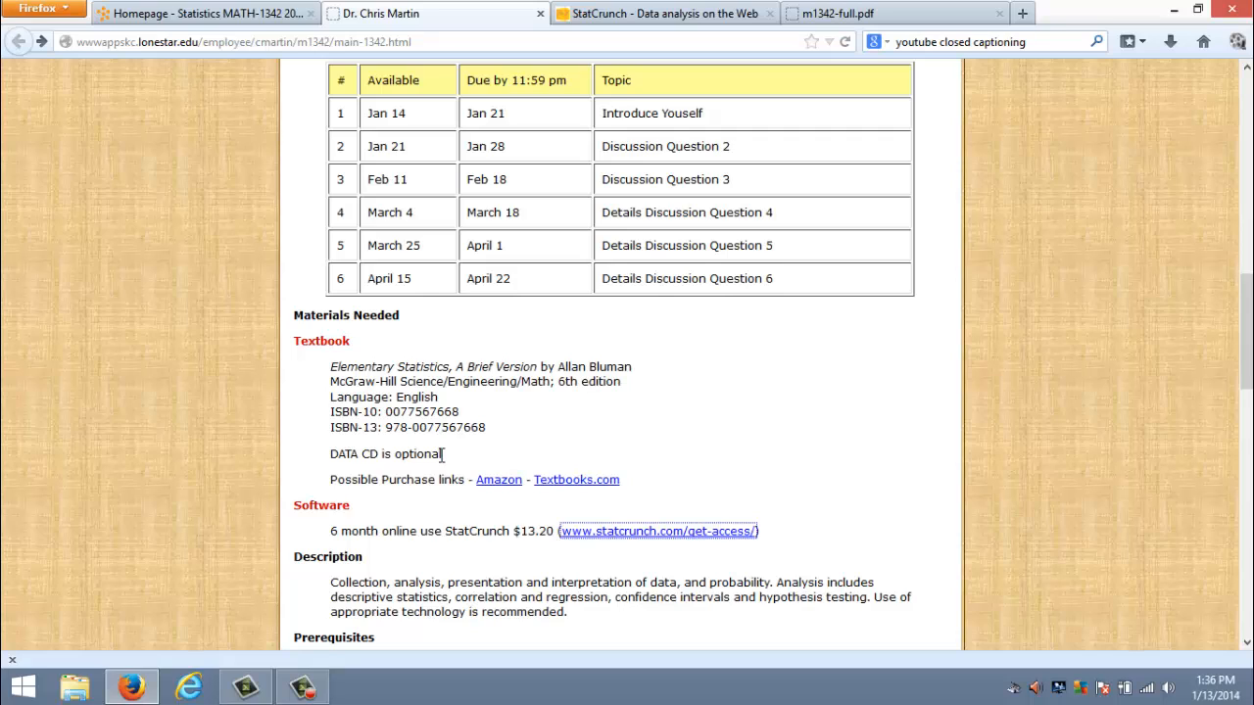
{"action": "mouse_move", "coordinate": [454, 461]}
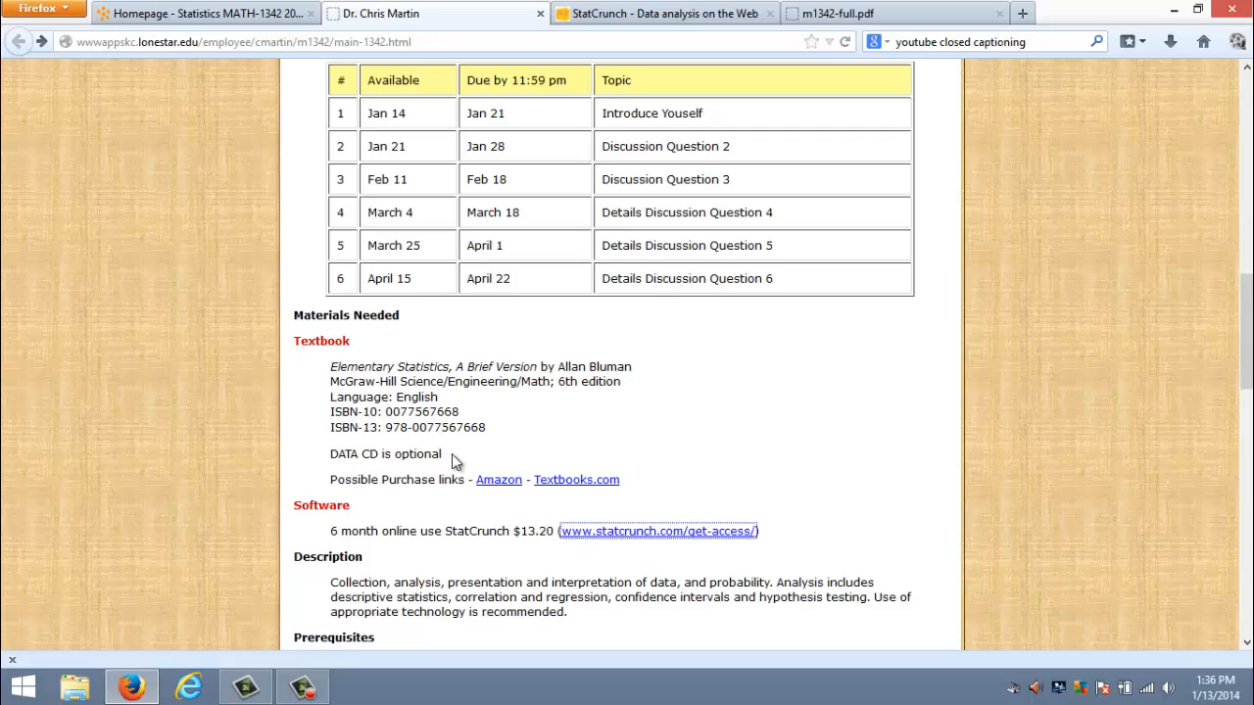
{"action": "scroll", "scroll_direction": "down", "scroll_amount": 3}
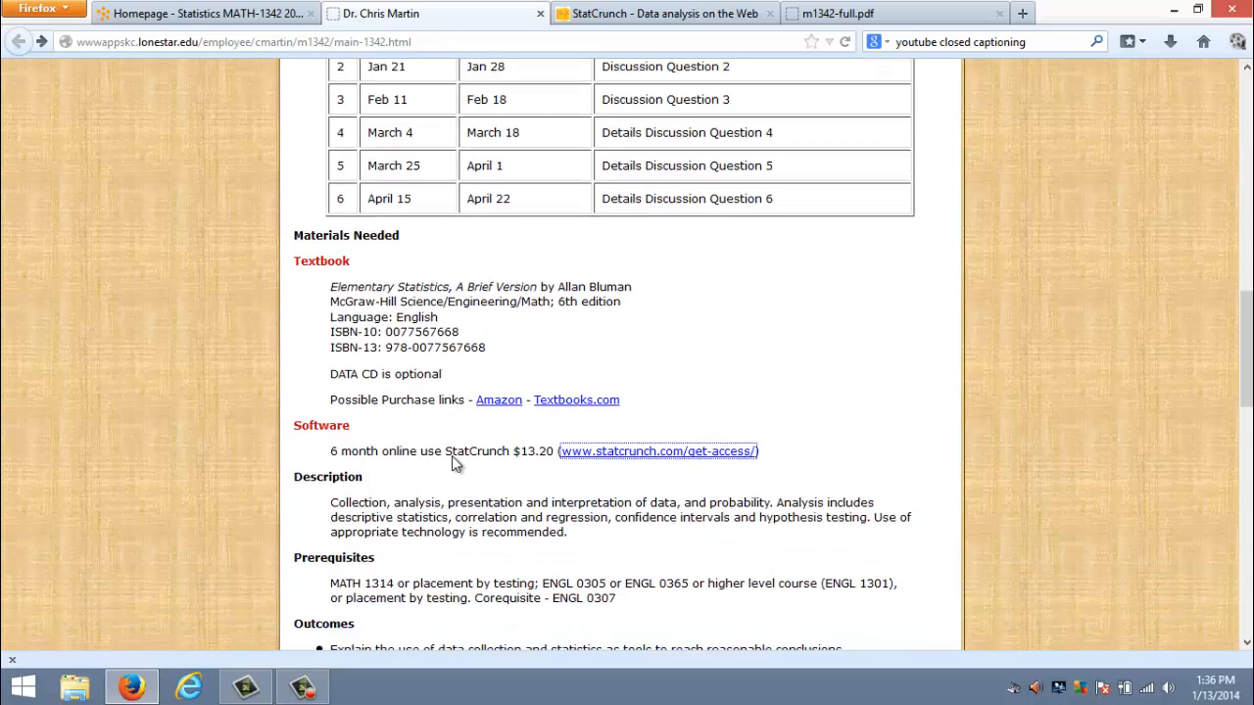
{"action": "scroll", "scroll_direction": "down", "scroll_amount": 3}
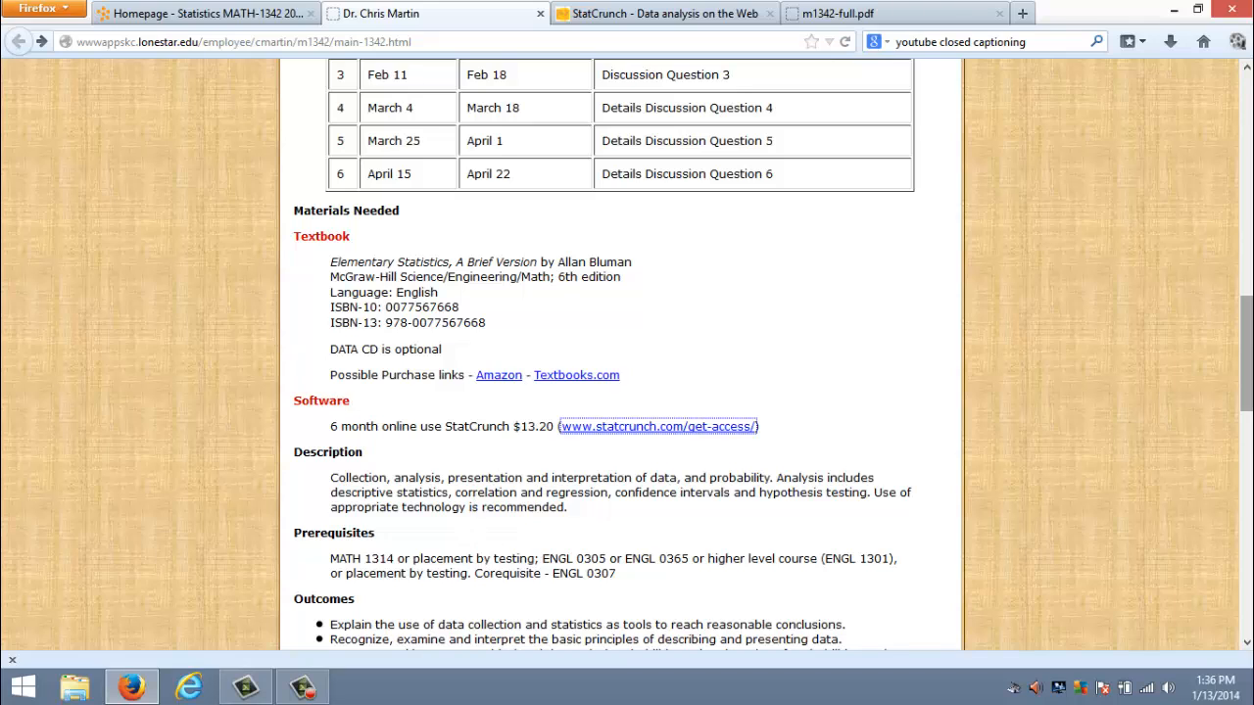
{"action": "scroll", "scroll_direction": "down", "scroll_amount": 3}
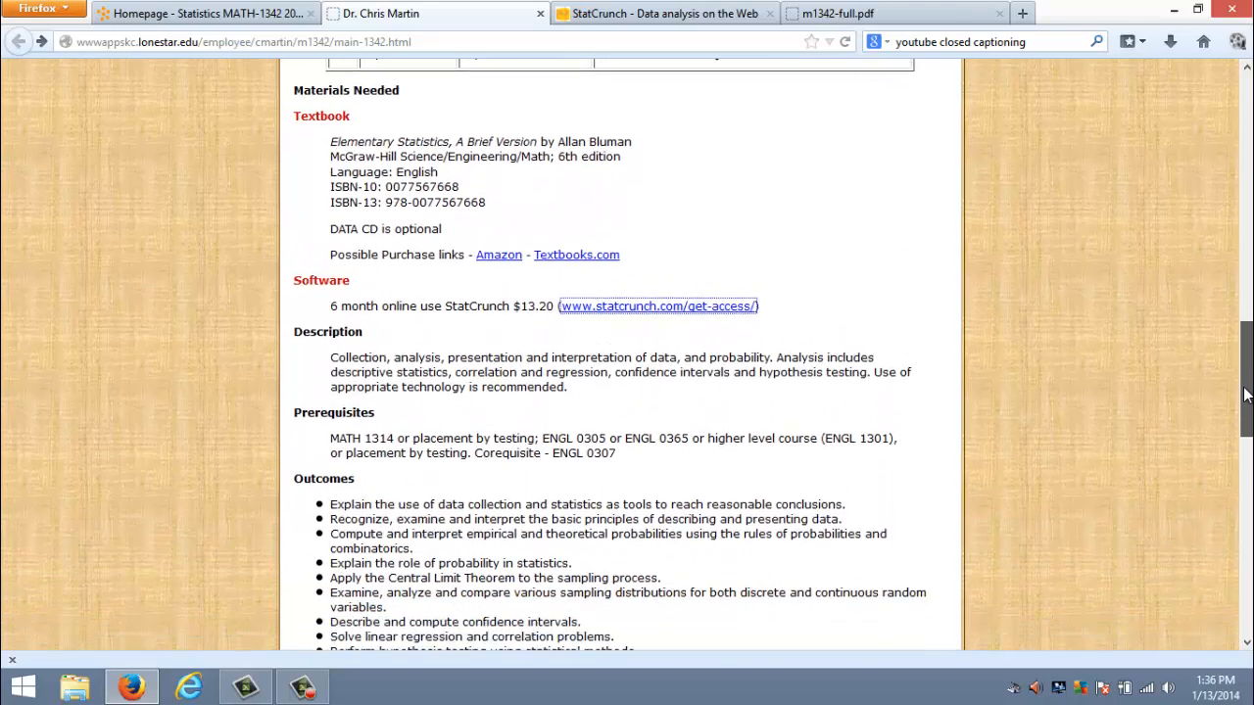
{"action": "scroll", "scroll_direction": "down", "scroll_amount": 3}
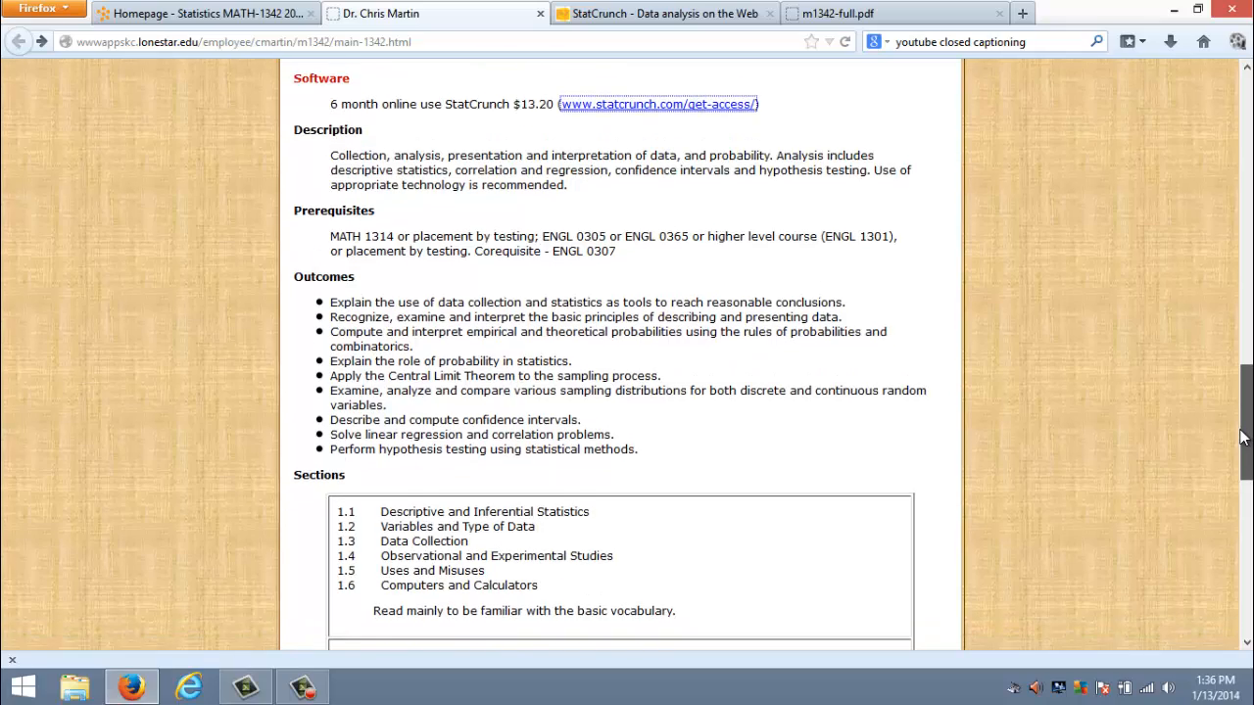
{"action": "scroll", "scroll_direction": "down", "scroll_amount": 3}
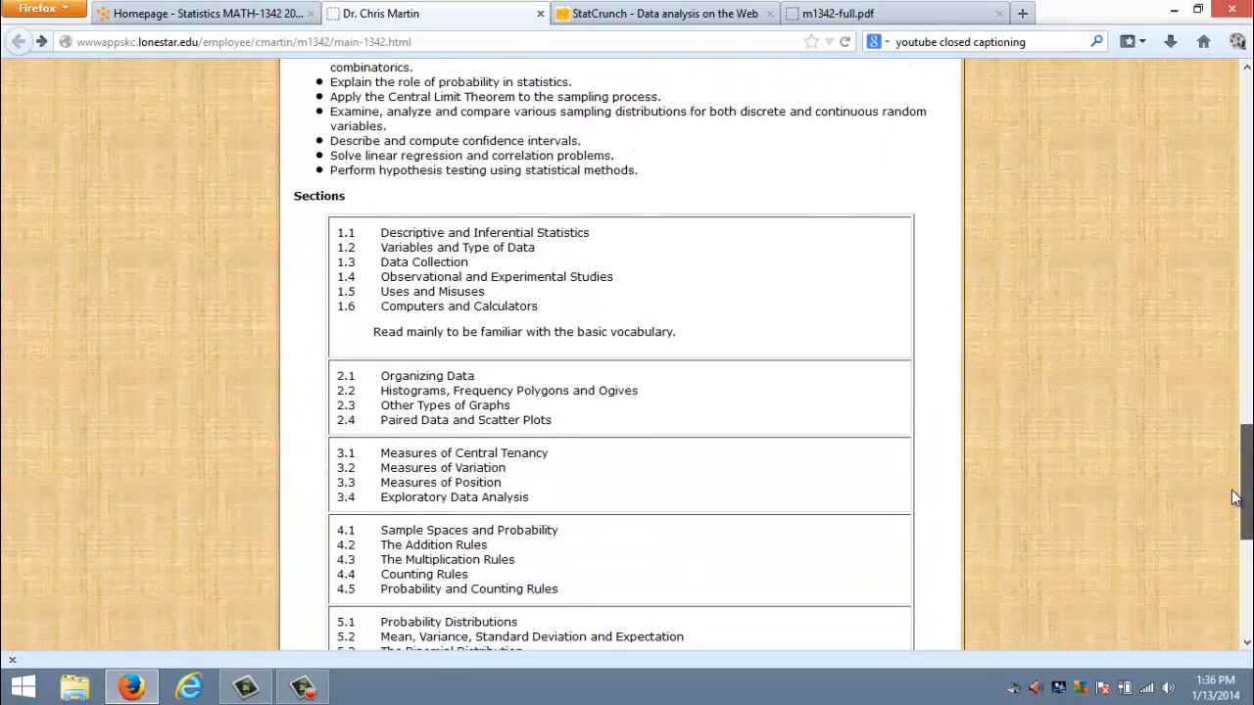
{"action": "scroll", "scroll_direction": "down", "scroll_amount": 3}
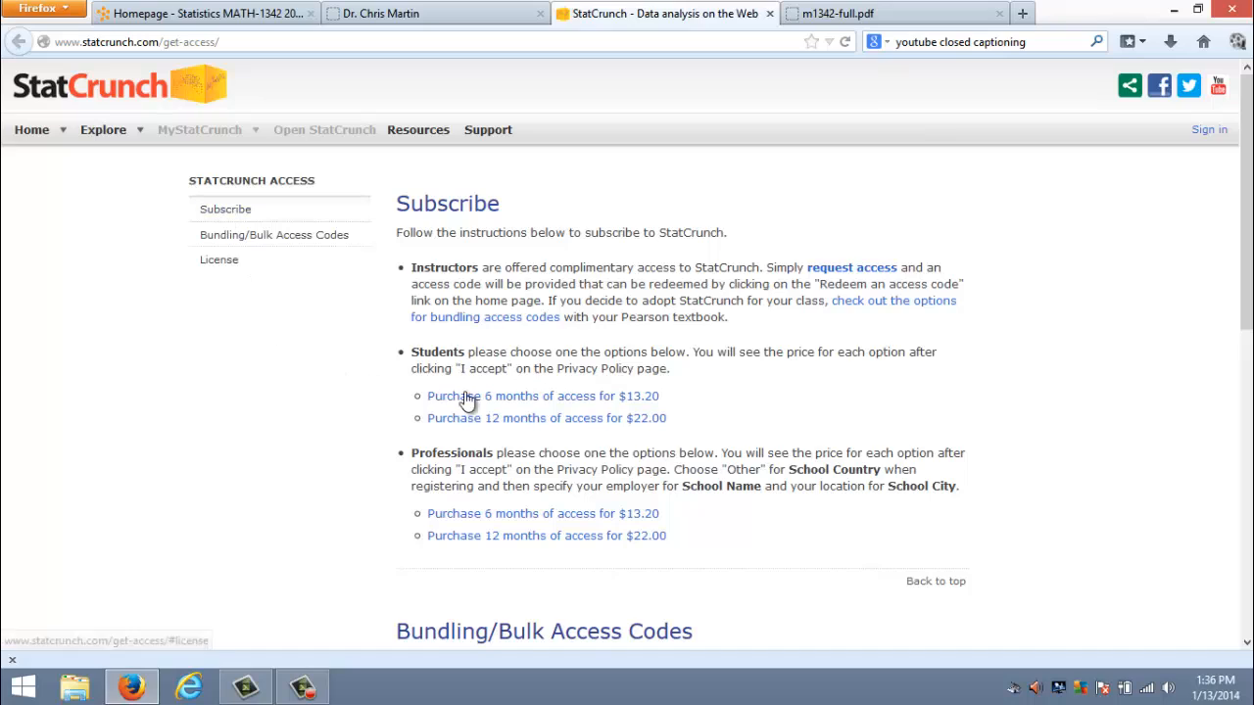
{"action": "mouse_move", "coordinate": [553, 404]}
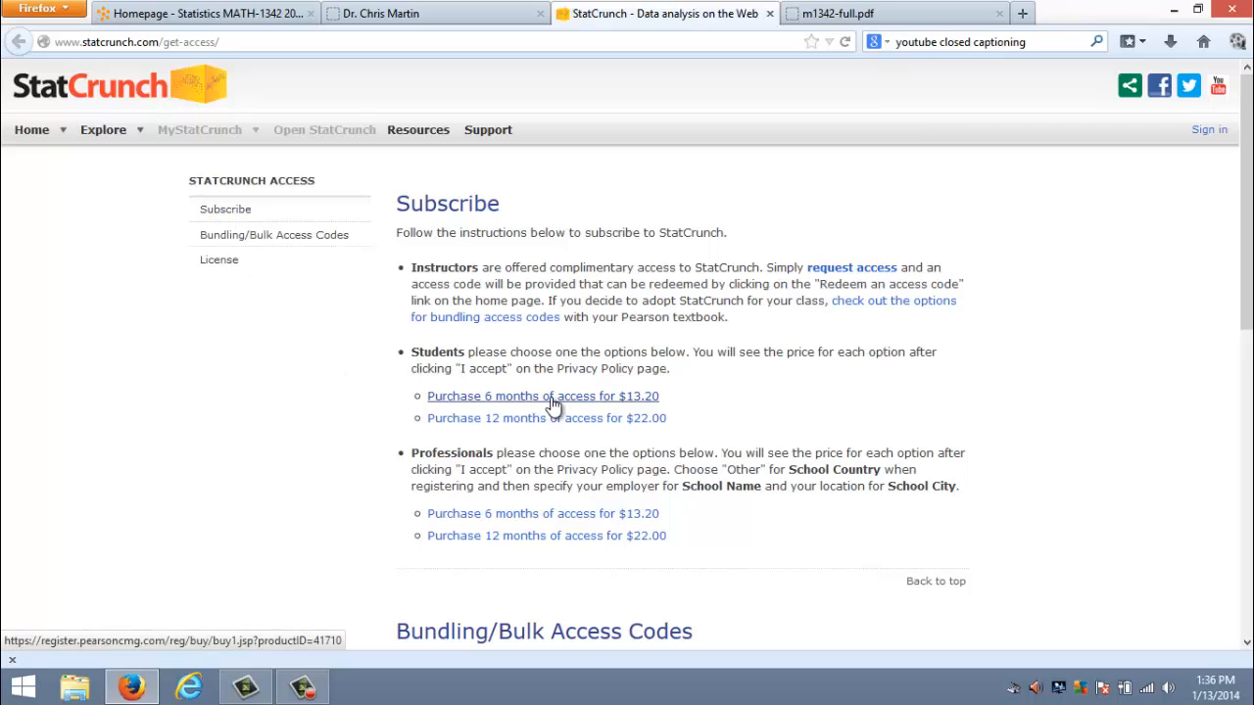
{"action": "mouse_move", "coordinate": [637, 404]}
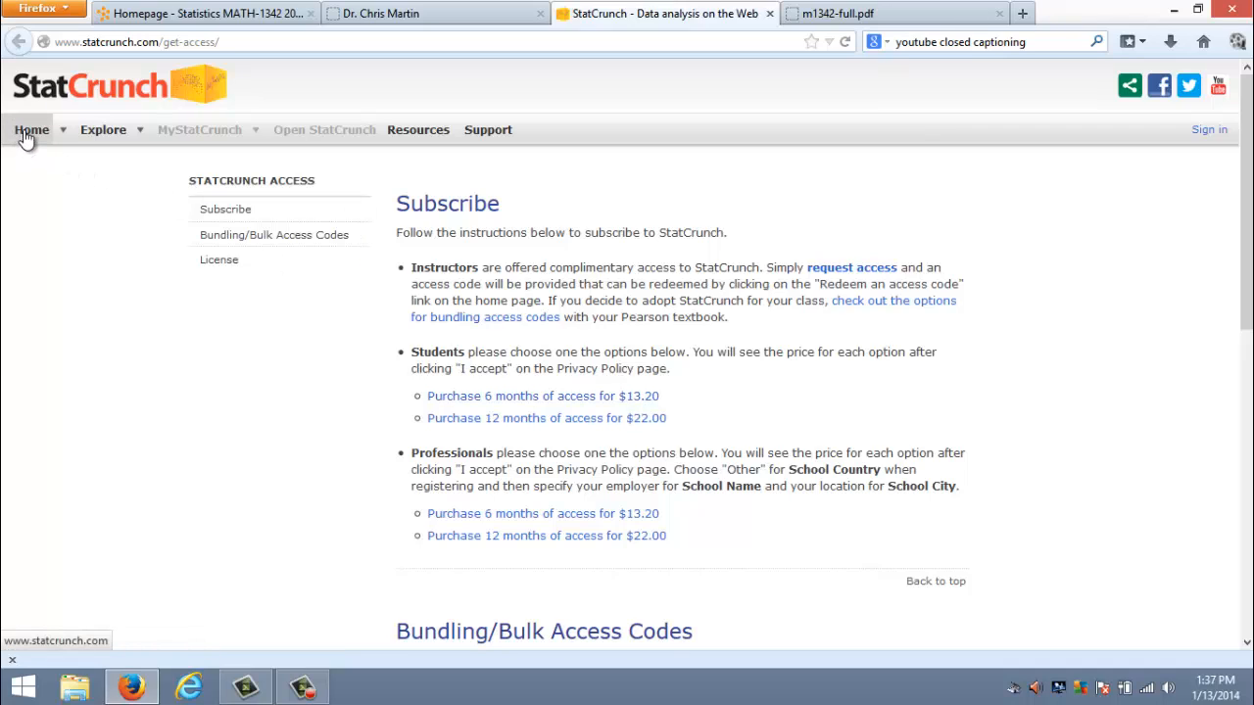
Go to the StatCrunch home page with the introduction video and sign-in form.
{"action": "left_click", "coordinate": [31, 130]}
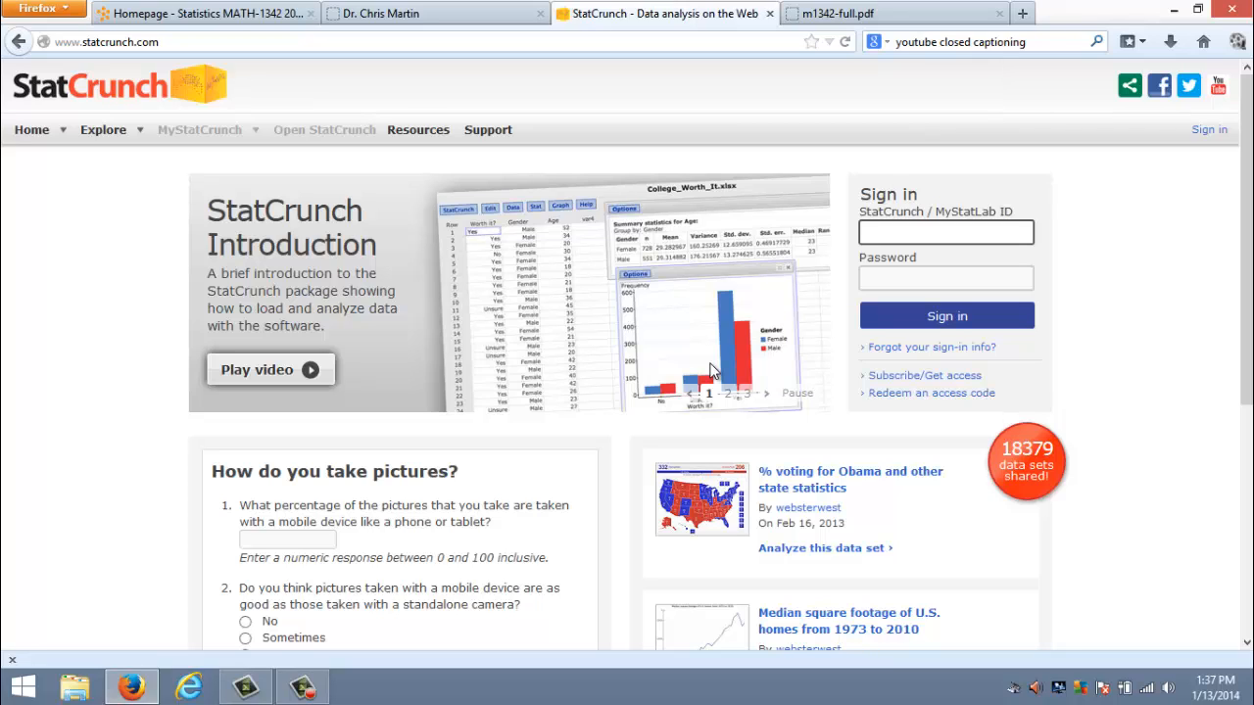
{"action": "left_click", "coordinate": [945, 231]}
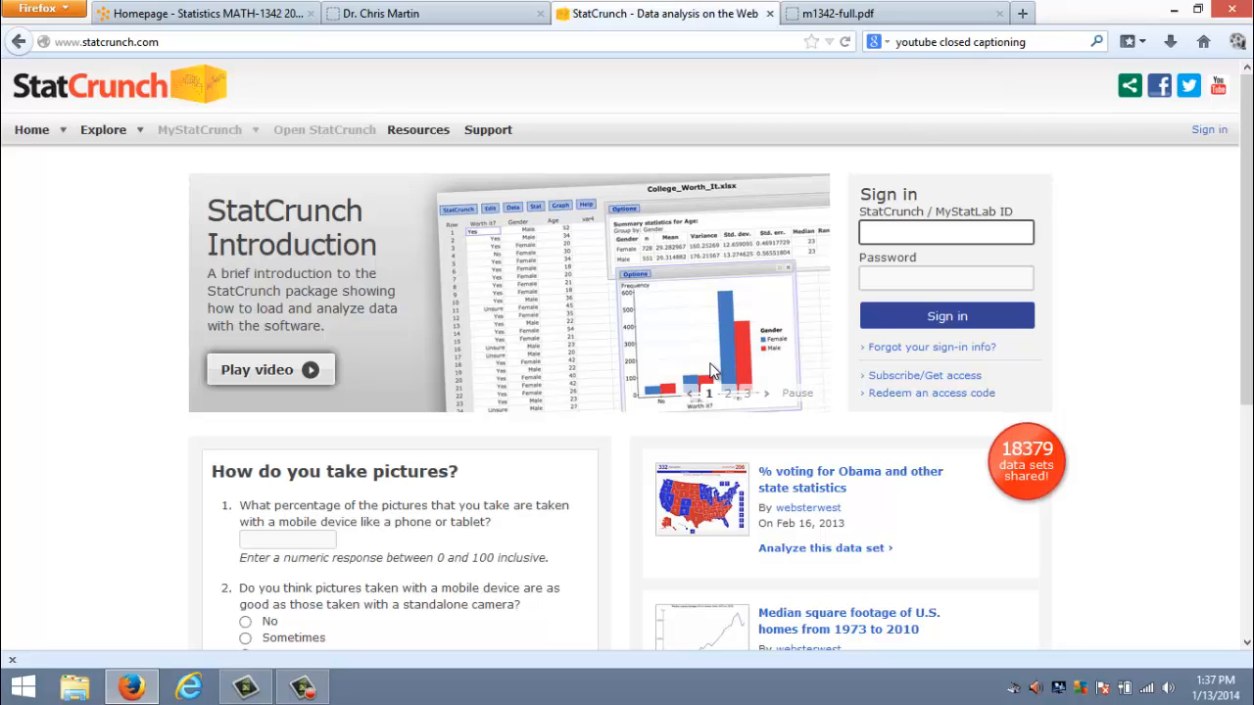
{"action": "mouse_move", "coordinate": [572, 317]}
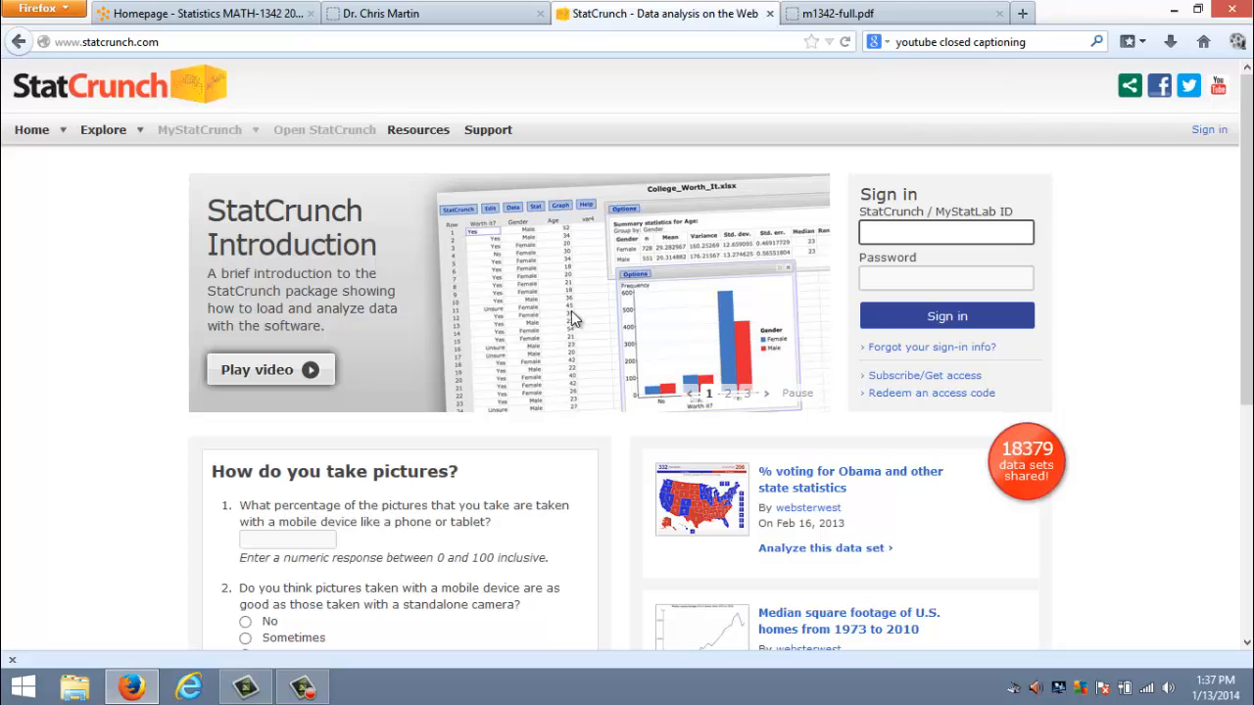
{"action": "mouse_move", "coordinate": [411, 368]}
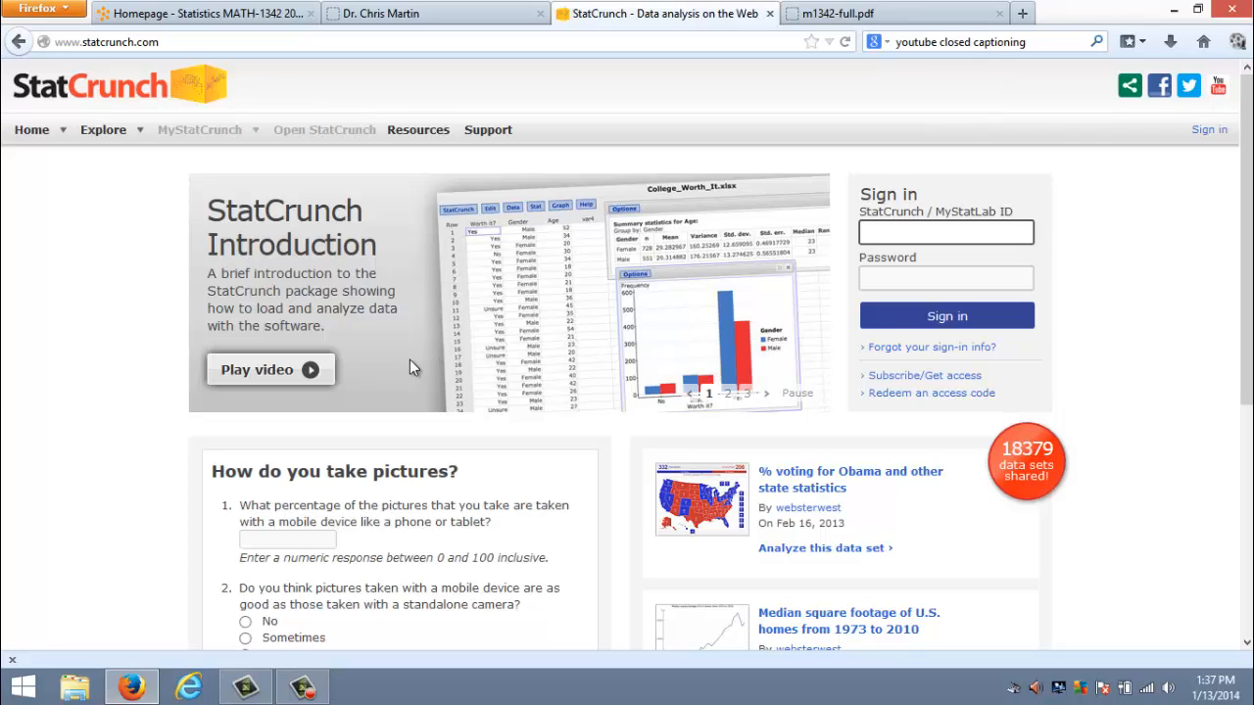
{"action": "mouse_move", "coordinate": [407, 372]}
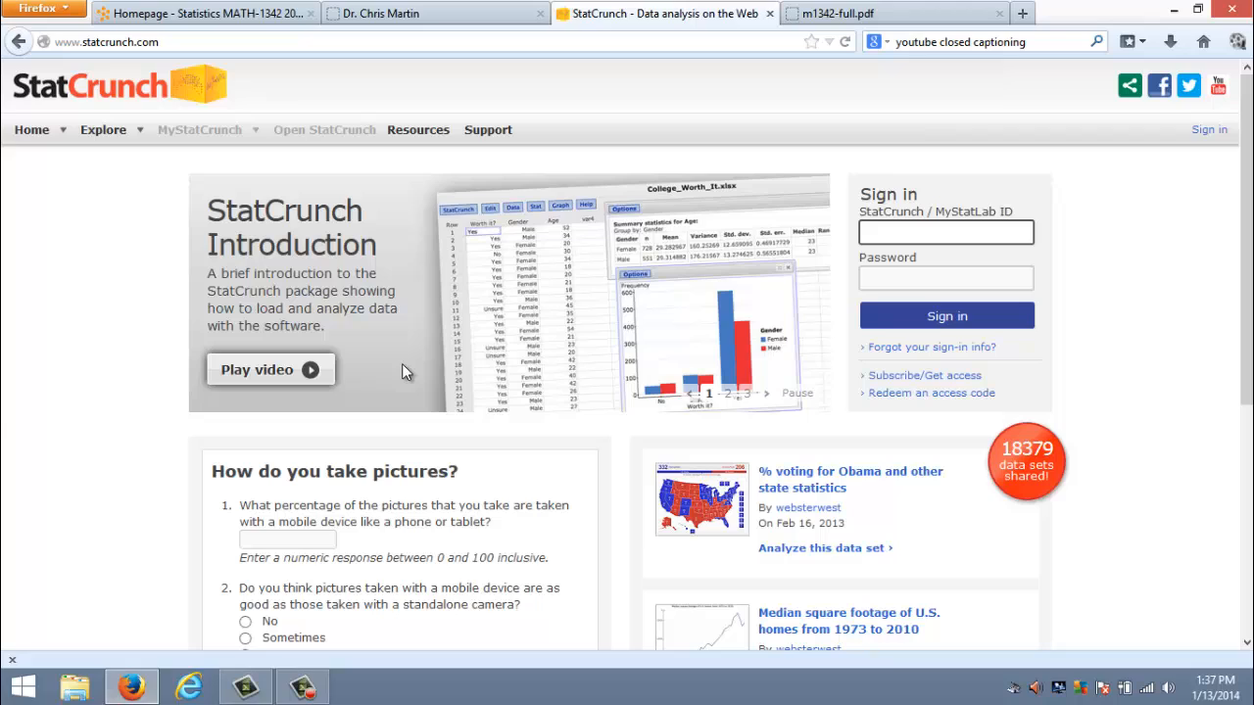
{"action": "left_click", "coordinate": [944, 231]}
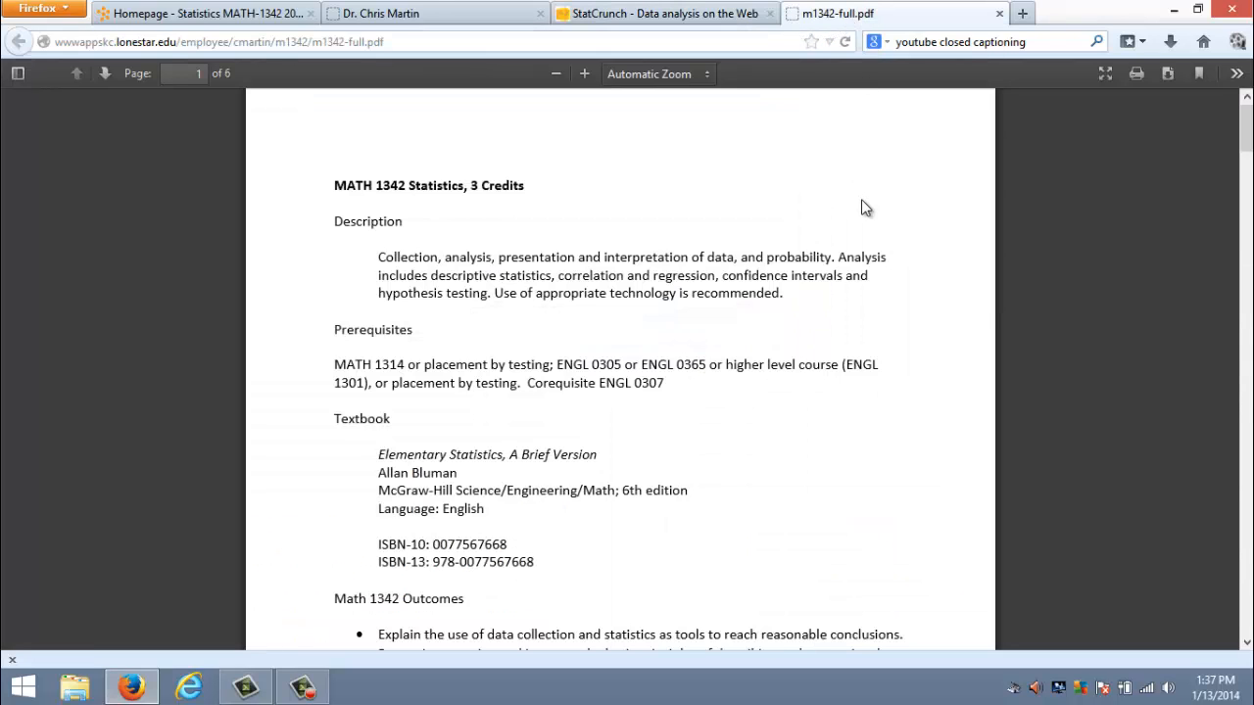
{"action": "mouse_move", "coordinate": [909, 310]}
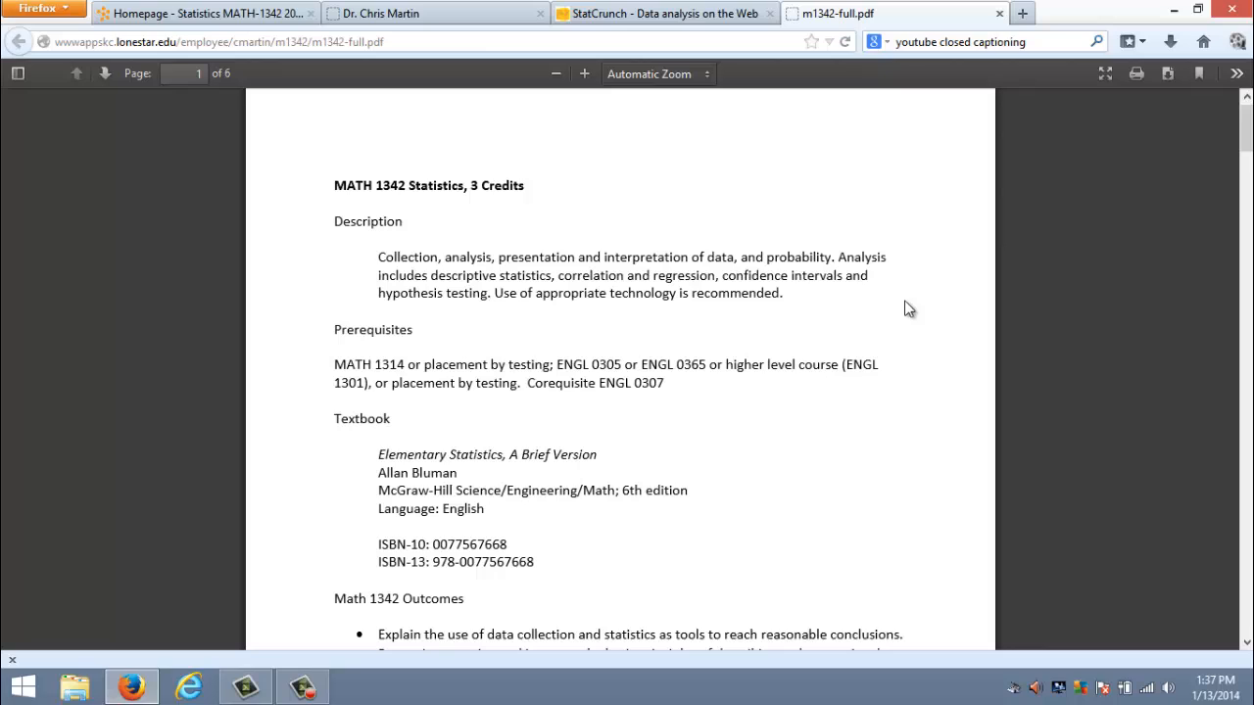
{"action": "mouse_move", "coordinate": [882, 399]}
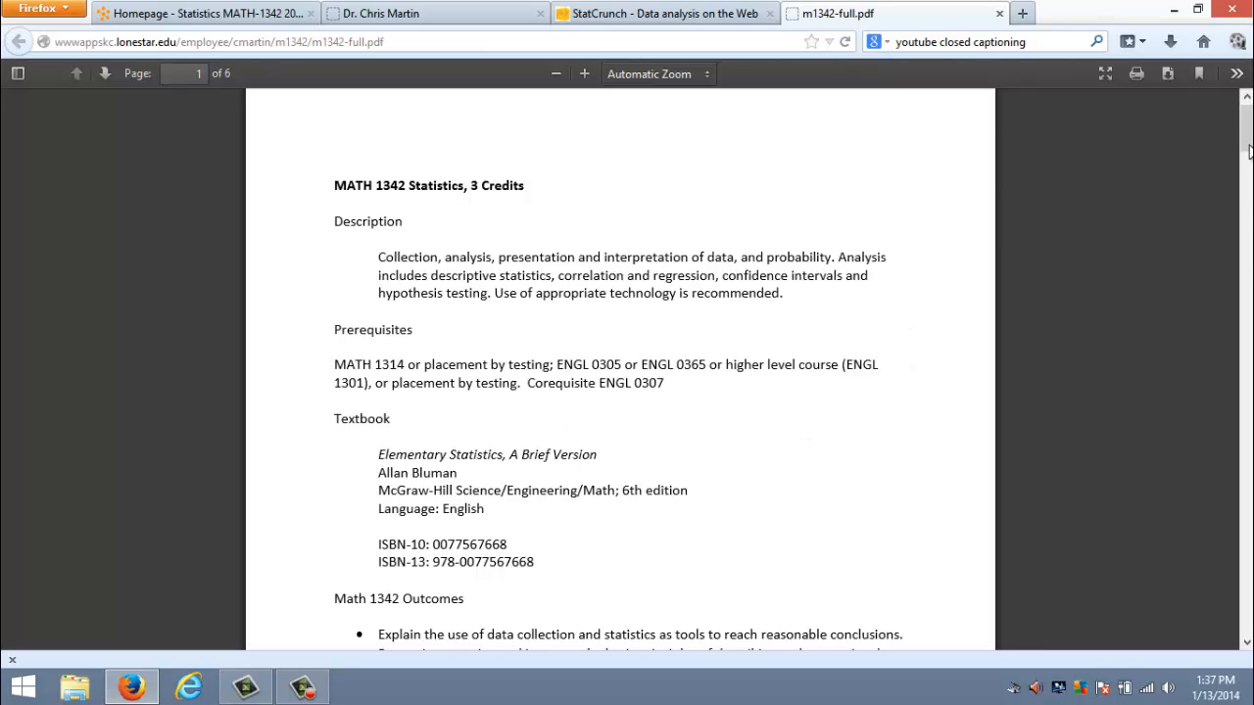
Scroll syllabus page 1 past the description and outcomes to the Math 1342 Sections list.
{"action": "scroll", "scroll_direction": "down", "scroll_amount": 3}
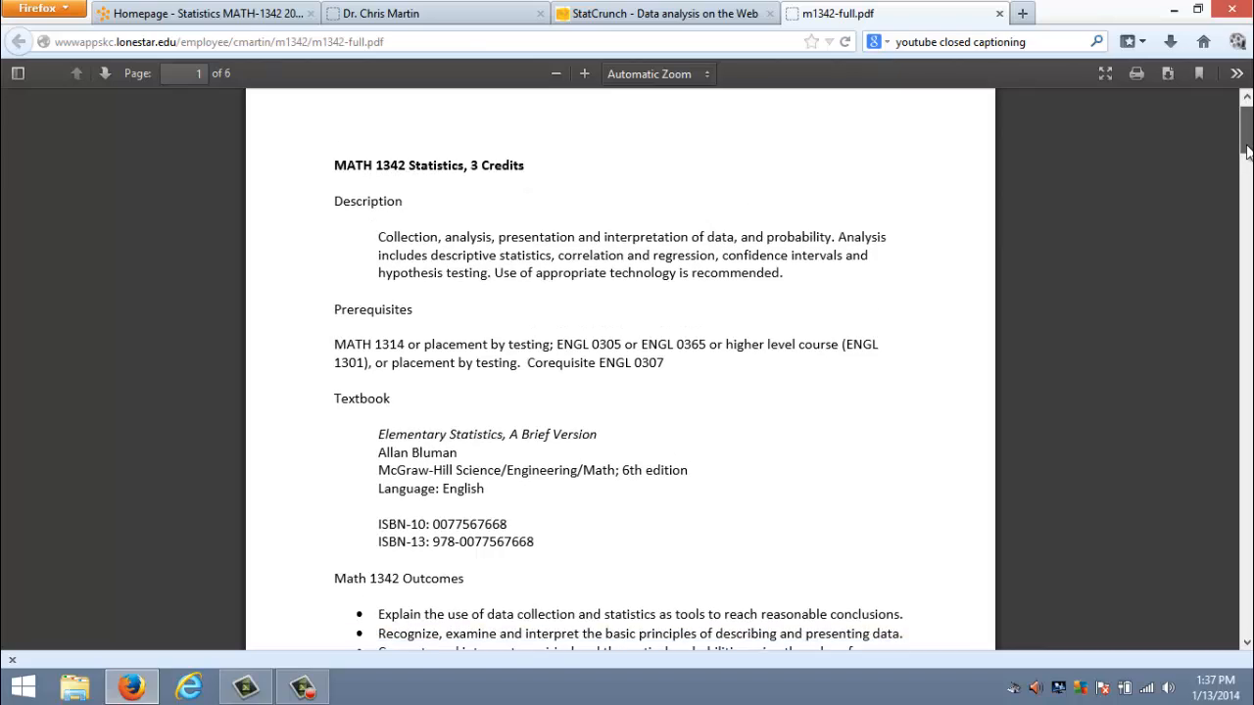
{"action": "scroll", "scroll_direction": "down", "scroll_amount": 3}
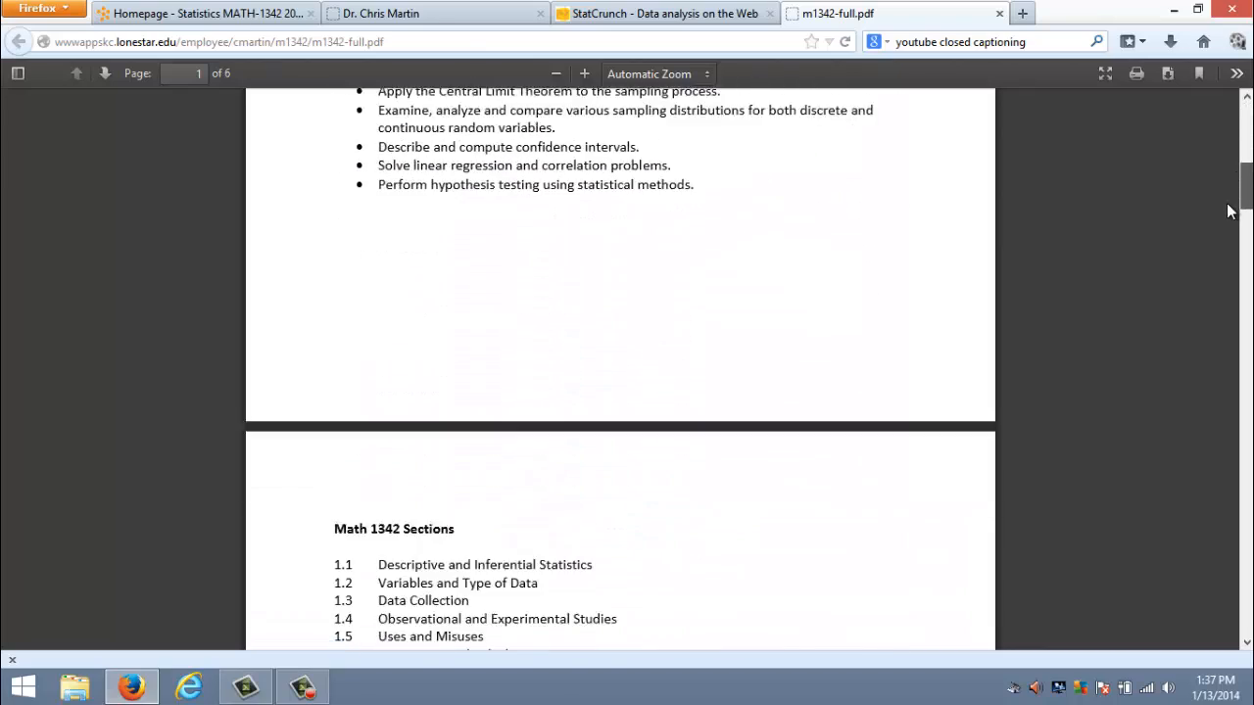
{"action": "scroll", "scroll_direction": "down", "scroll_amount": 3}
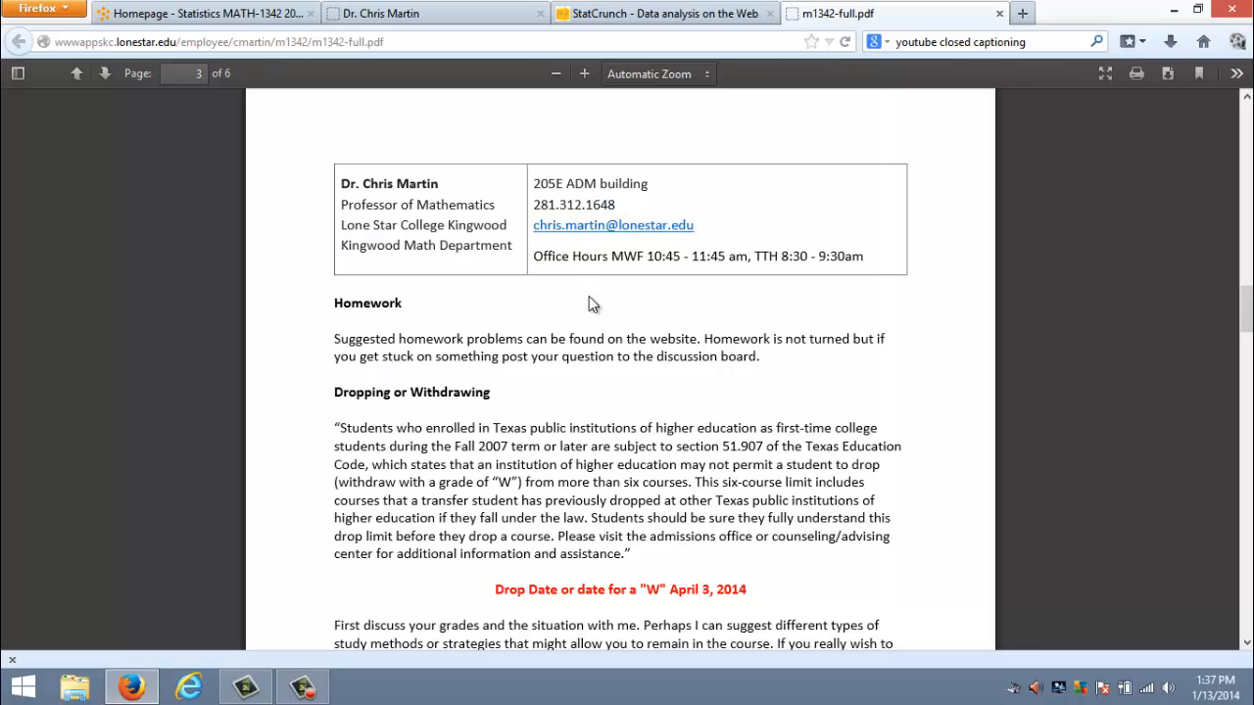
{"action": "mouse_move", "coordinate": [598, 270]}
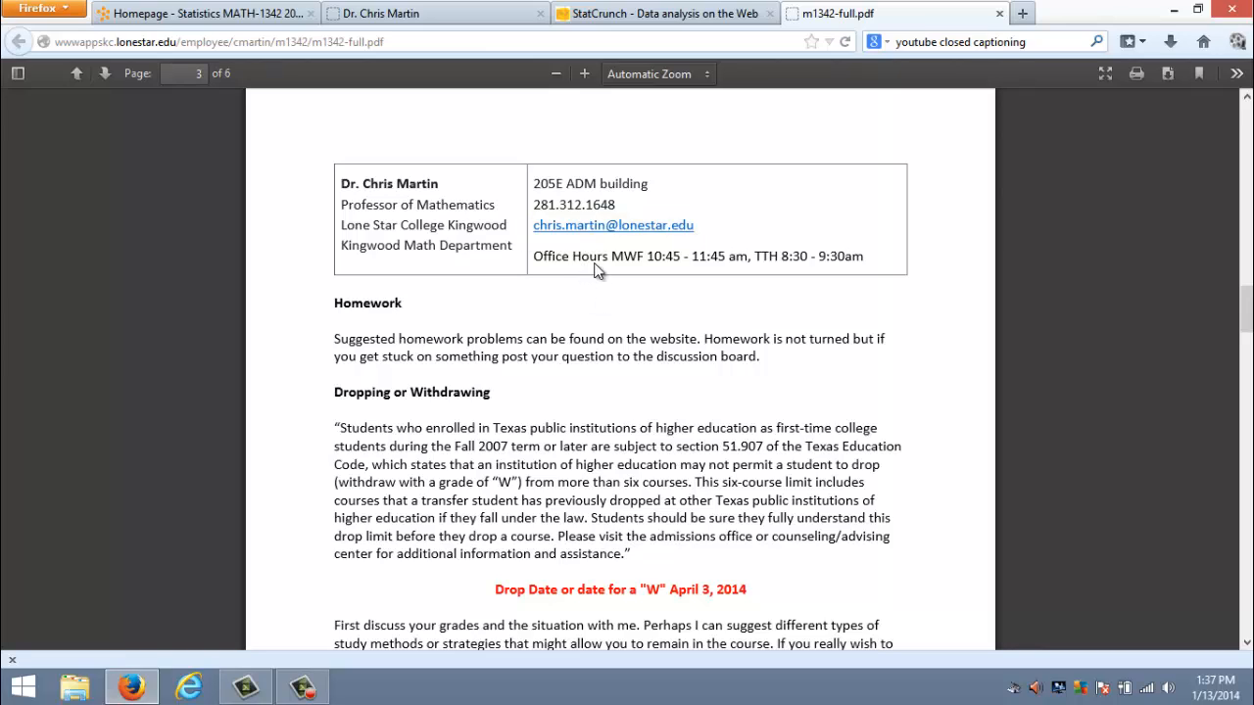
{"action": "mouse_move", "coordinate": [792, 272]}
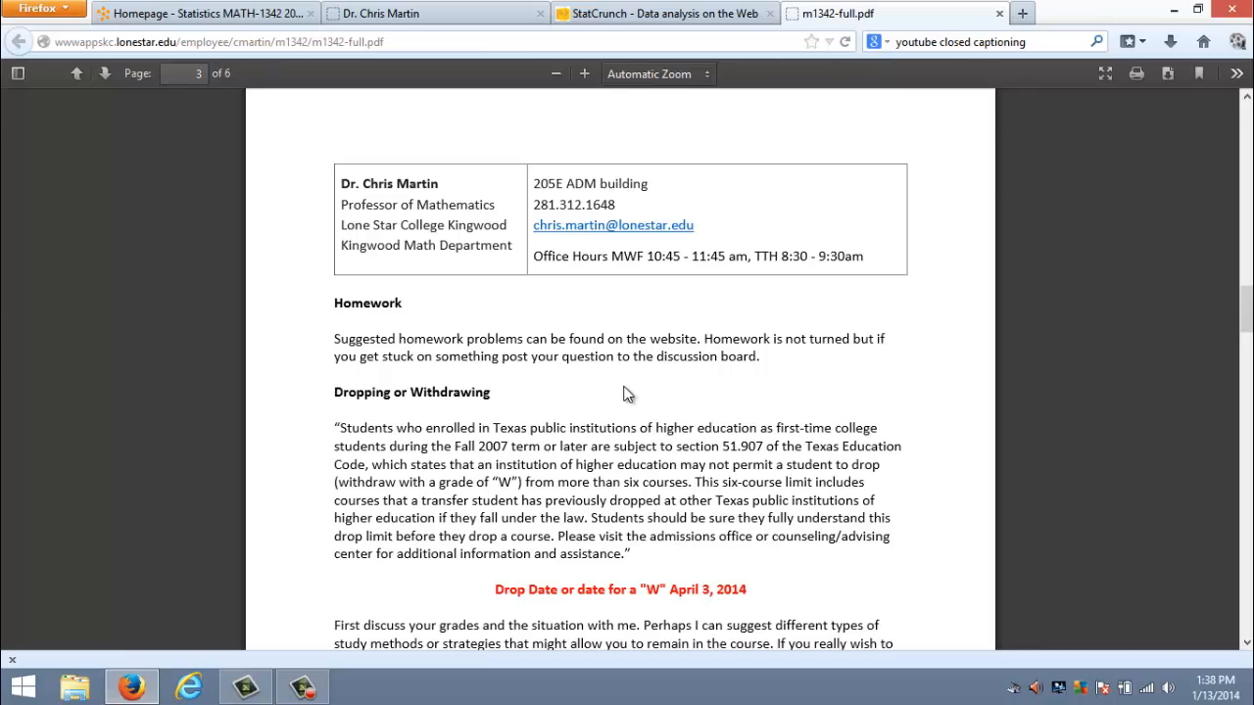
{"action": "mouse_move", "coordinate": [823, 601]}
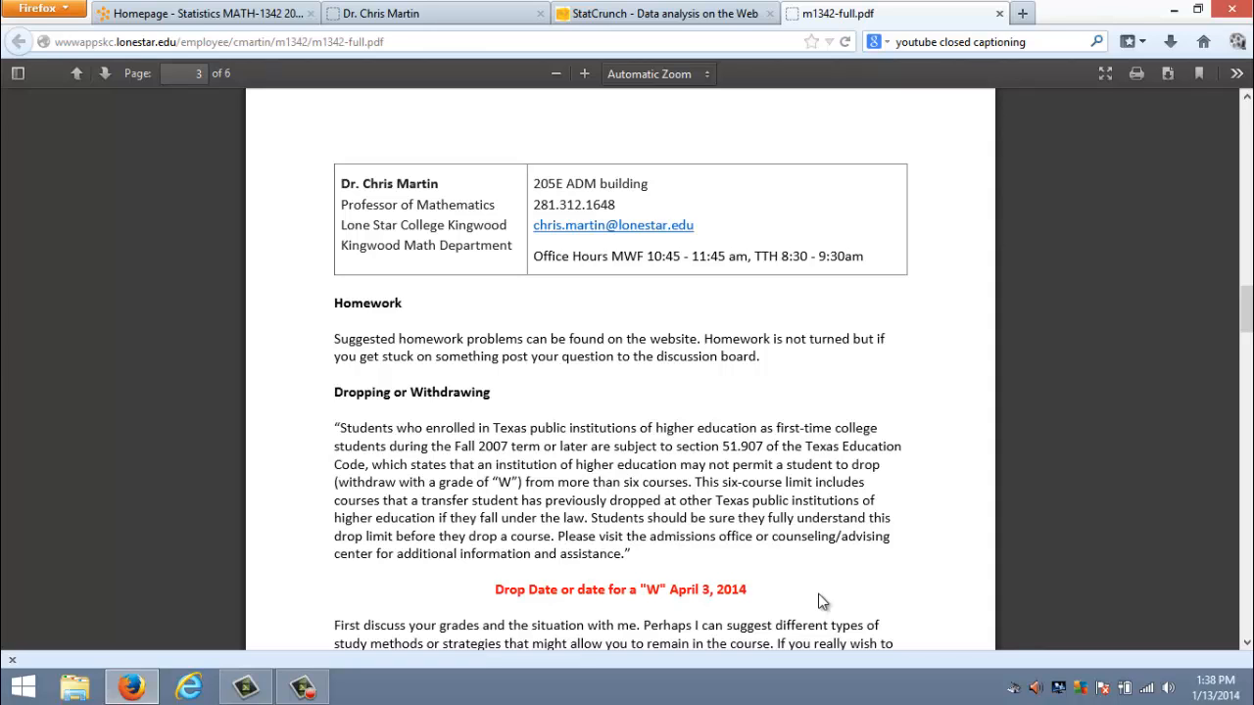
Scroll page 3 to the Homework and Dropping or Withdrawing sections with the April 3, 2014 drop date.
{"action": "scroll", "scroll_direction": "down", "scroll_amount": 3}
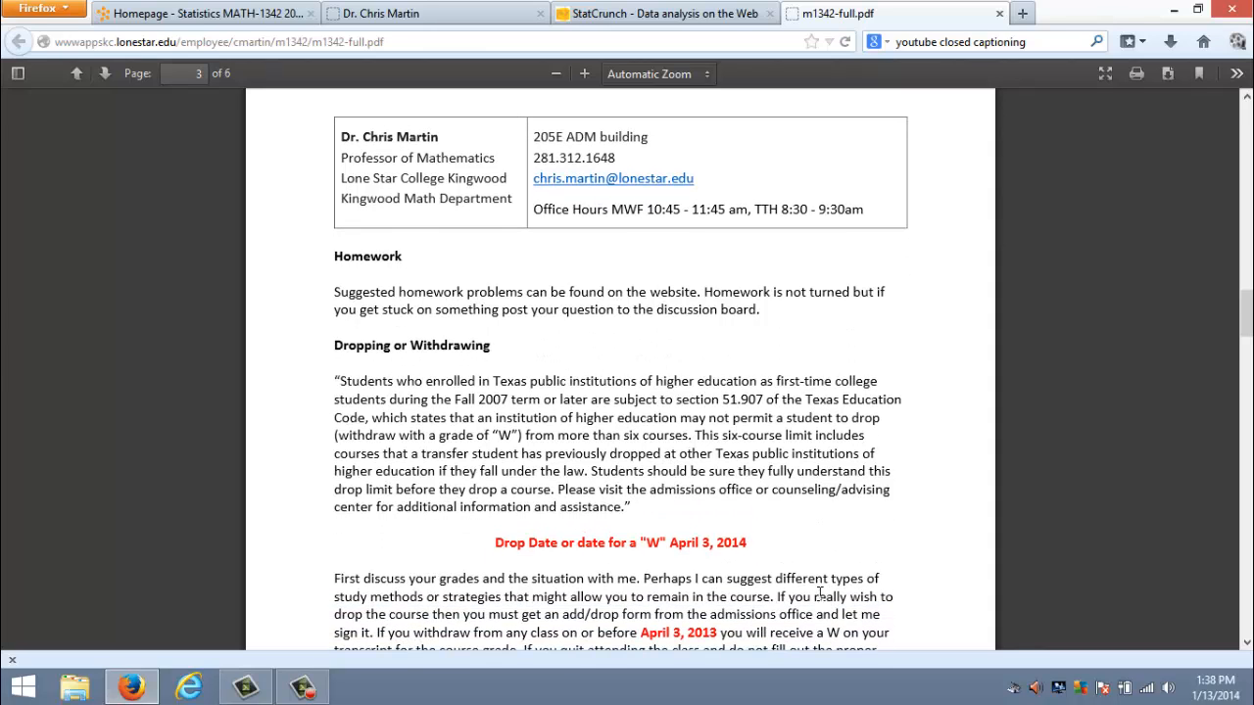
{"action": "scroll", "scroll_direction": "down", "scroll_amount": 3}
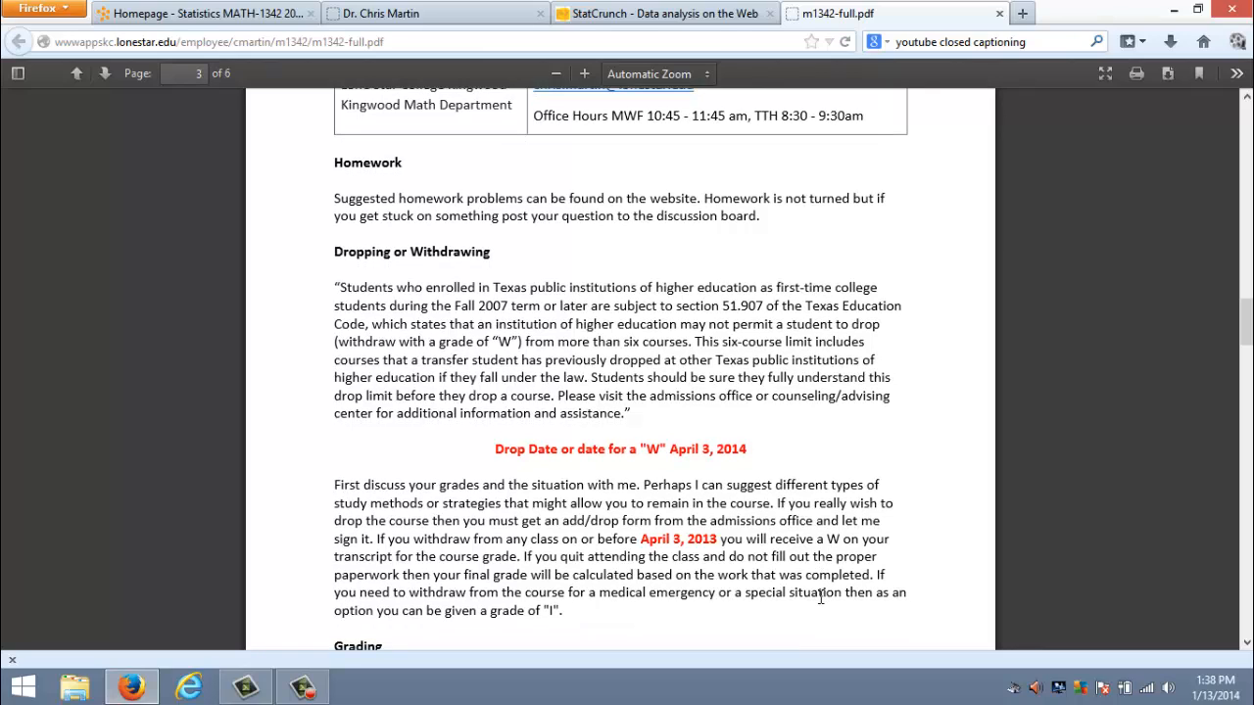
{"action": "mouse_move", "coordinate": [713, 625]}
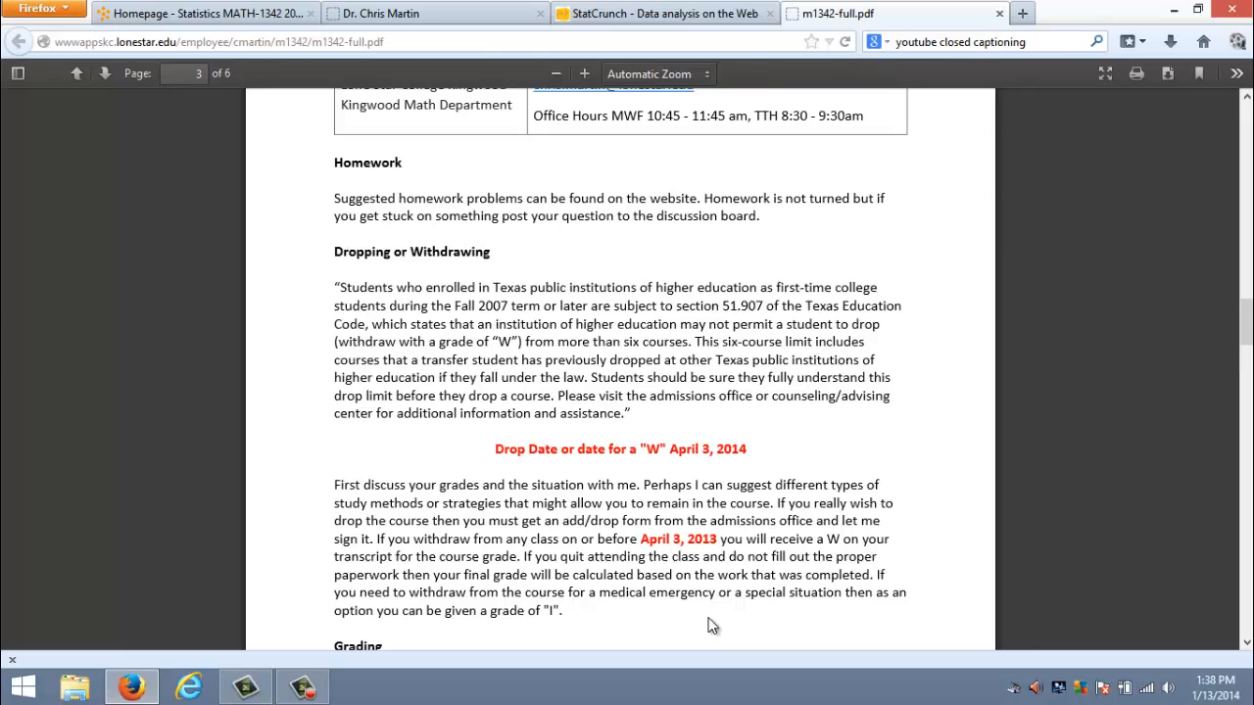
{"action": "mouse_move", "coordinate": [705, 639]}
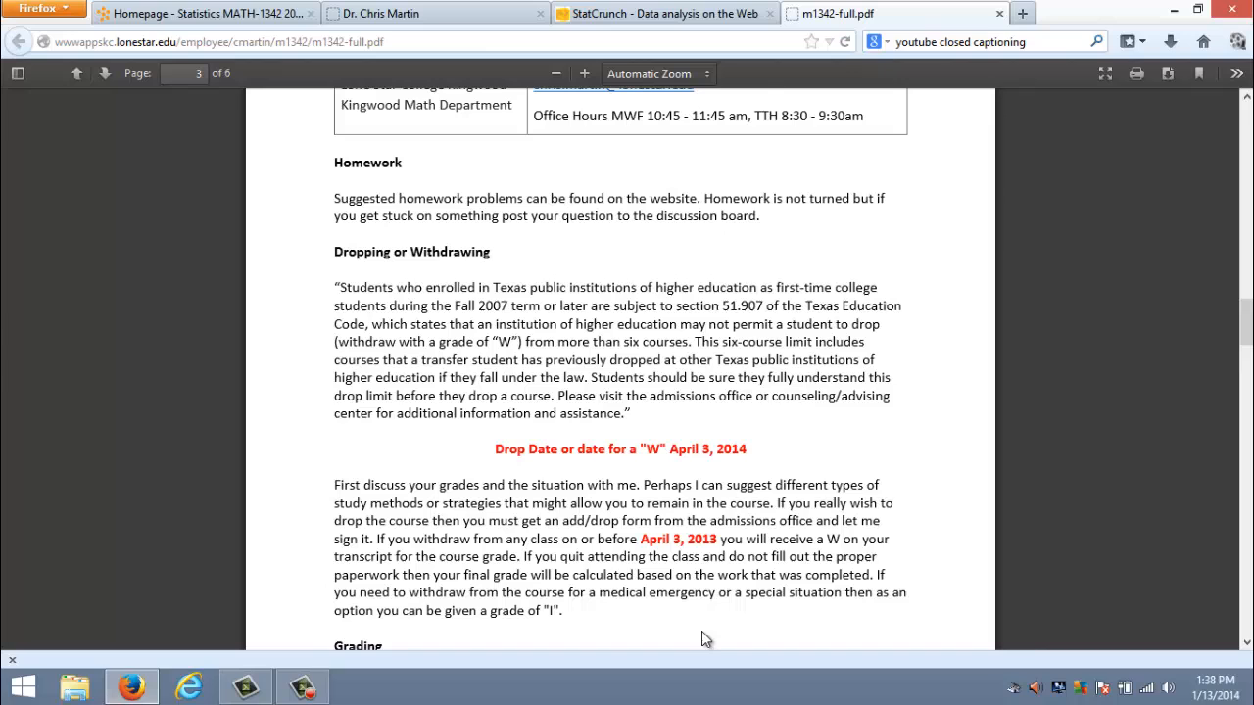
{"action": "mouse_move", "coordinate": [748, 627]}
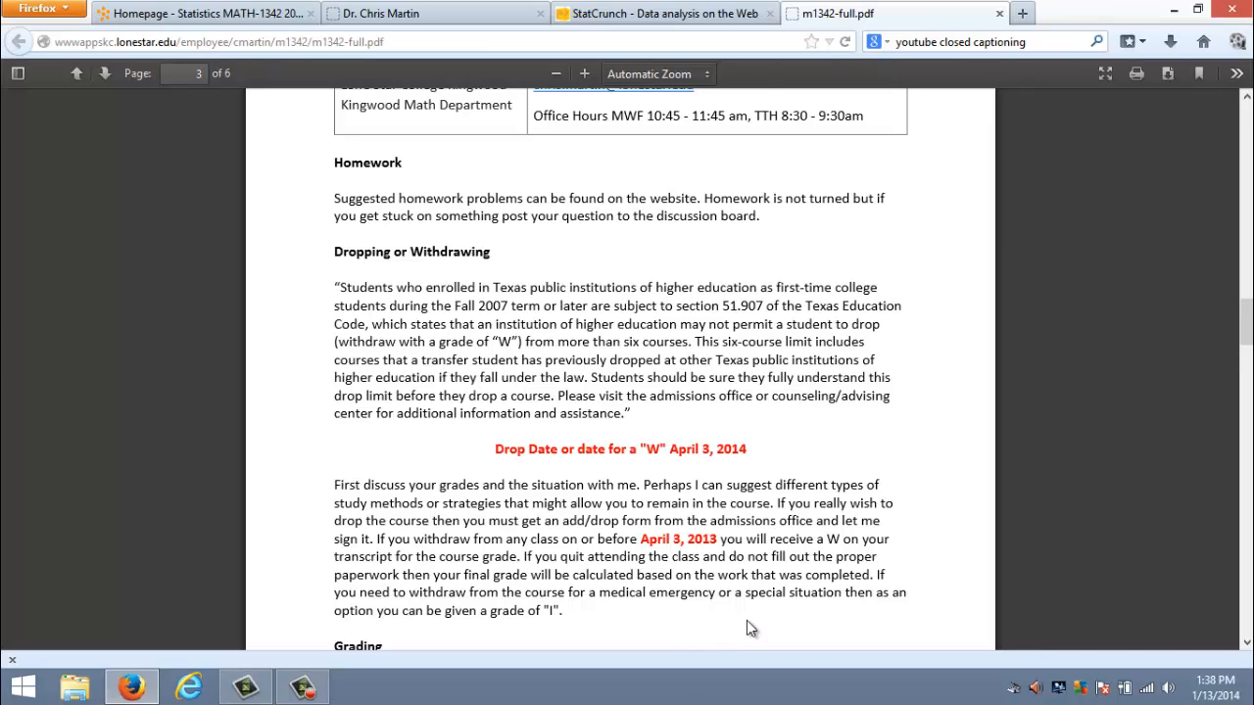
Scroll from Grading on page 3 into the grading breakdown on page 4.
{"action": "scroll", "scroll_direction": "down", "scroll_amount": 3}
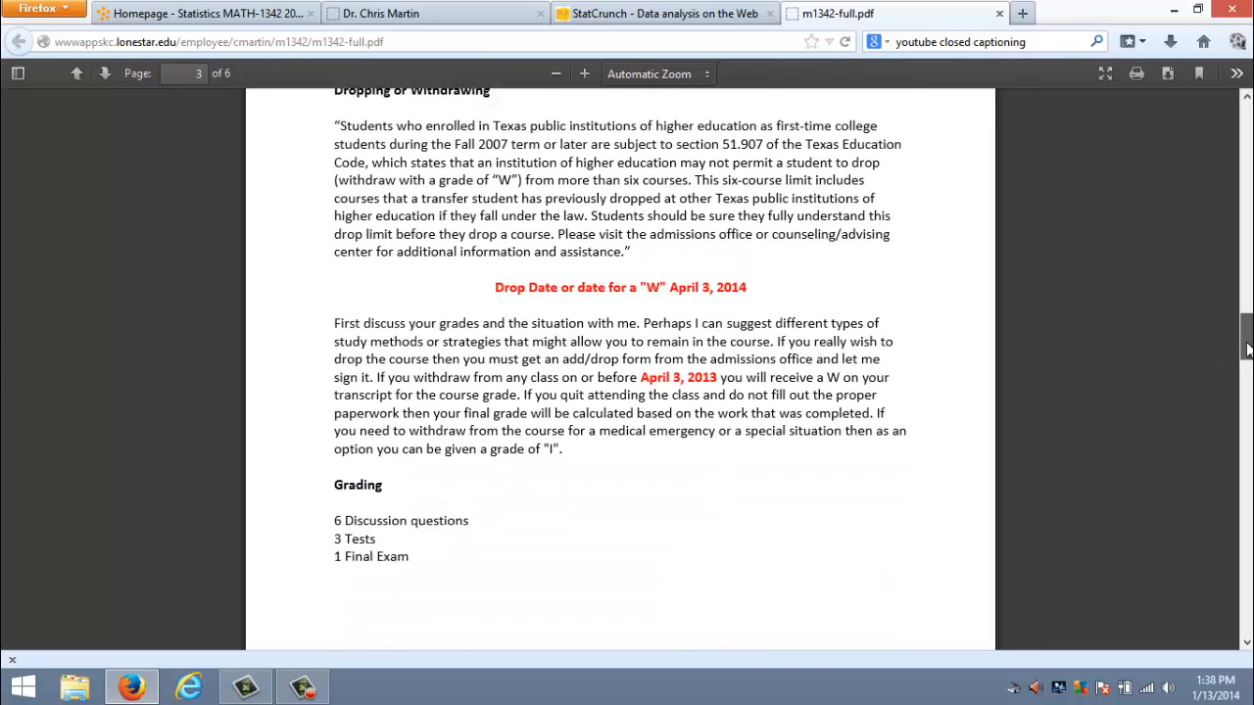
{"action": "scroll", "scroll_direction": "down", "scroll_amount": 3}
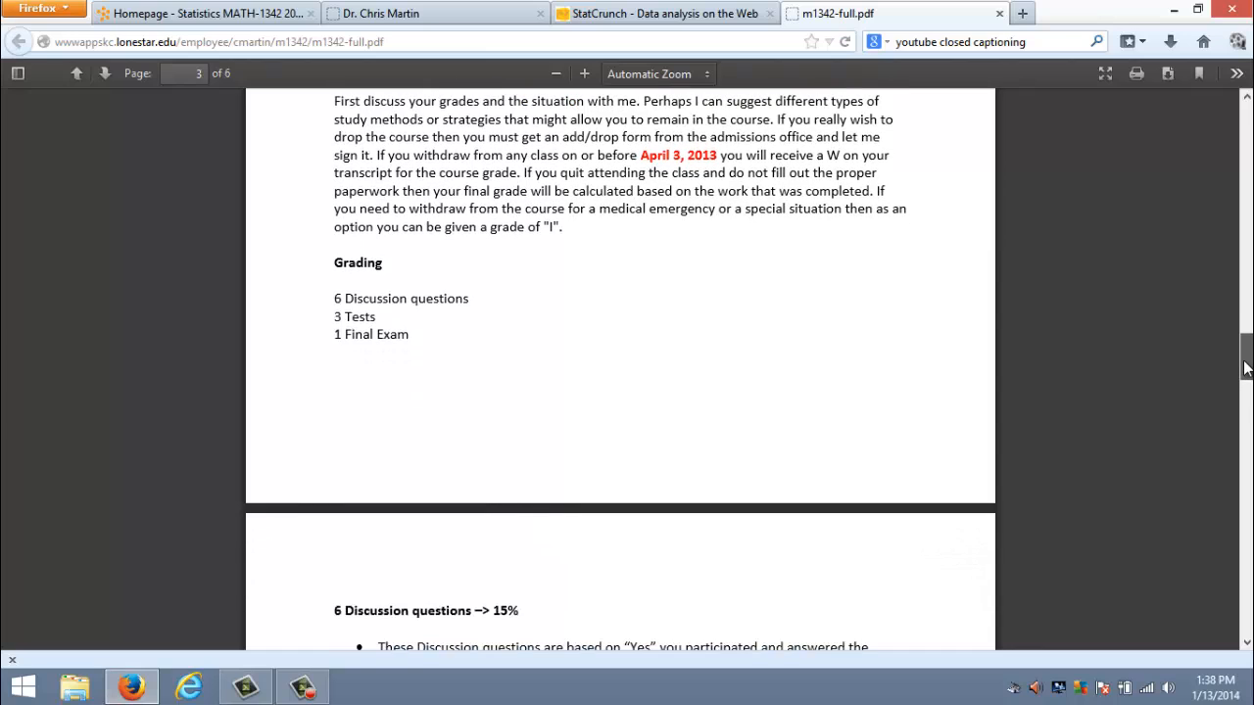
{"action": "scroll", "scroll_direction": "down", "scroll_amount": 3}
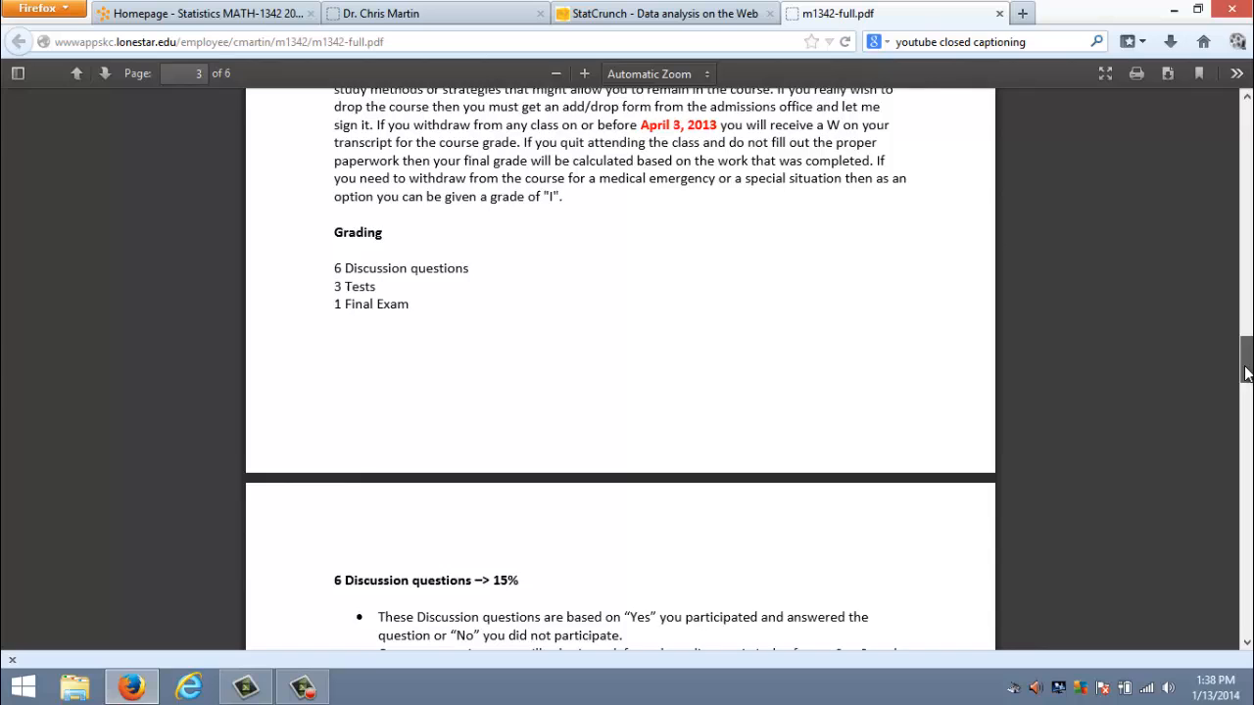
{"action": "scroll", "scroll_direction": "down", "scroll_amount": 3}
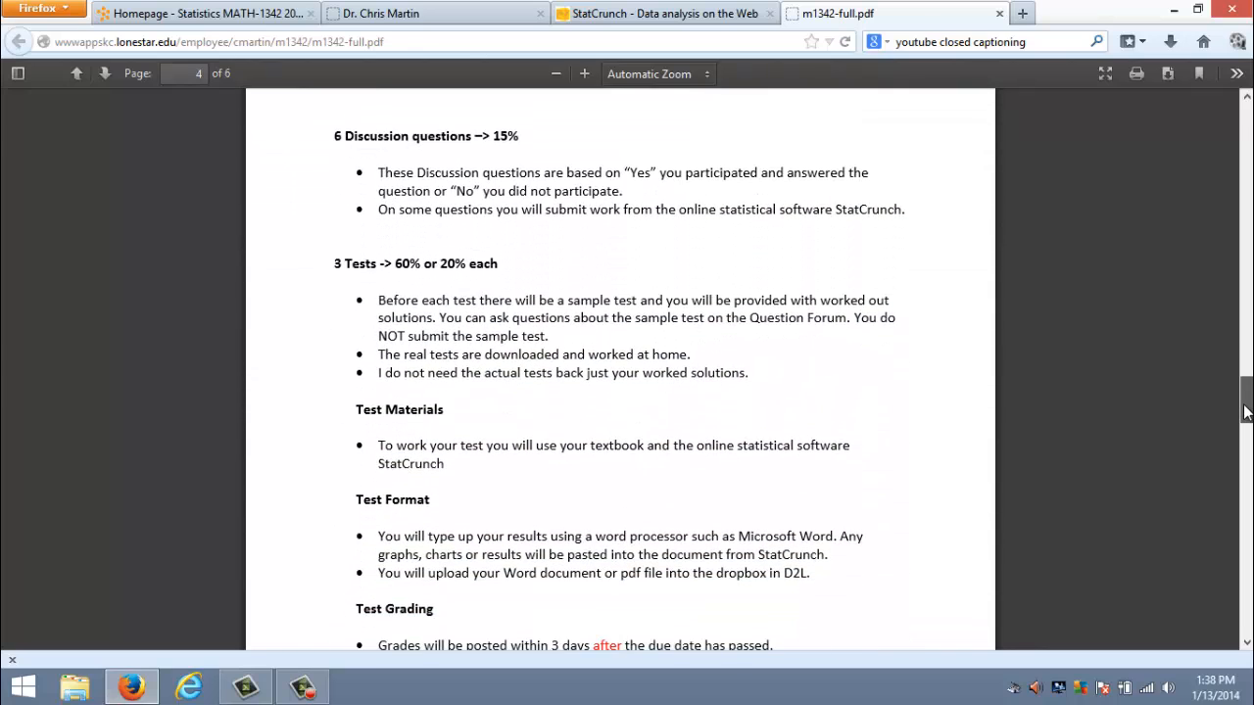
{"action": "scroll", "scroll_direction": "down", "scroll_amount": 3}
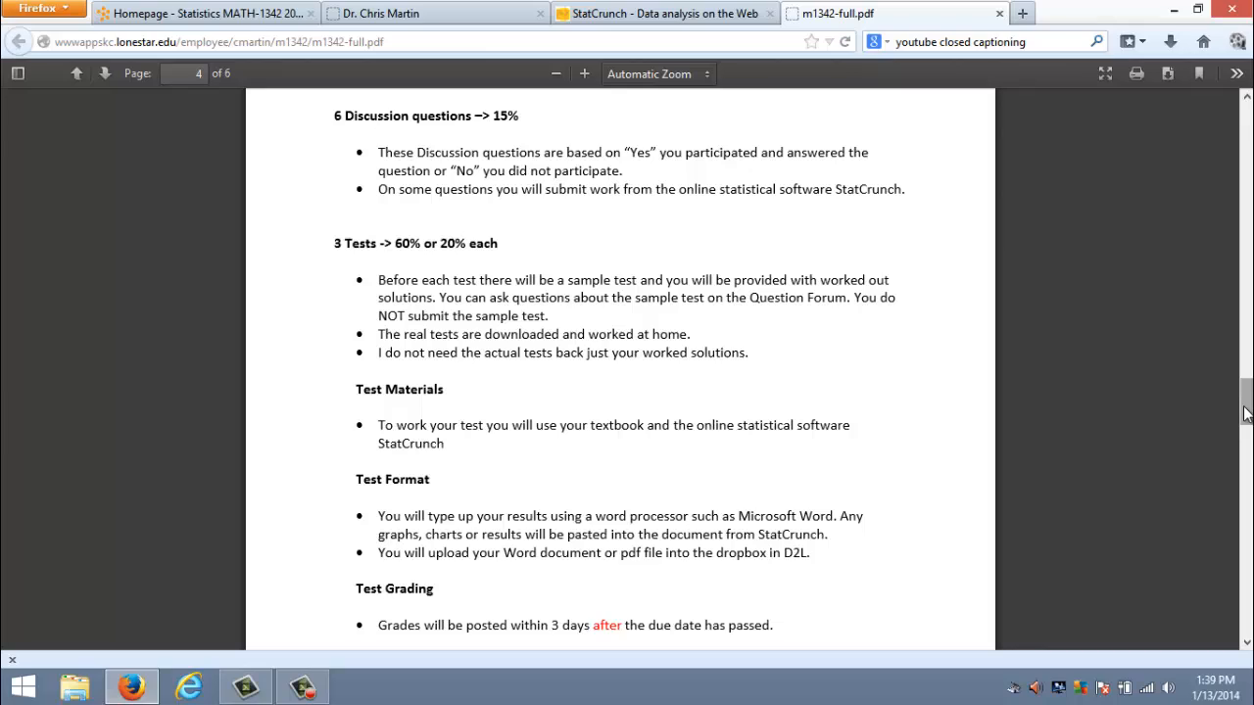
{"action": "mouse_move", "coordinate": [980, 388]}
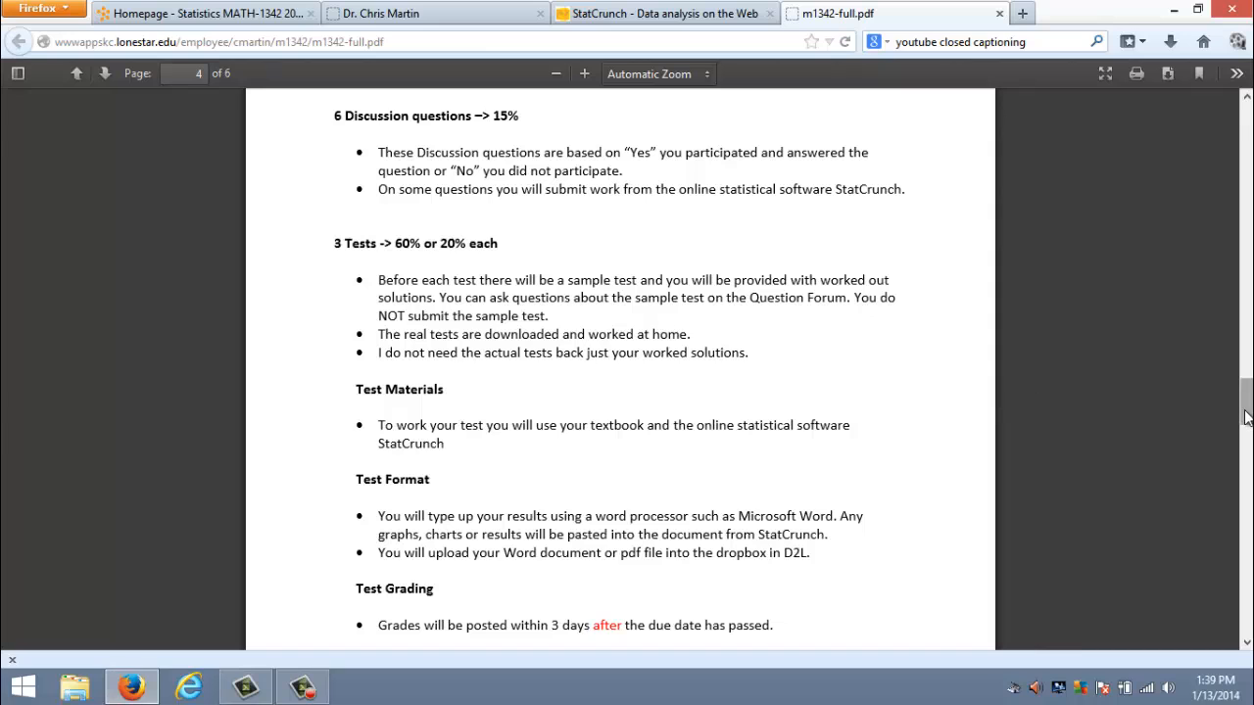
Continue to the Discussion questions and 3 Tests policy sections.
{"action": "scroll", "scroll_direction": "down", "scroll_amount": 3}
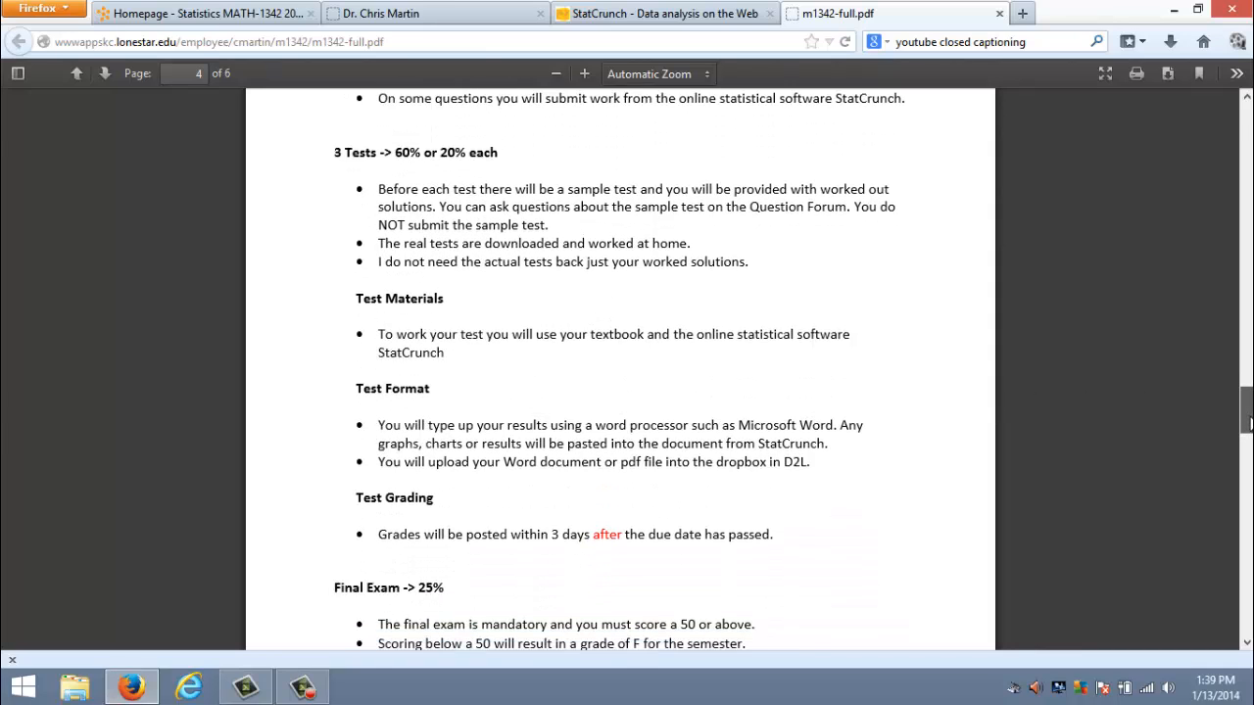
{"action": "scroll", "scroll_direction": "down", "scroll_amount": 3}
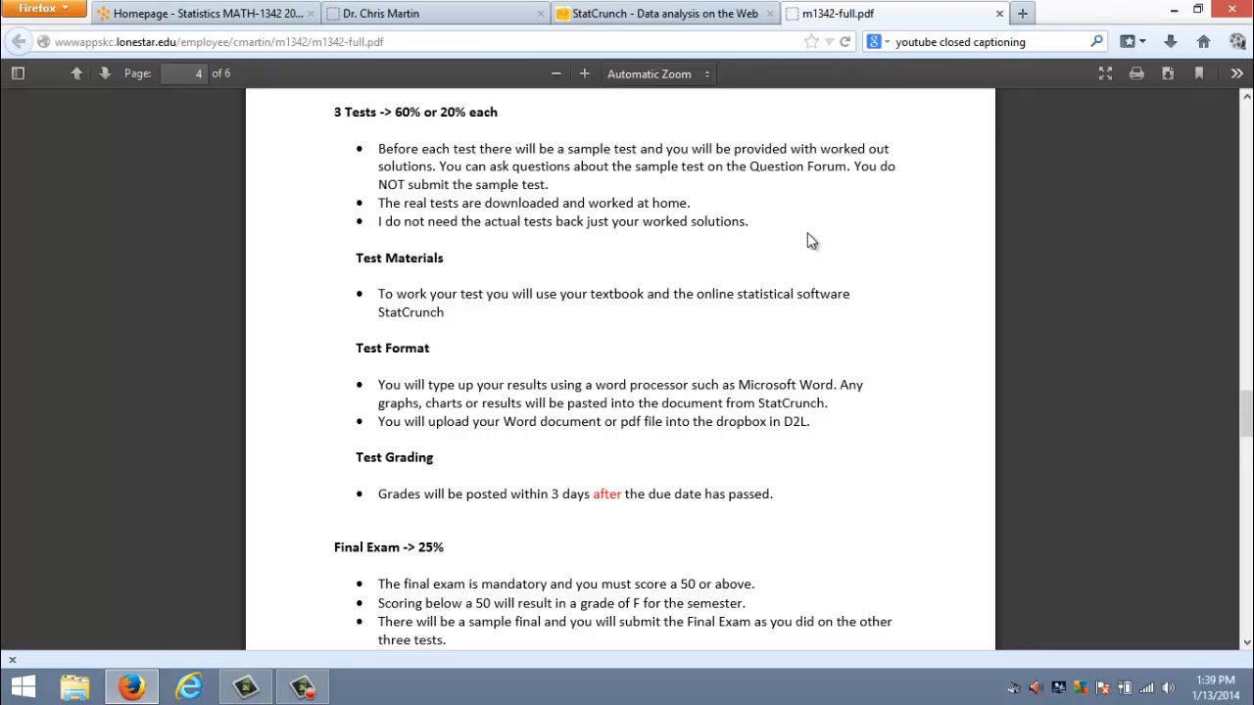
{"action": "mouse_move", "coordinate": [842, 449]}
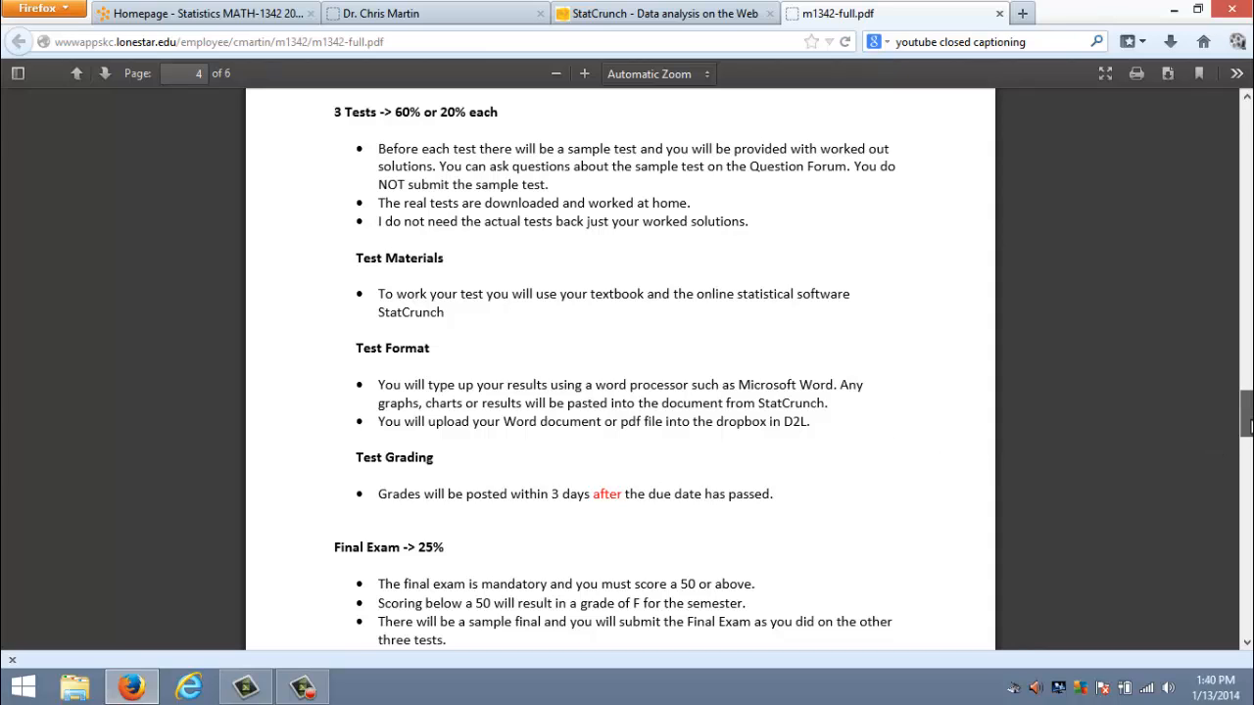
Scroll to the Final Exam 25% section with the sample final at the end of page 4.
{"action": "scroll", "scroll_direction": "down", "scroll_amount": 3}
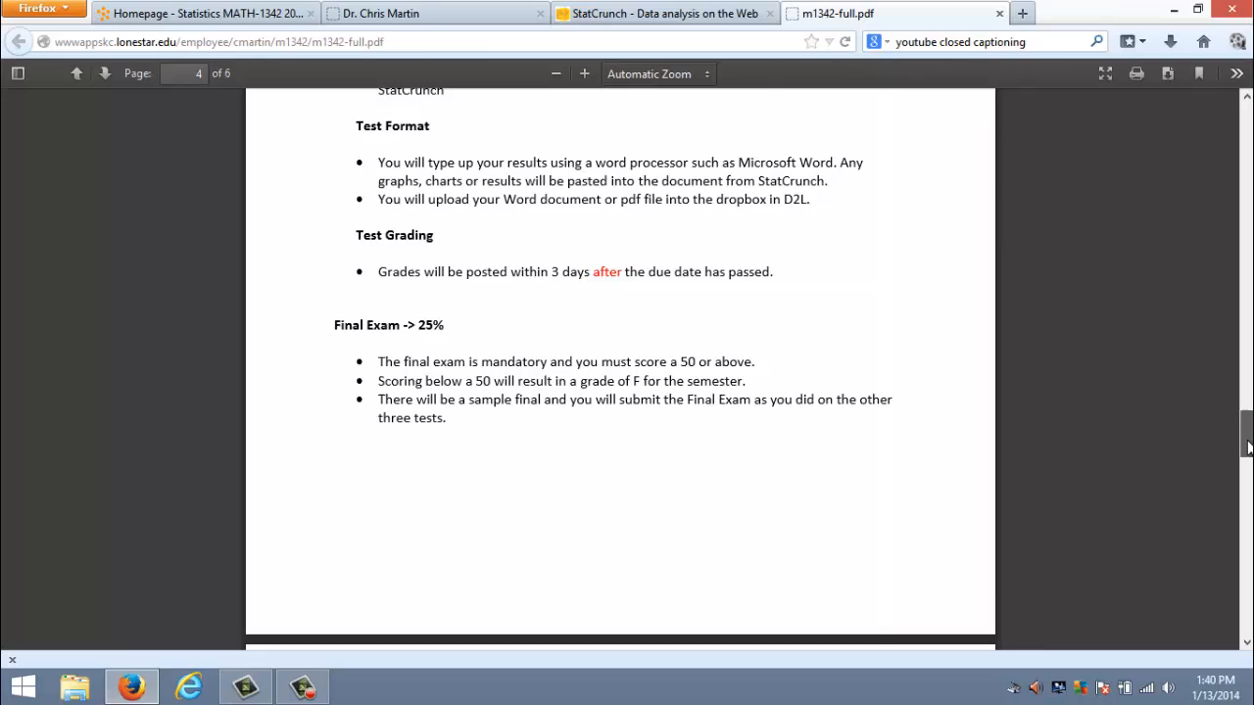
{"action": "scroll", "scroll_direction": "down", "scroll_amount": 3}
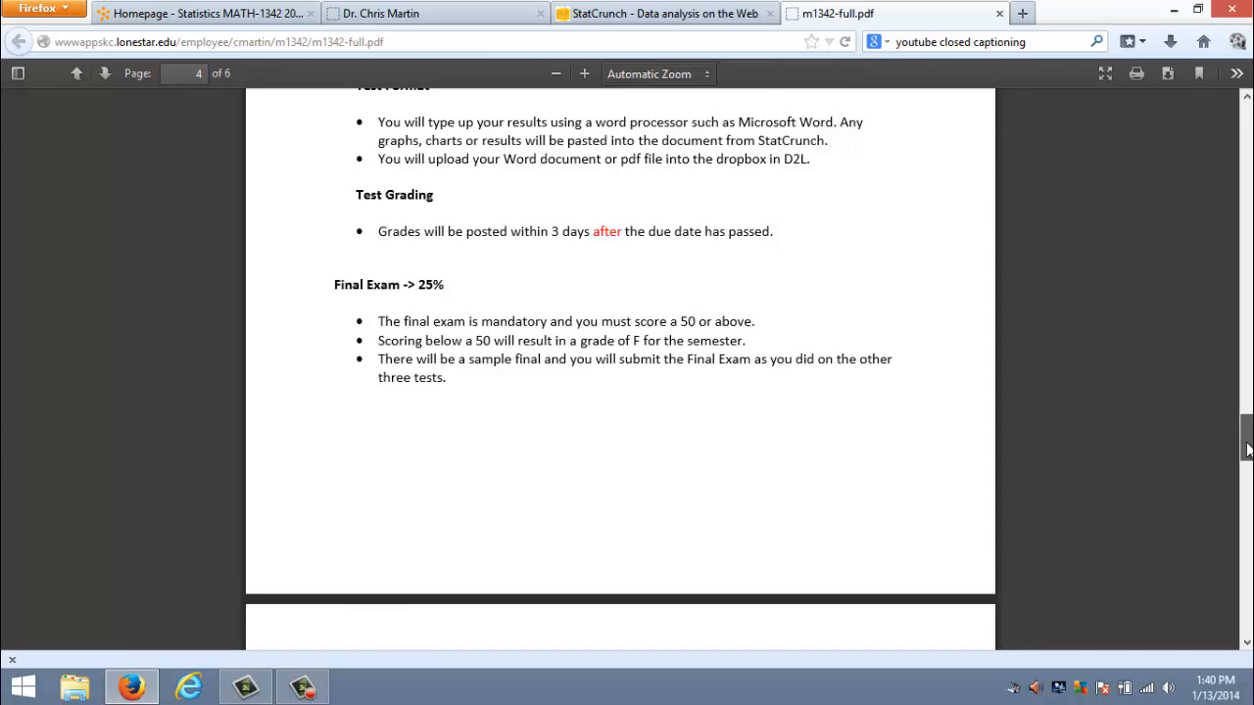
Scroll the syllabus to page 5 showing Grading Scheme, Lost or Struggling, Study Tips and Academic Integrity.
{"action": "scroll", "scroll_direction": "down", "scroll_amount": 3}
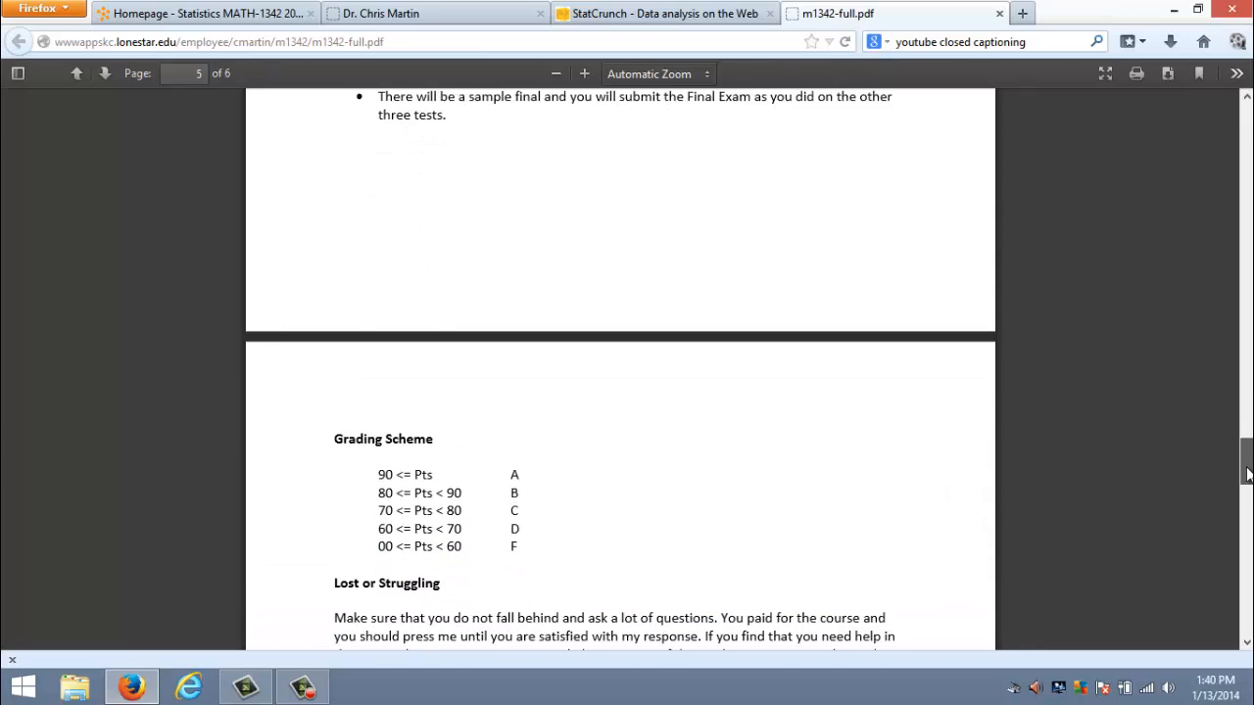
{"action": "scroll", "scroll_direction": "down", "scroll_amount": 3}
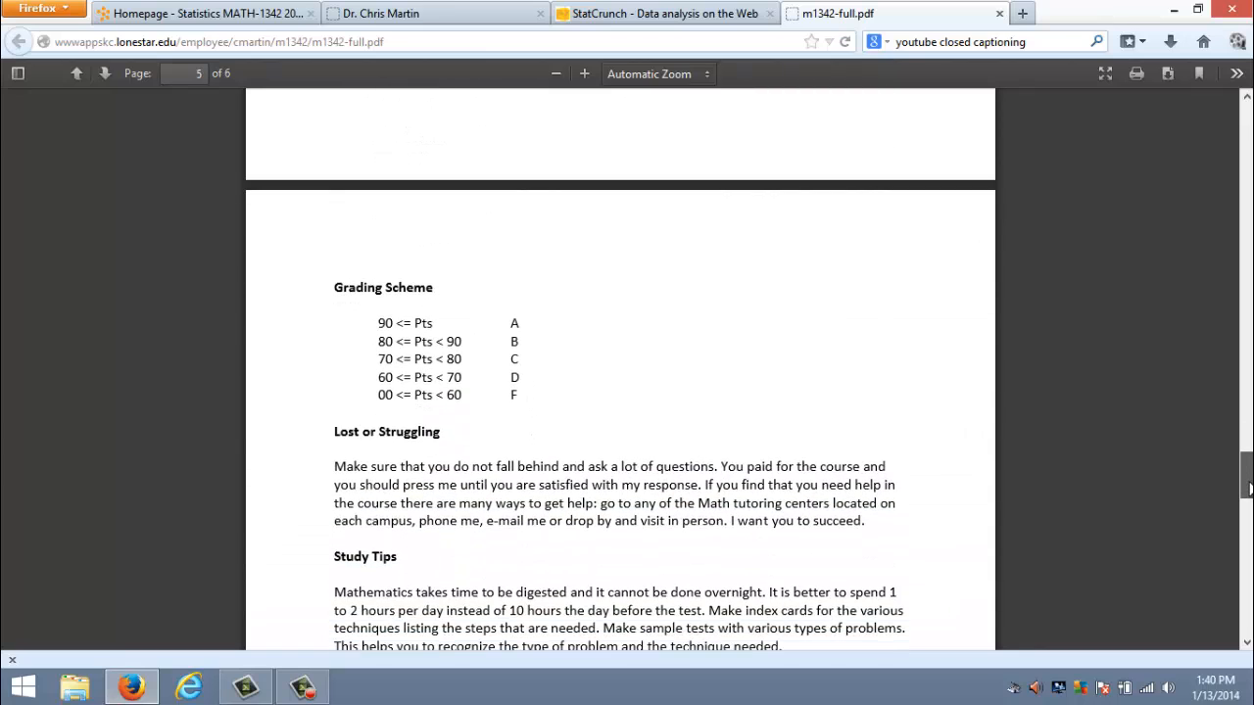
{"action": "scroll", "scroll_direction": "down", "scroll_amount": 3}
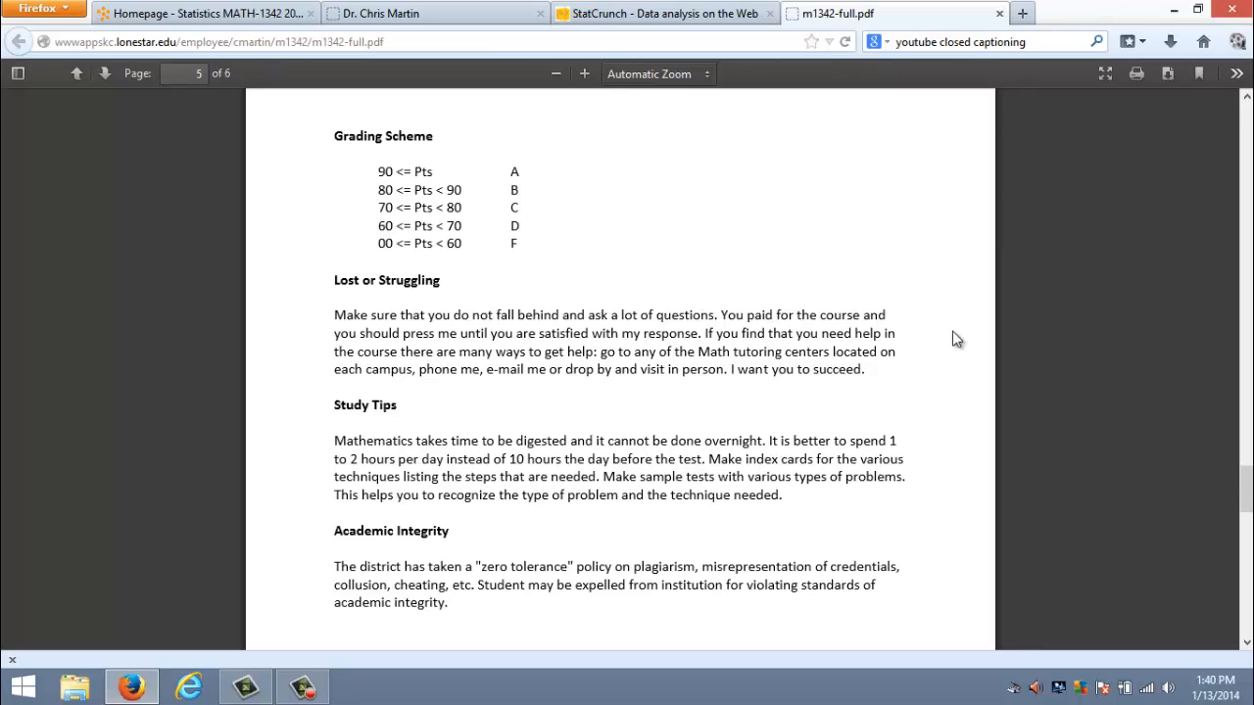
{"action": "mouse_move", "coordinate": [940, 376]}
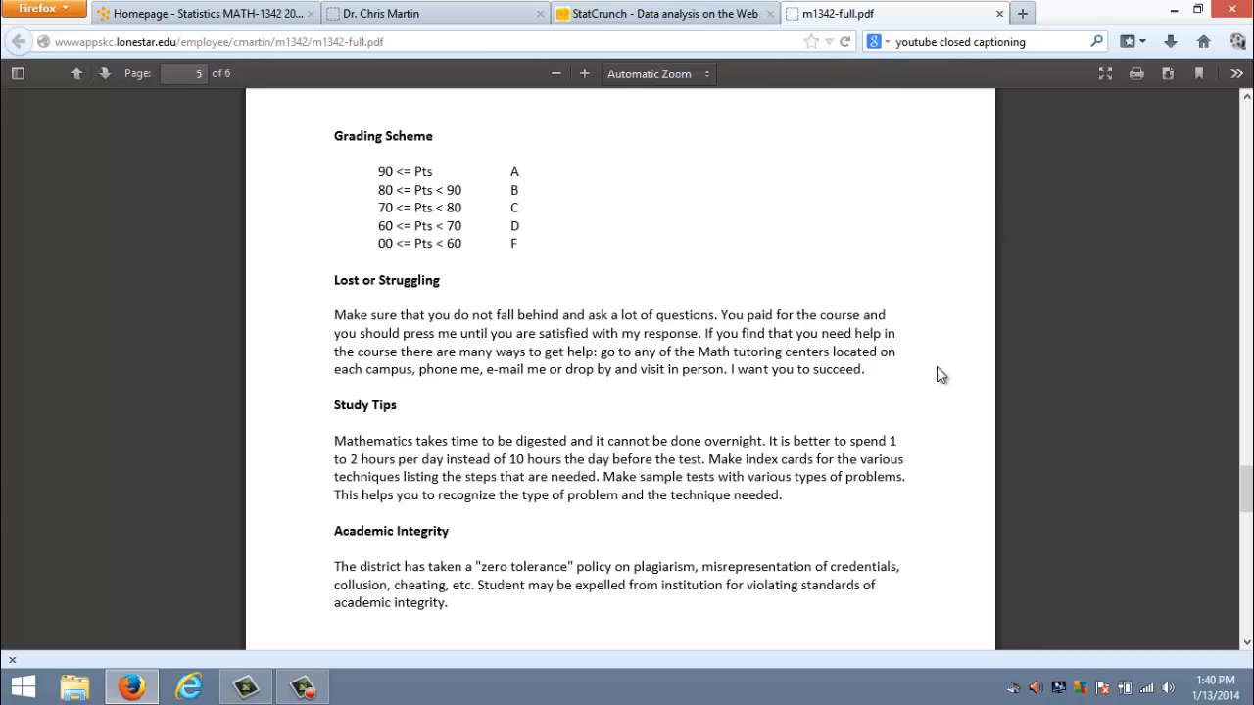
{"action": "mouse_move", "coordinate": [948, 370]}
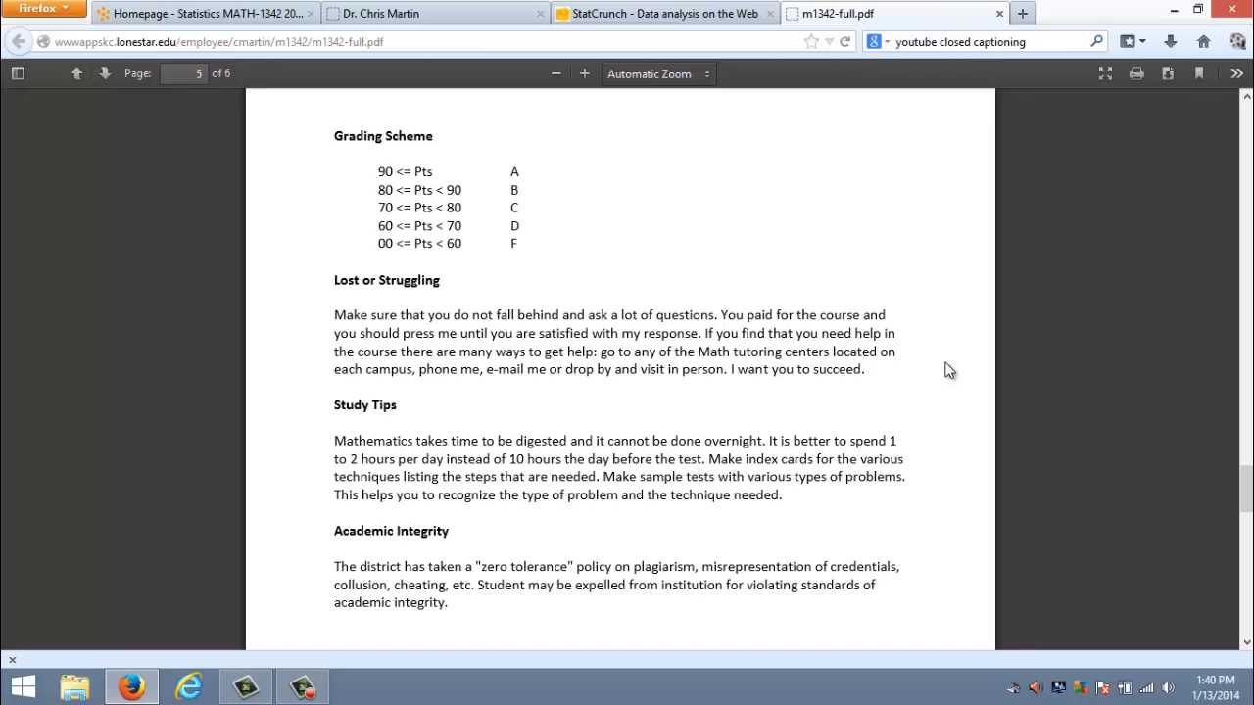
{"action": "mouse_move", "coordinate": [838, 233]}
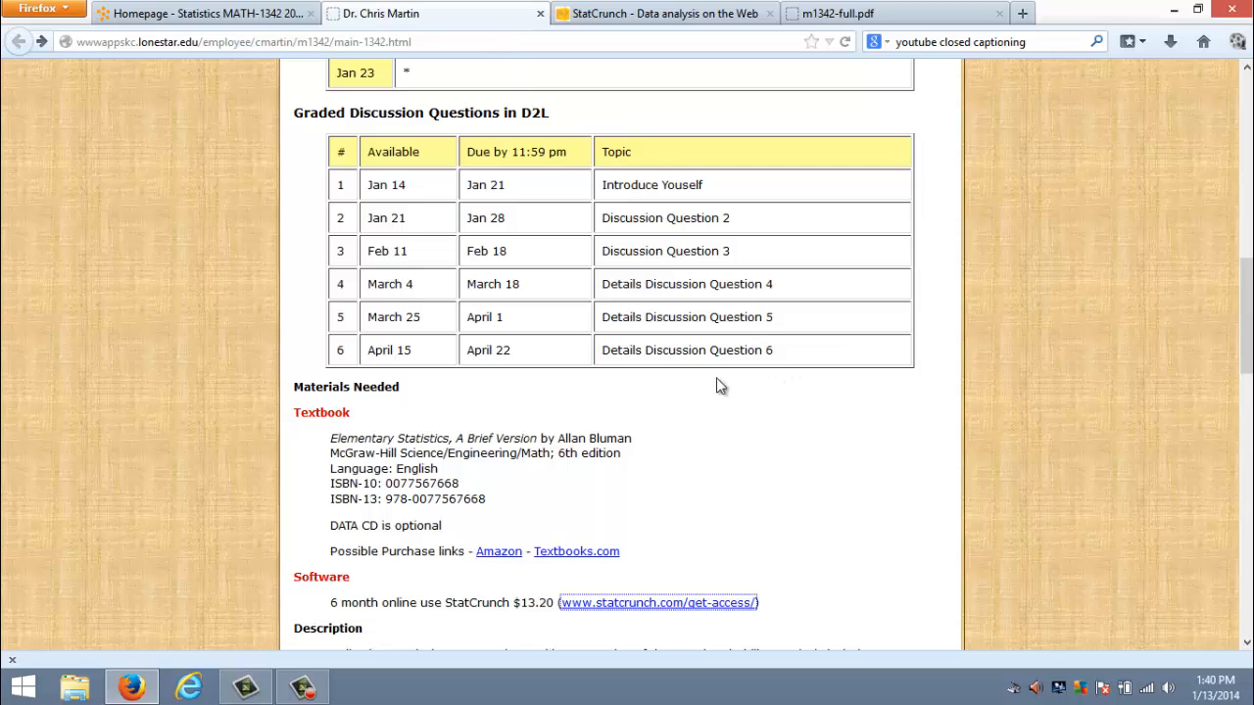
Return to Dr. Martin's MATH 1342 page and bring the Current Coverage table for Jan 14–23 into view.
{"action": "scroll", "scroll_direction": "up", "scroll_amount": 3}
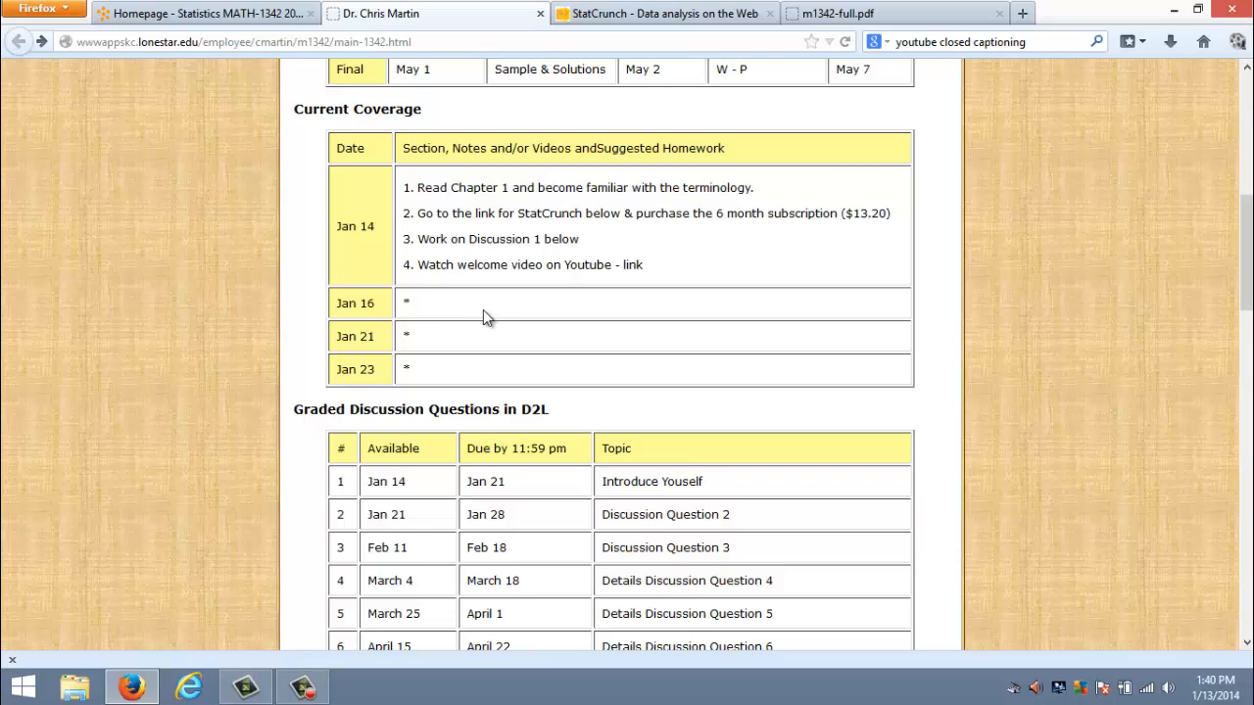
{"action": "left_click", "coordinate": [411, 302]}
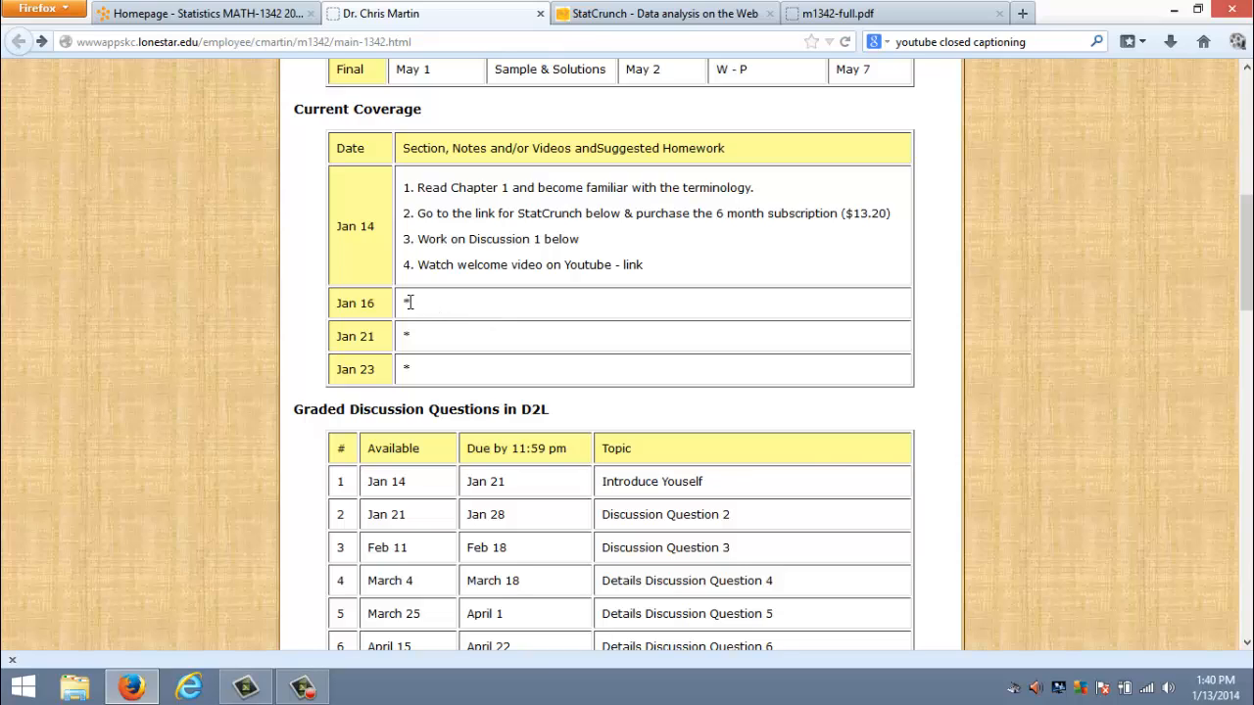